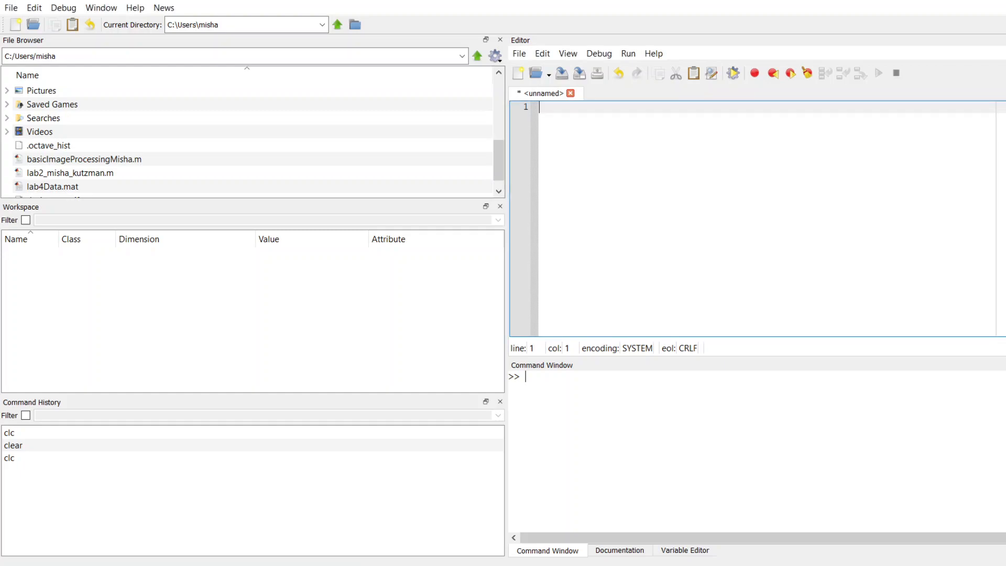
mouse_move(504, 537)
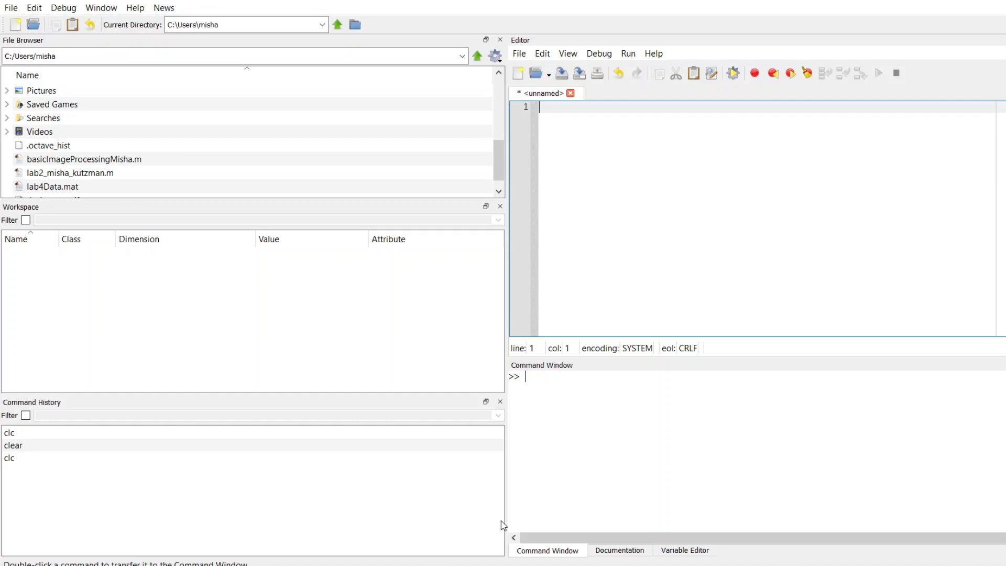
Write a '% main function' comment followed by the line 'temp = 25;'
text(% main fu)
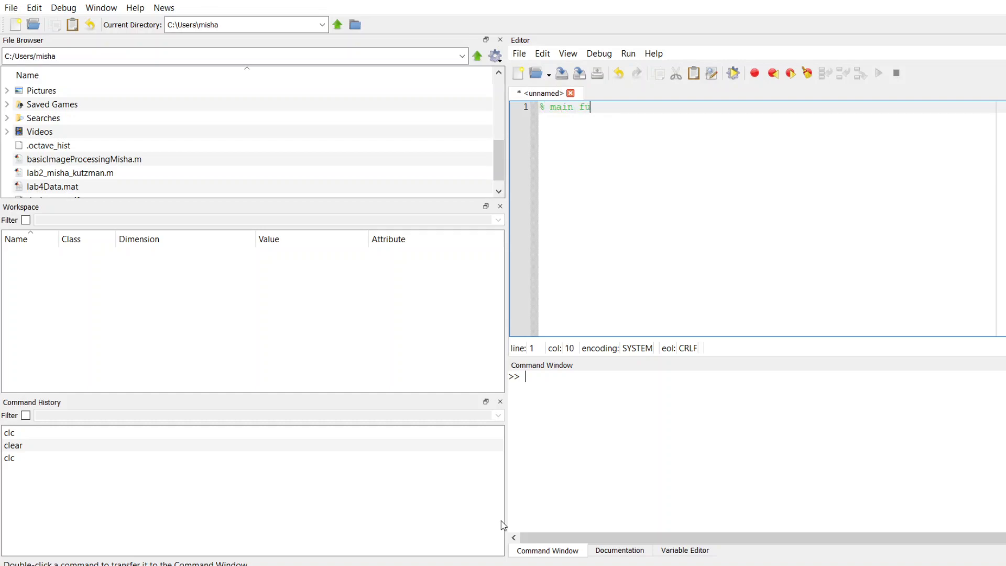
text(nction)
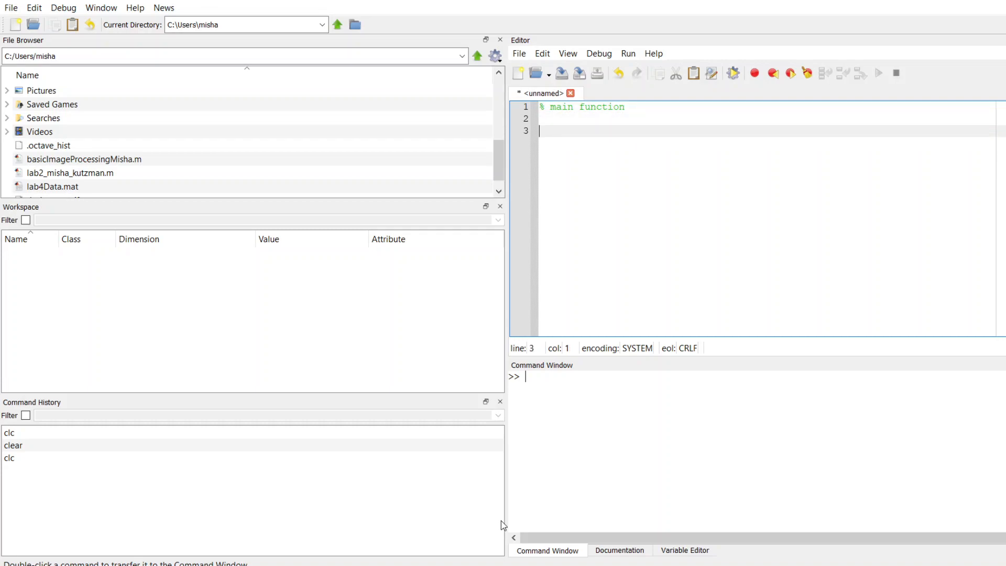
text(te)
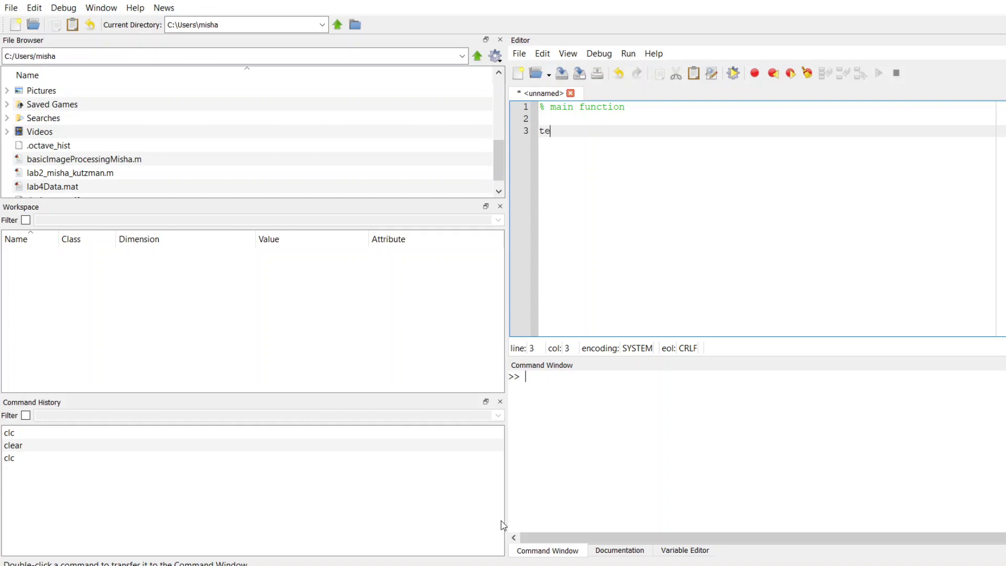
text(mp)
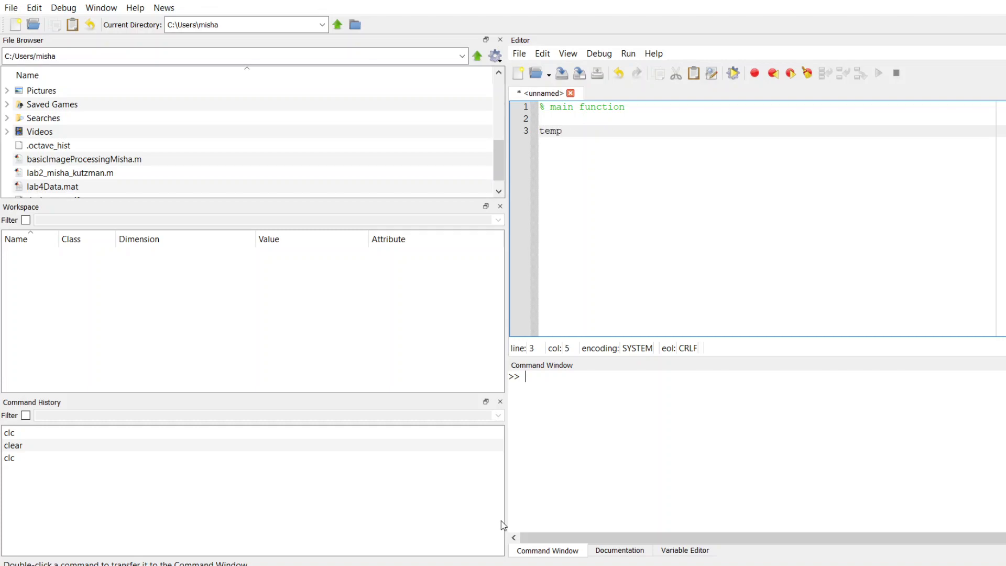
text(=)
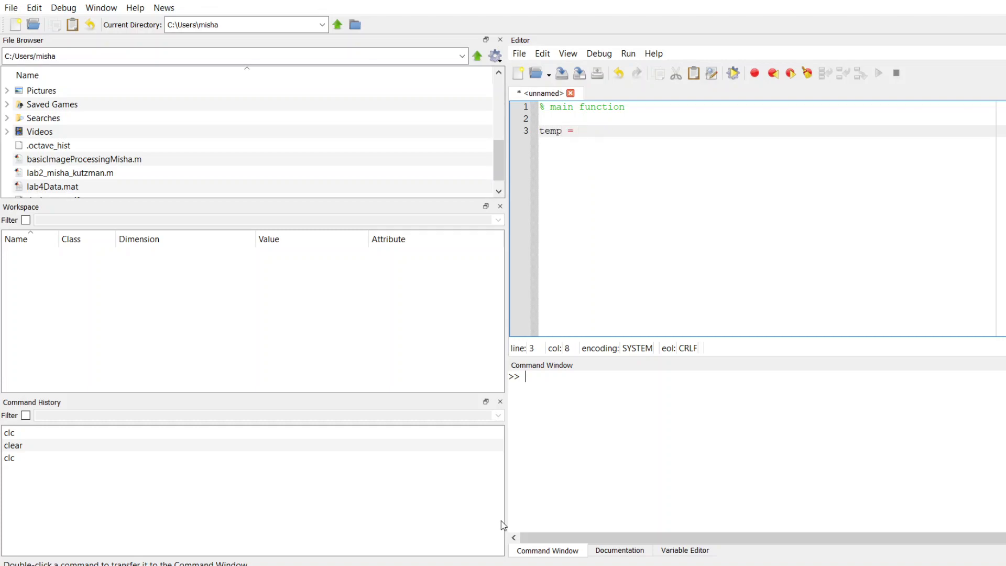
text(25)
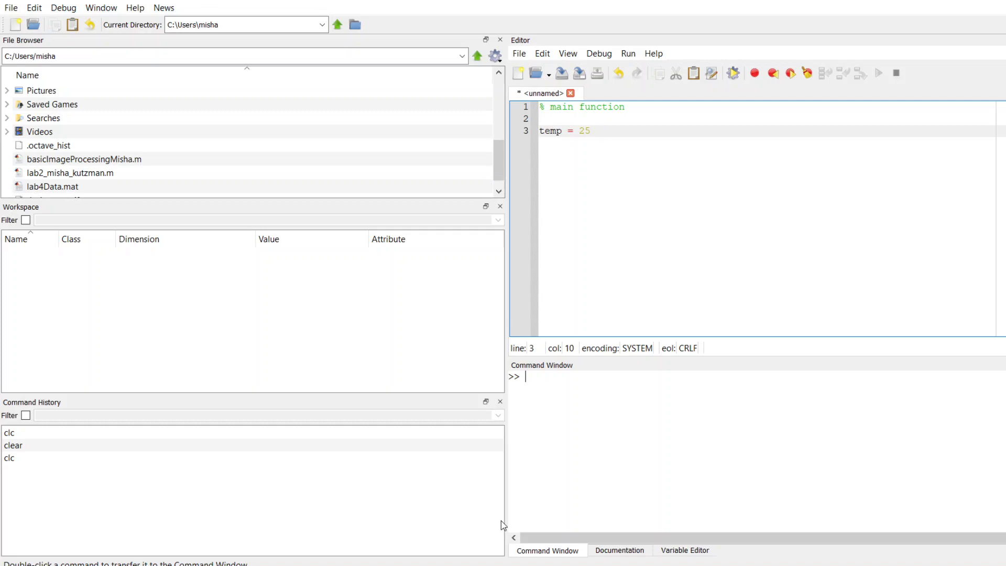
text(;)
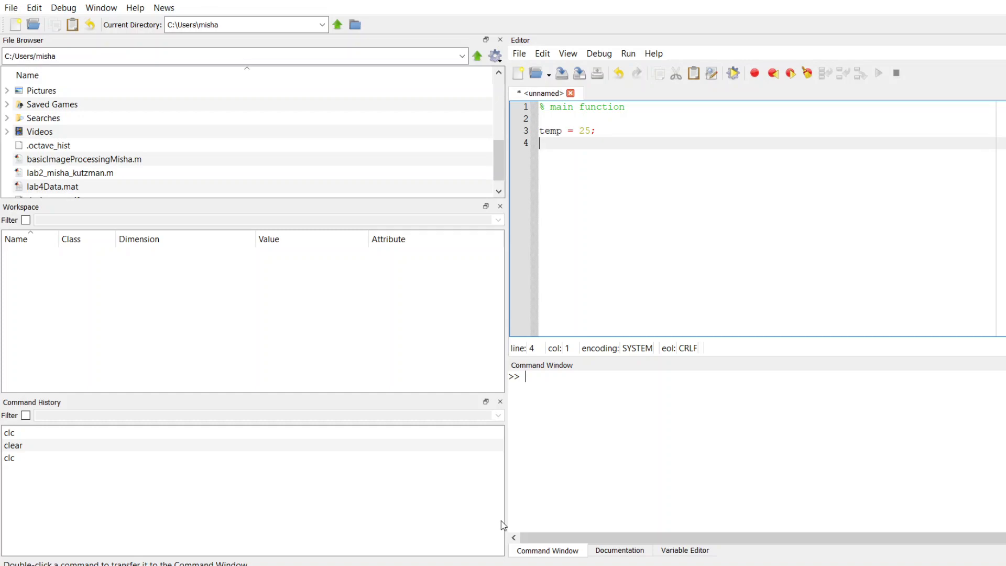
mouse_move(506, 524)
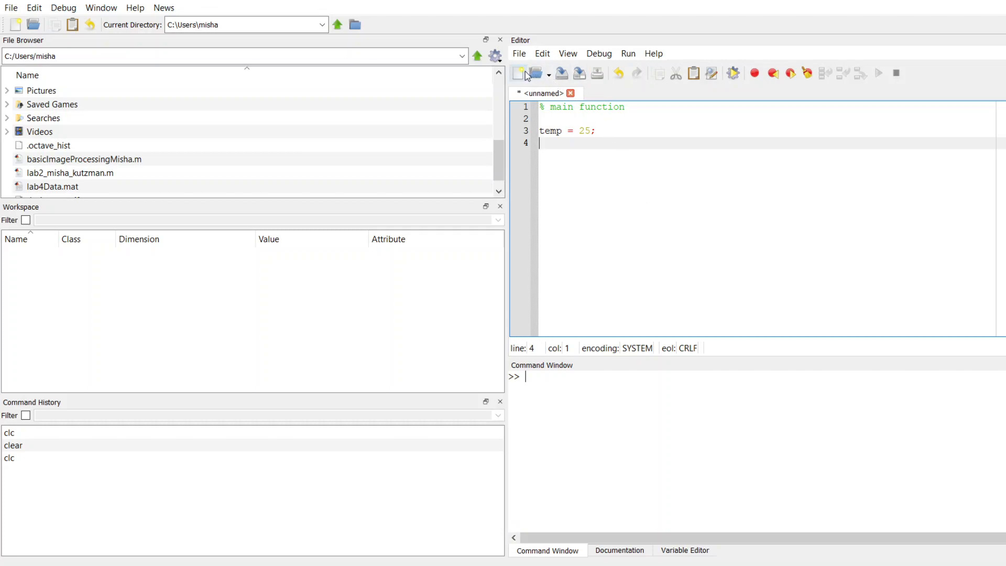
In a new blank script, write the header 'function tempF = convertC2F(tempC)'
click(518, 73)
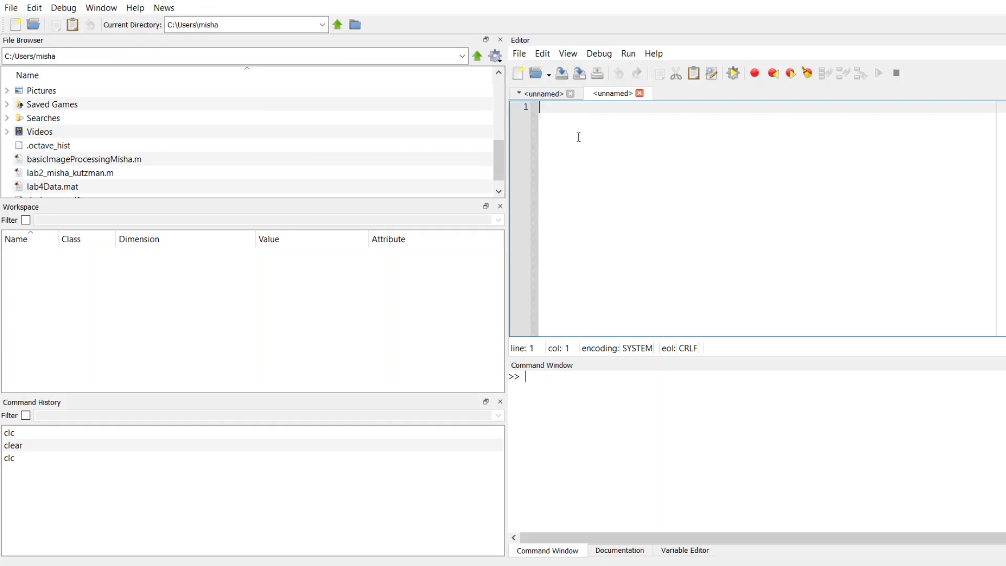
text(f)
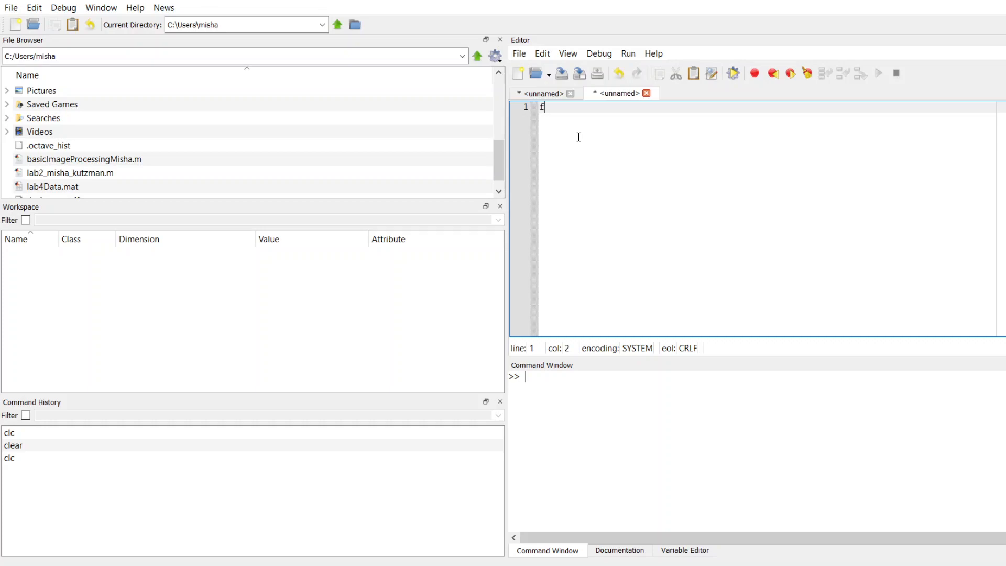
text(unction)
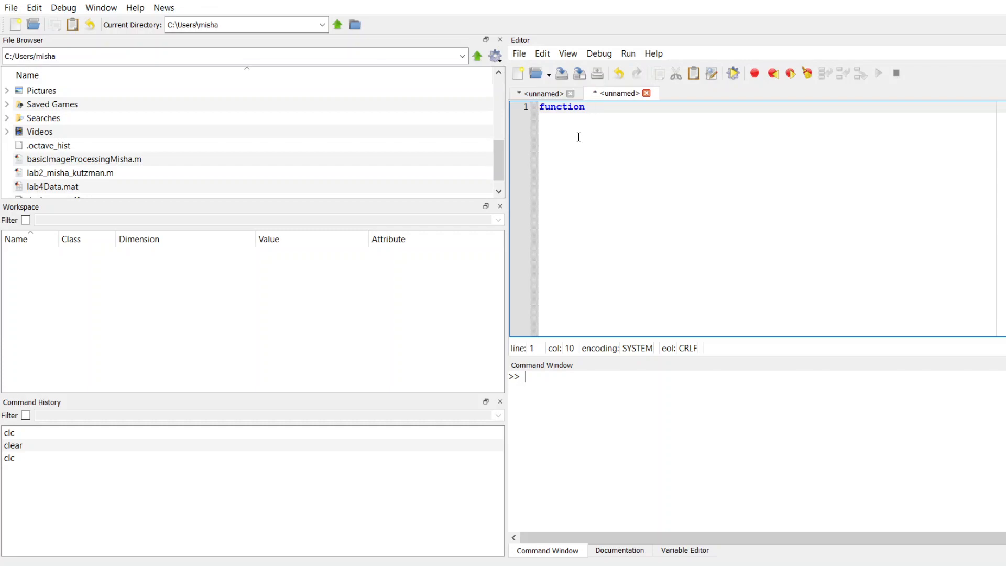
text(t)
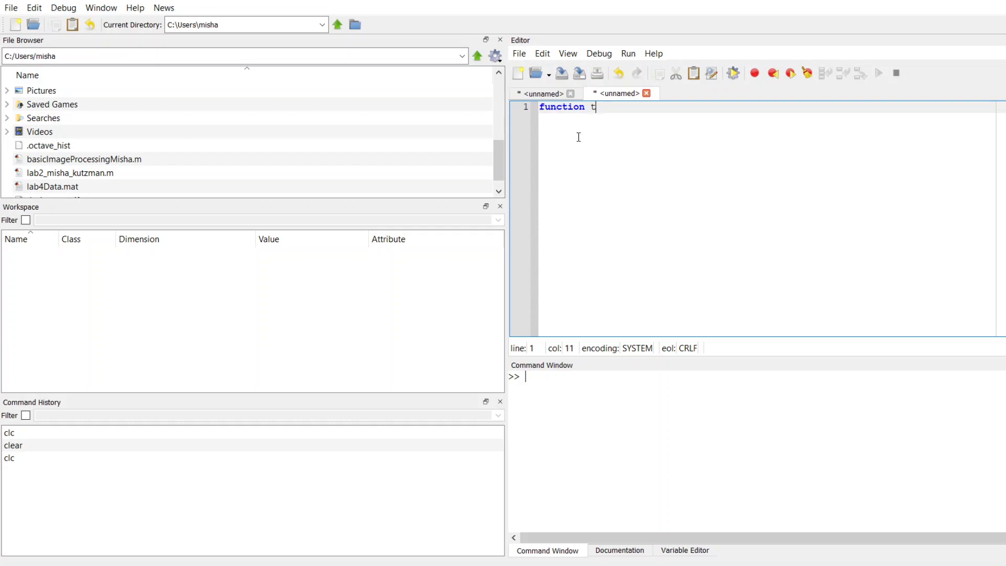
text(empF)
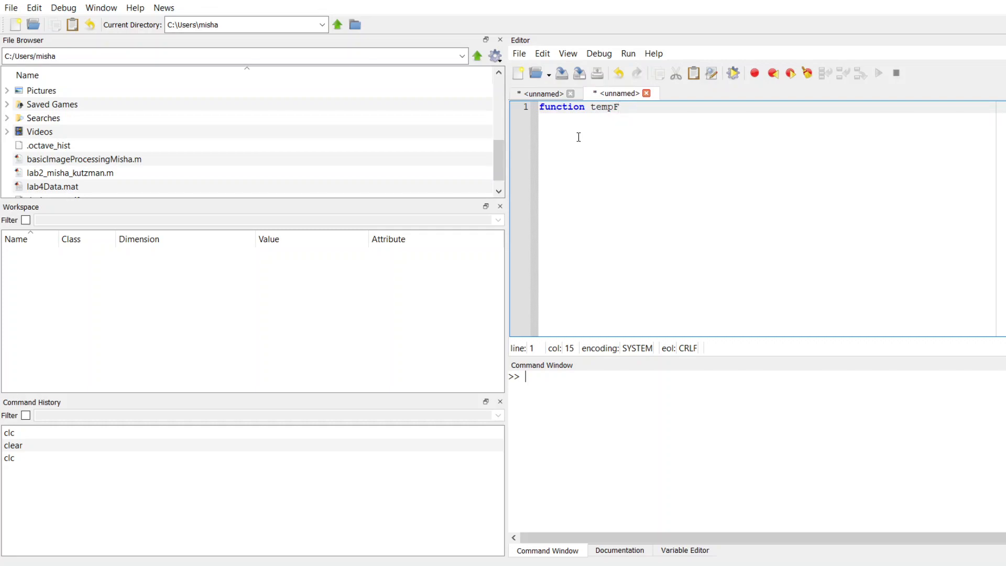
text(=)
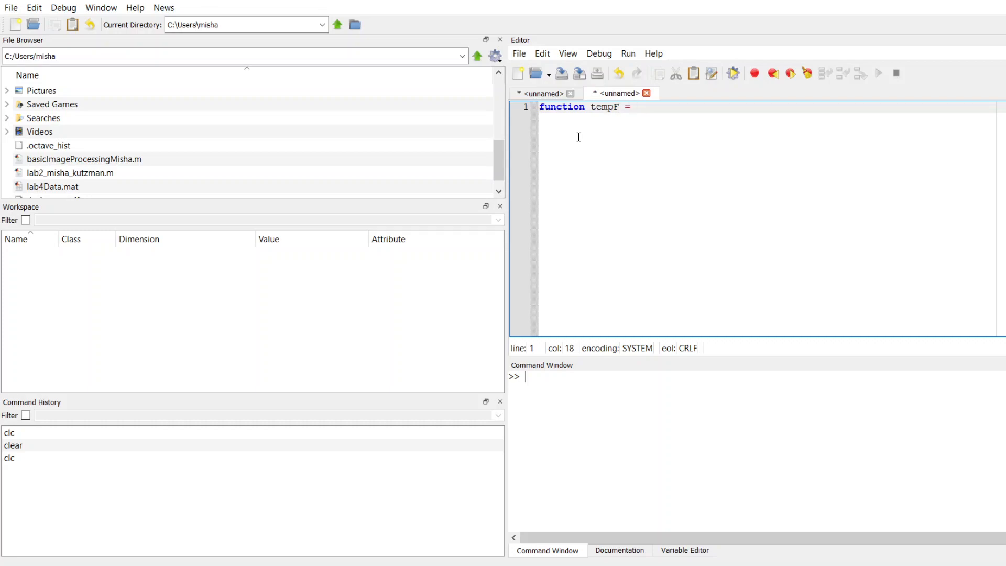
text(conver)
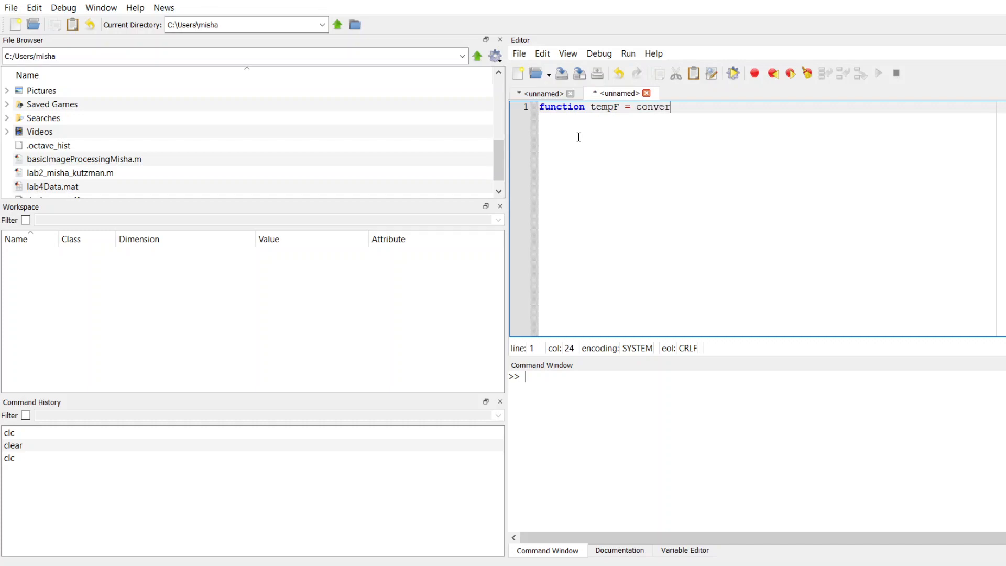
text(t)
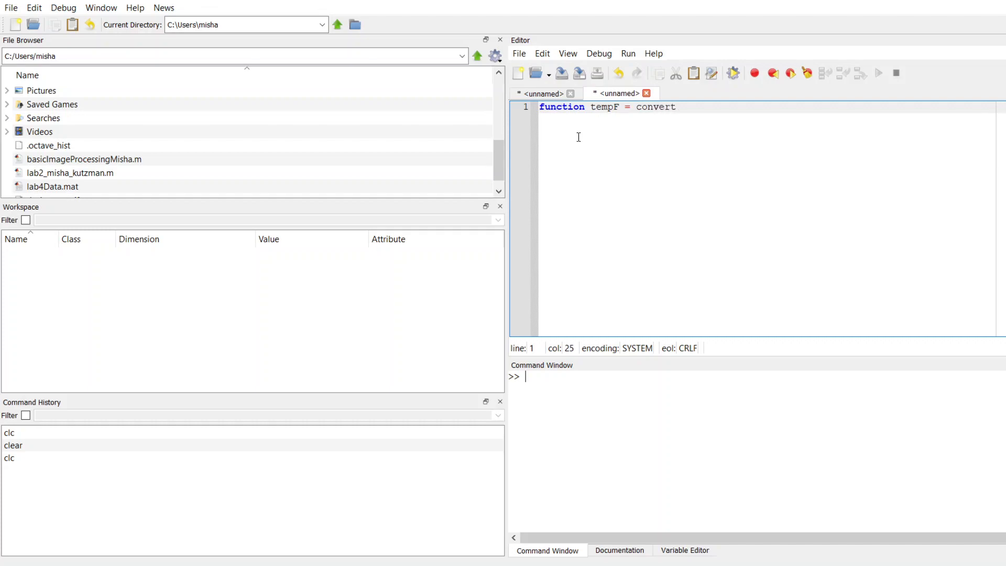
text(C)
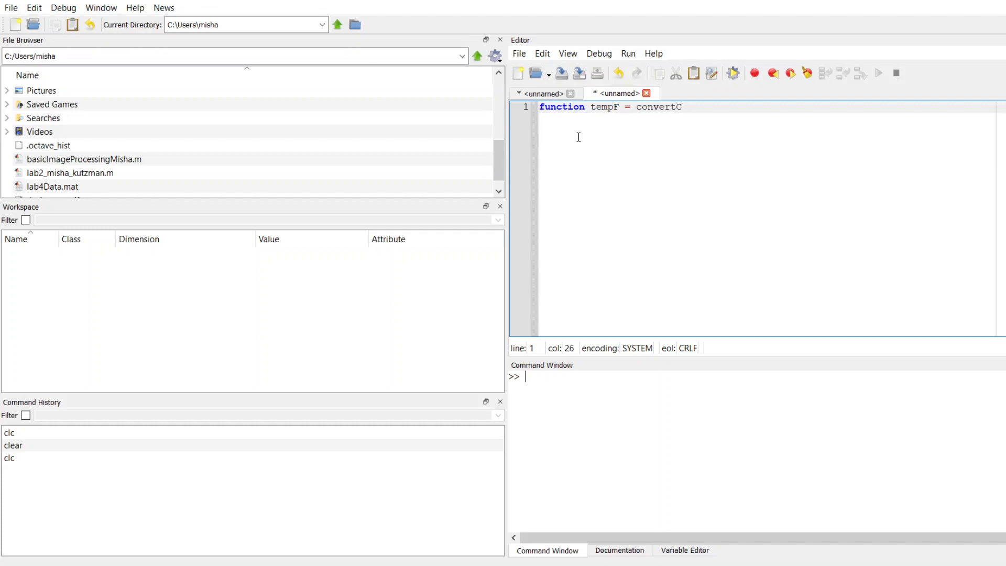
text(2F)
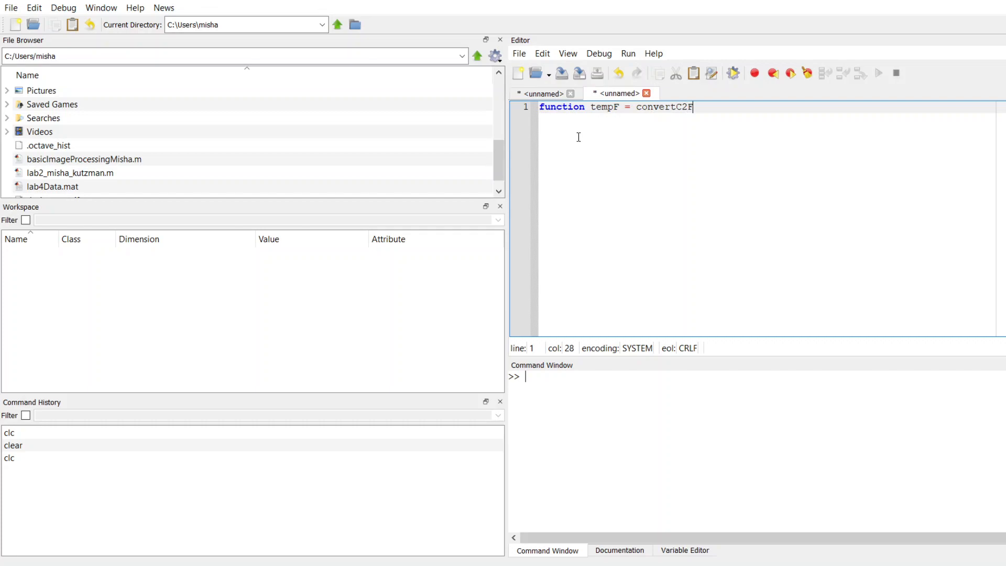
text(()
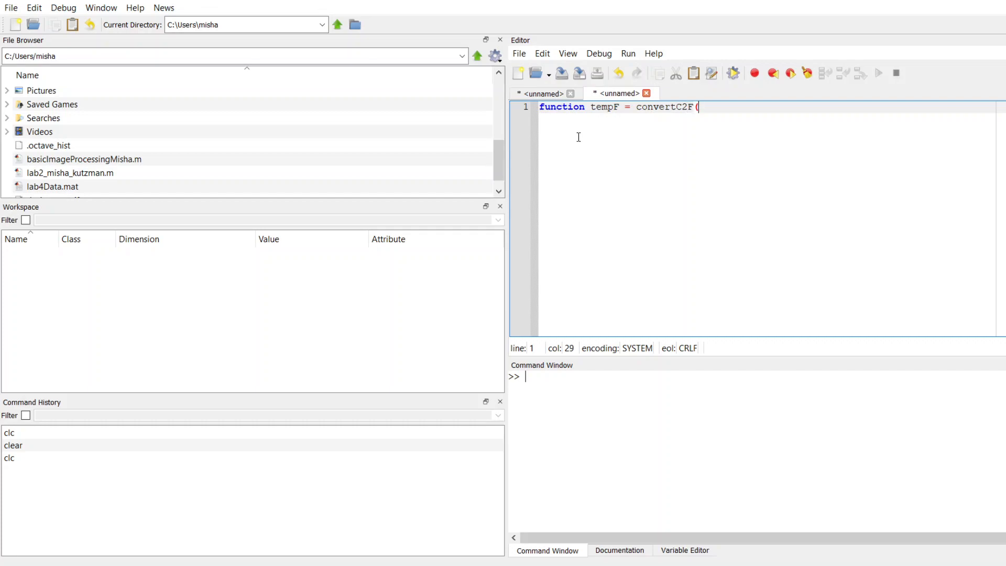
text(tem)
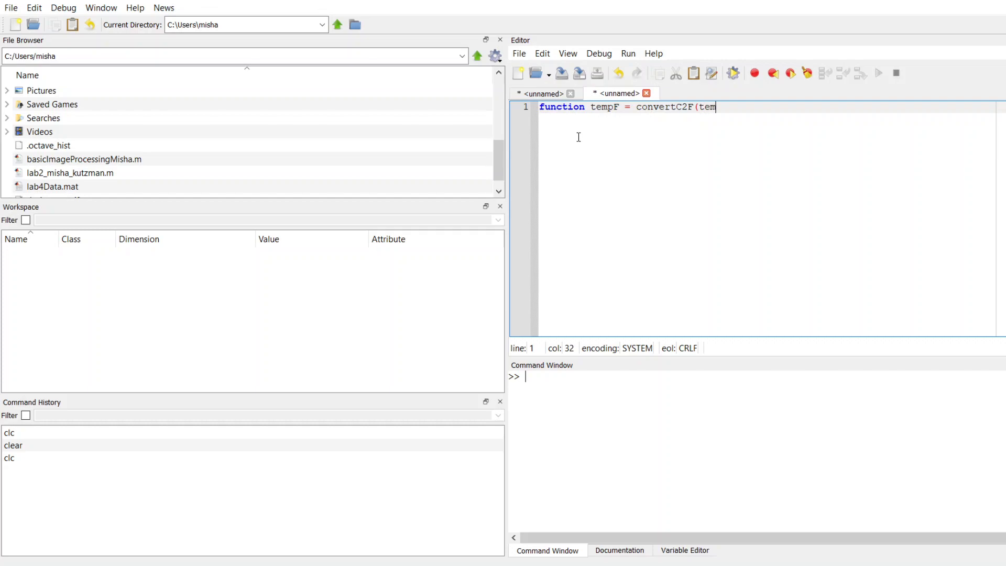
text(p)
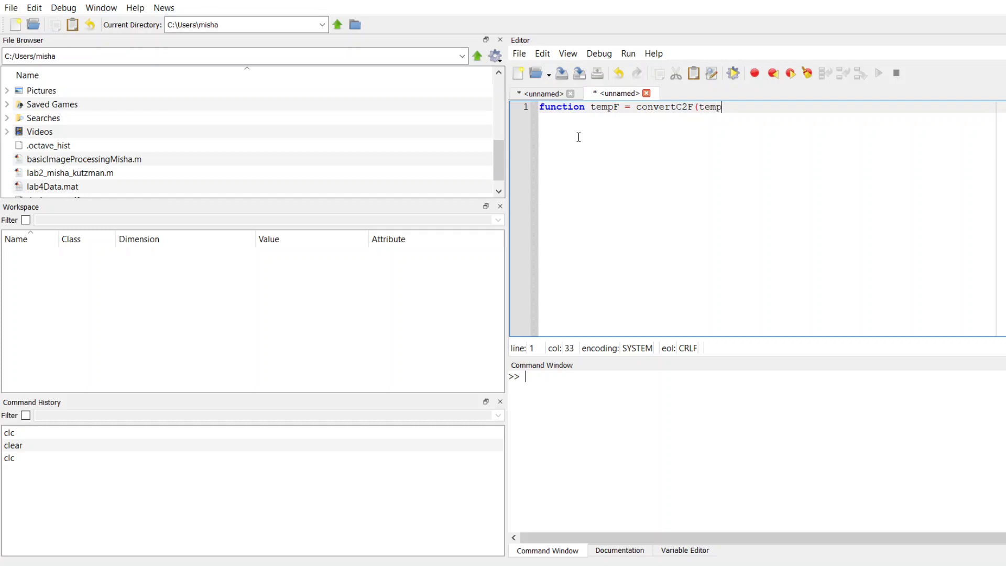
text(C))
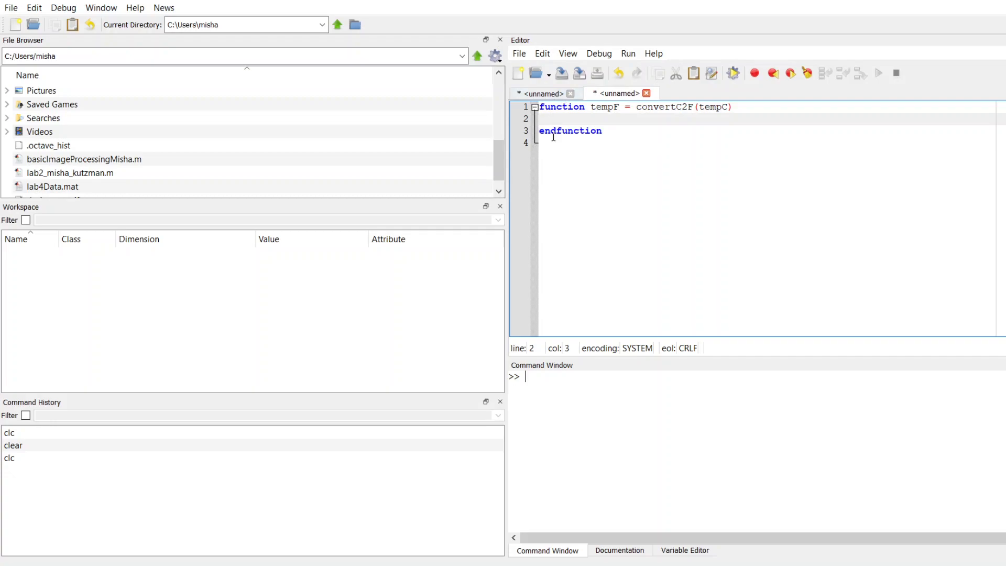
mouse_move(585, 143)
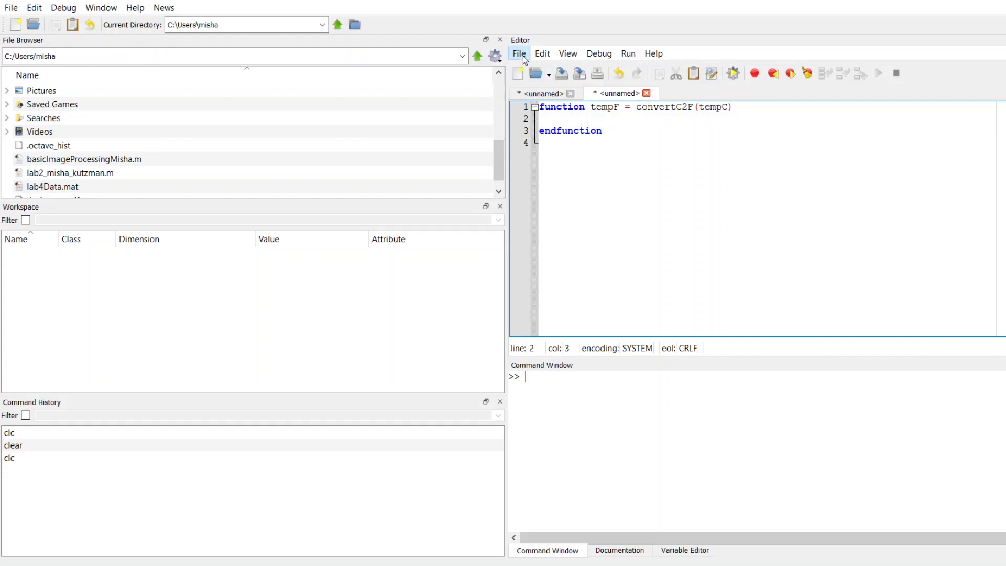
mouse_move(555, 173)
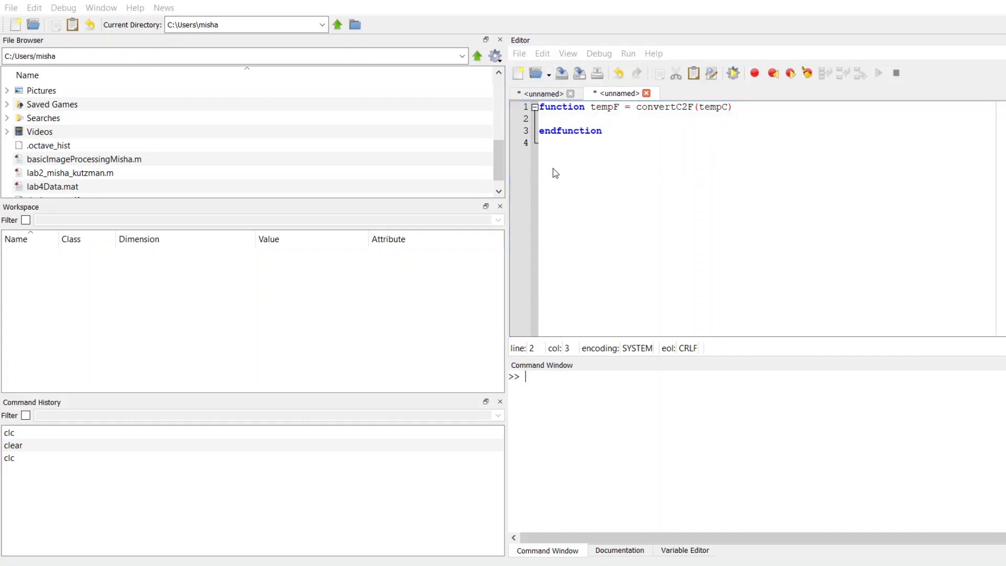
mouse_move(650, 128)
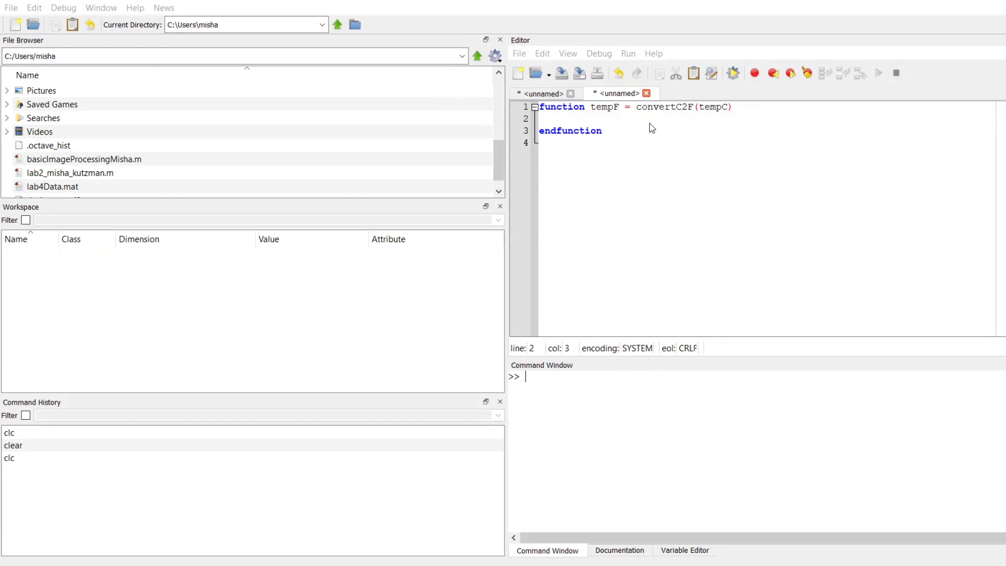
mouse_move(677, 117)
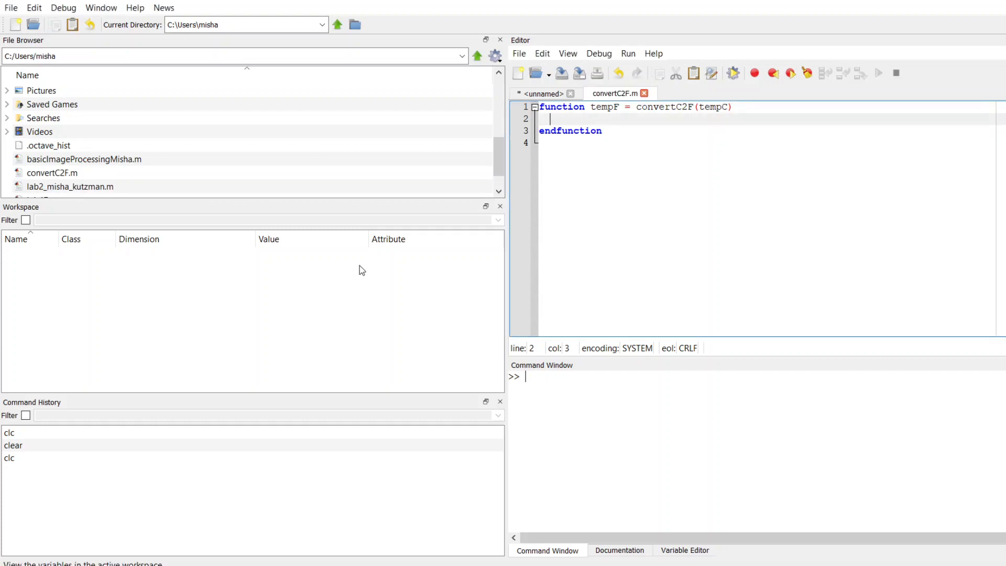
double_click(664, 107)
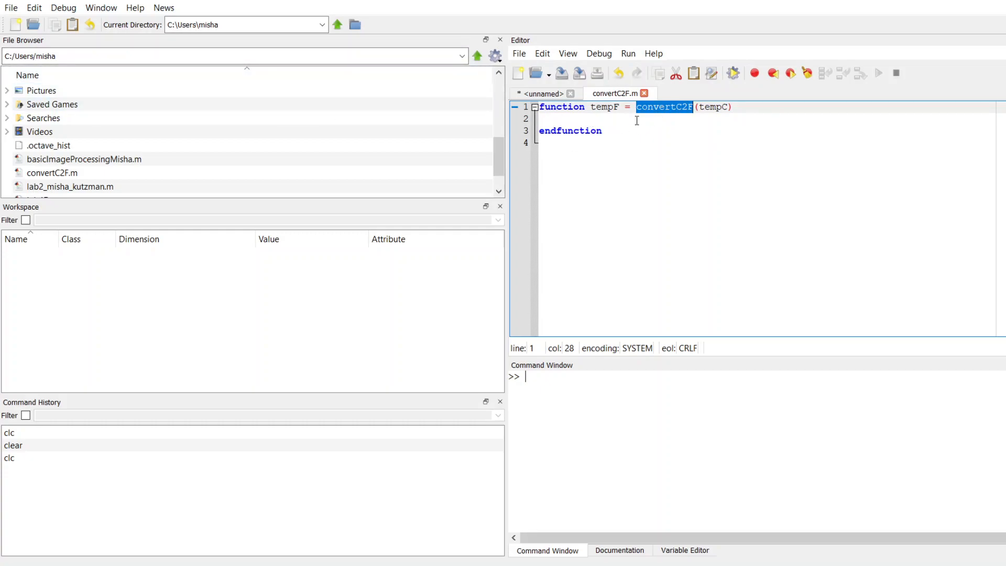
click(636, 120)
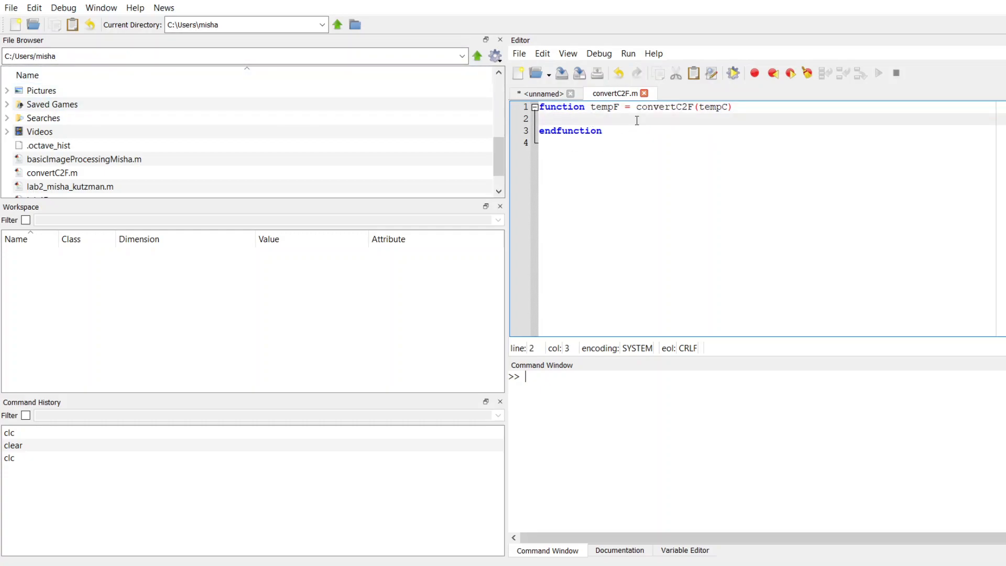
mouse_move(629, 107)
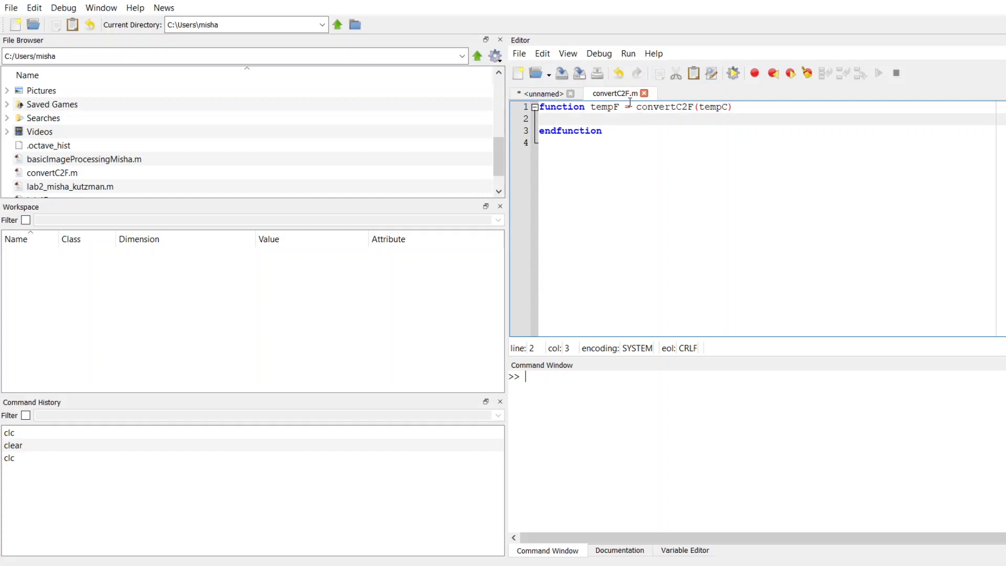
double_click(603, 107)
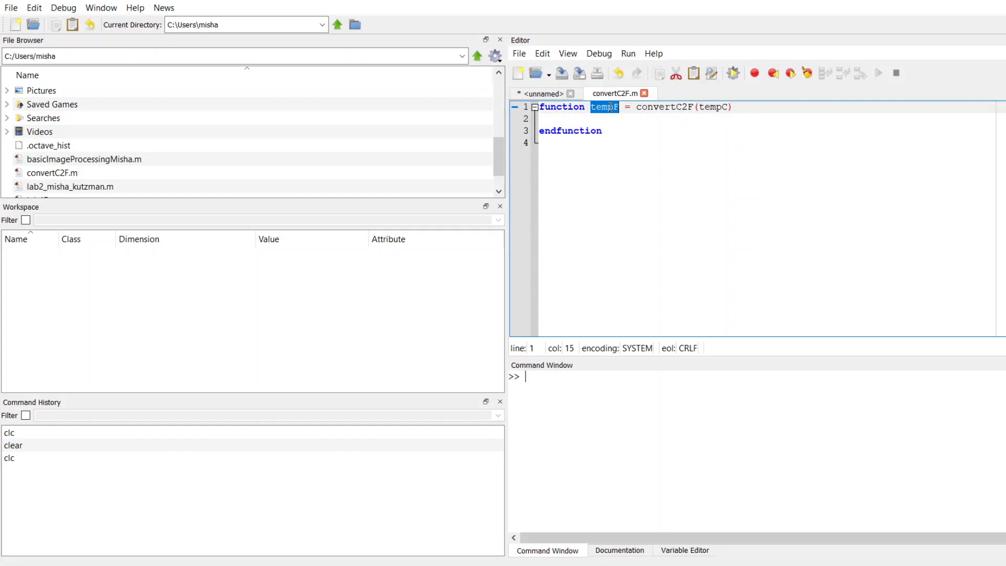
mouse_move(615, 128)
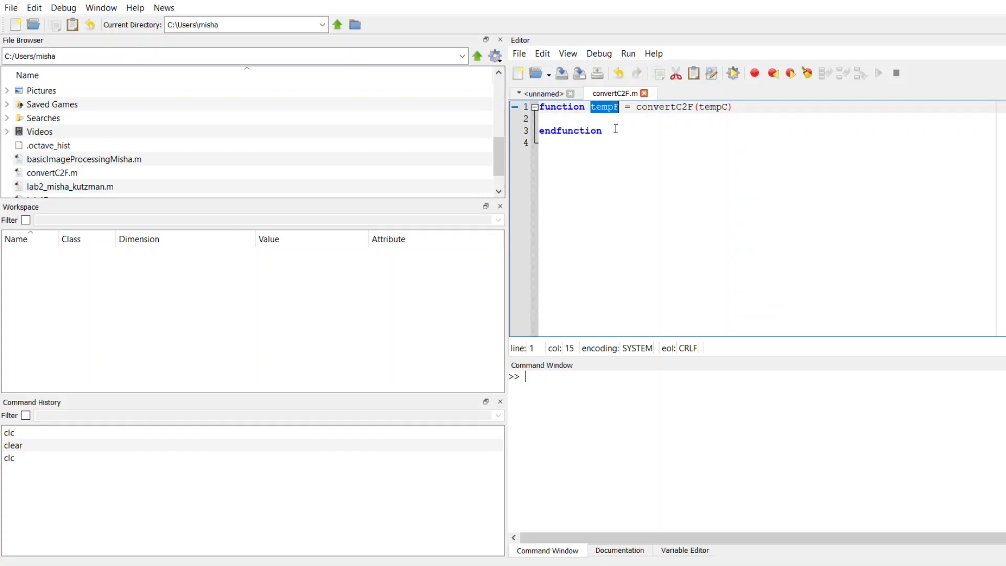
double_click(712, 107)
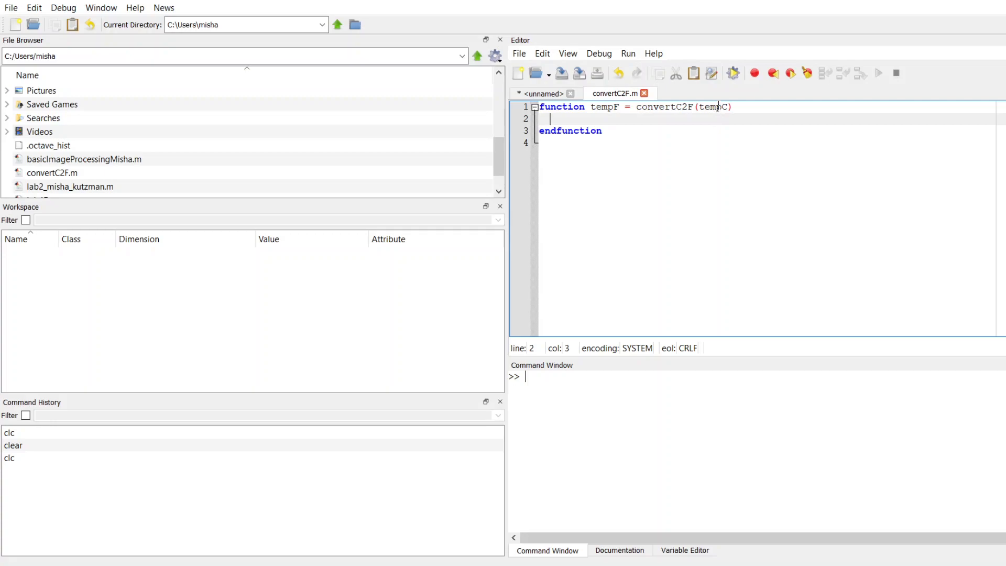
mouse_move(719, 116)
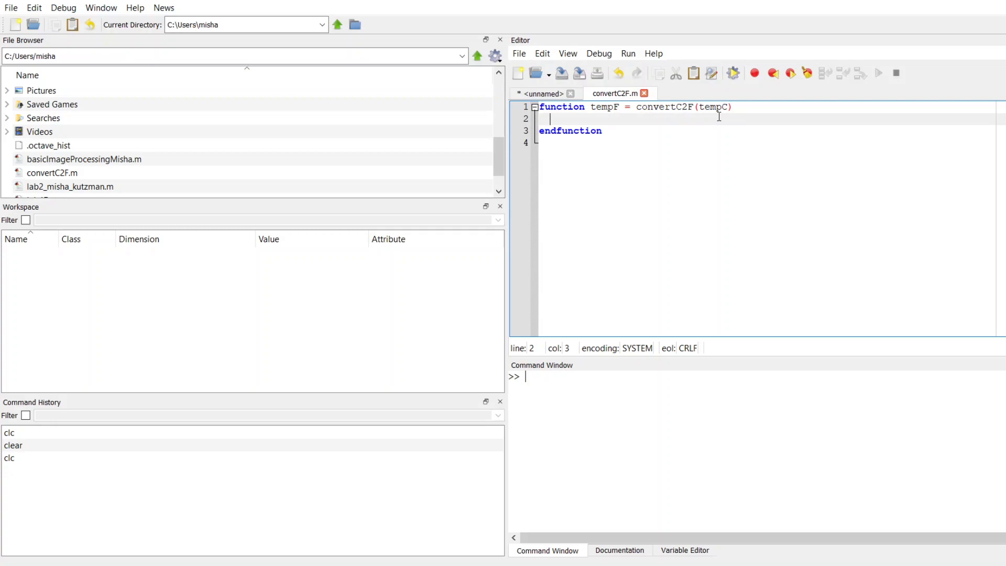
mouse_move(739, 116)
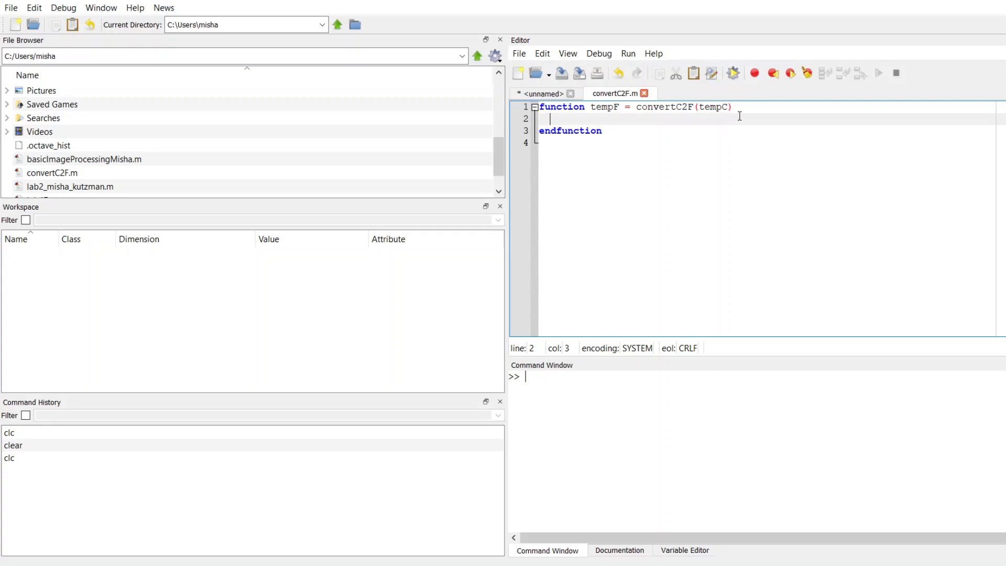
mouse_move(702, 145)
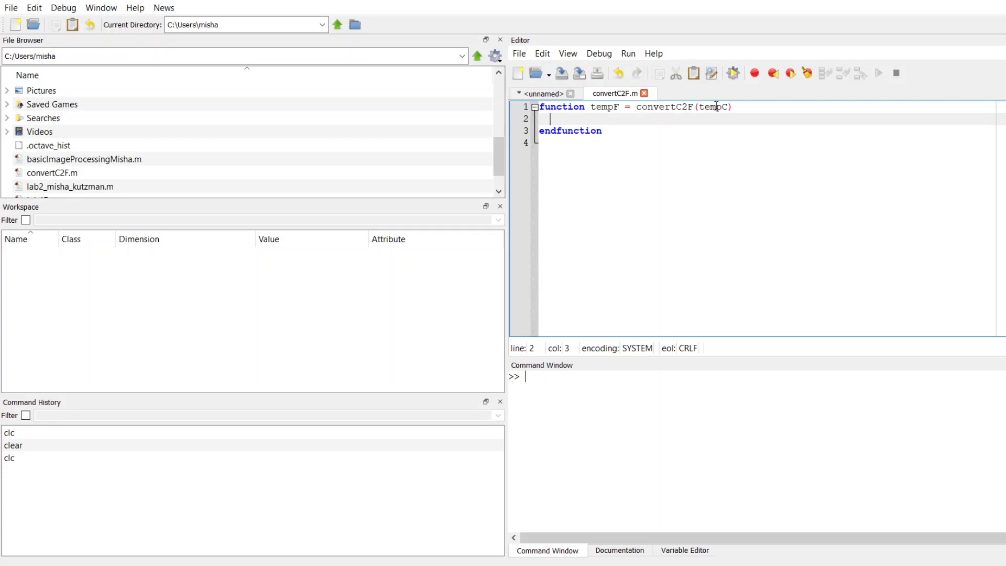
double_click(713, 107)
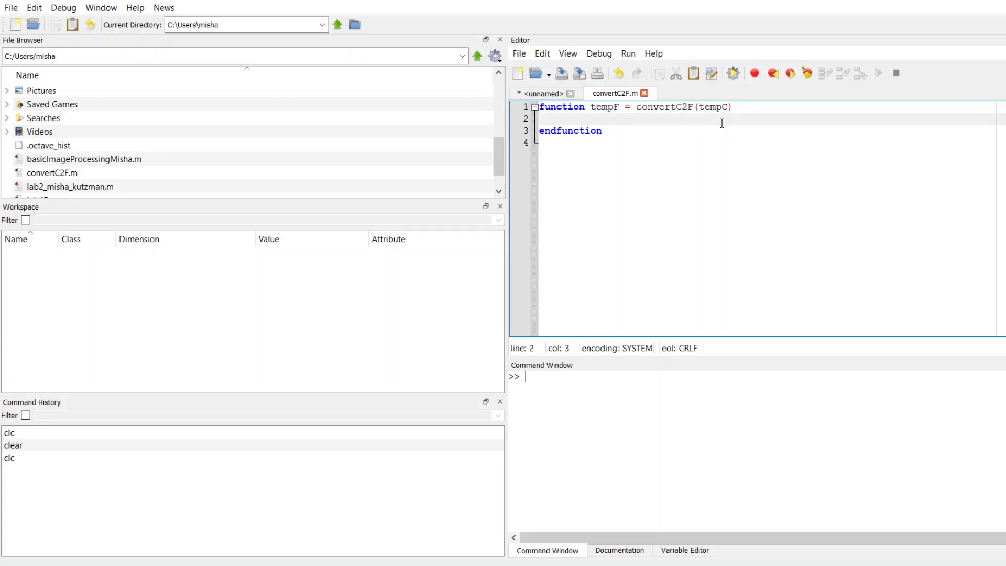
Begin the body line 'tempF =' matching the header's output variable name
text(temp)
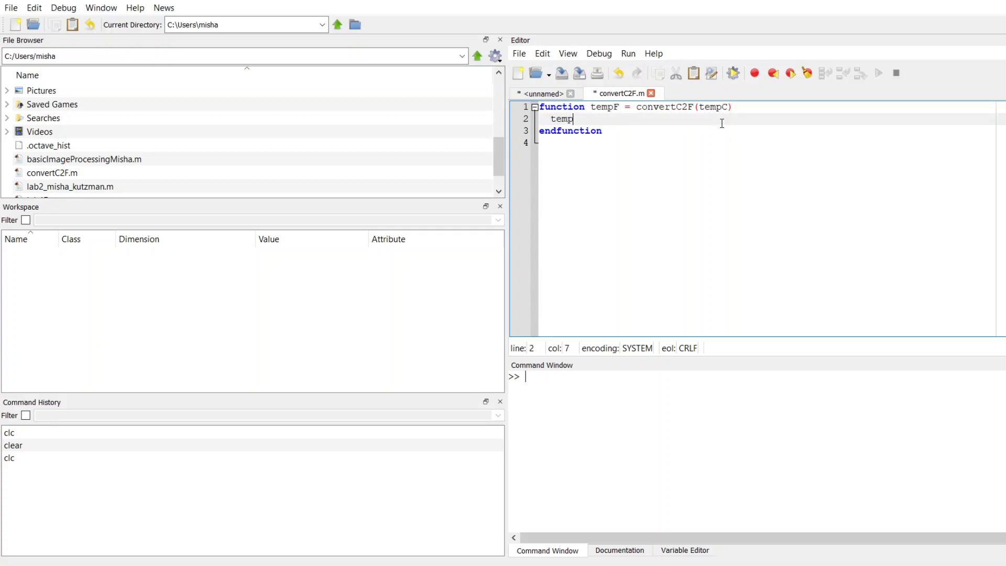
text(F)
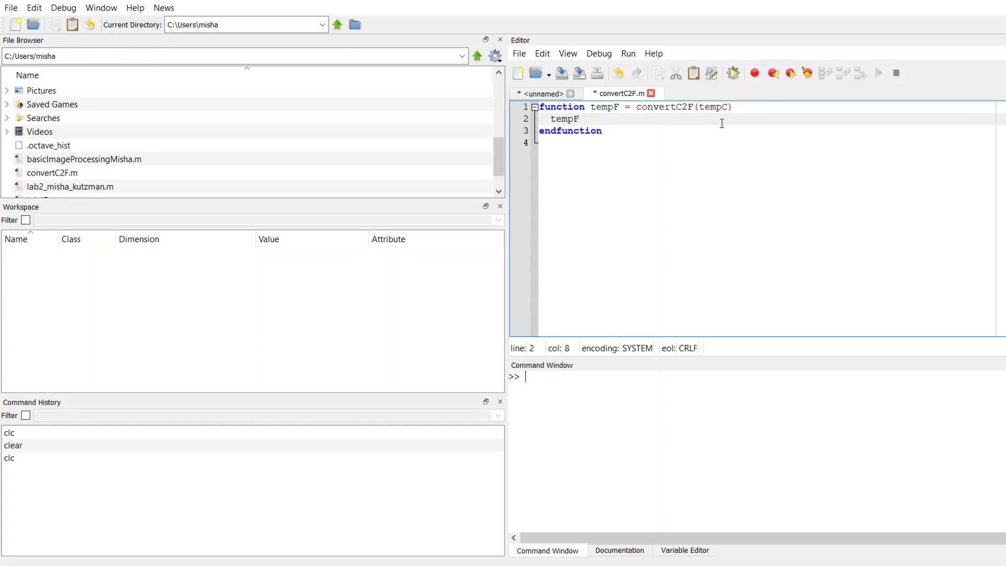
text(=)
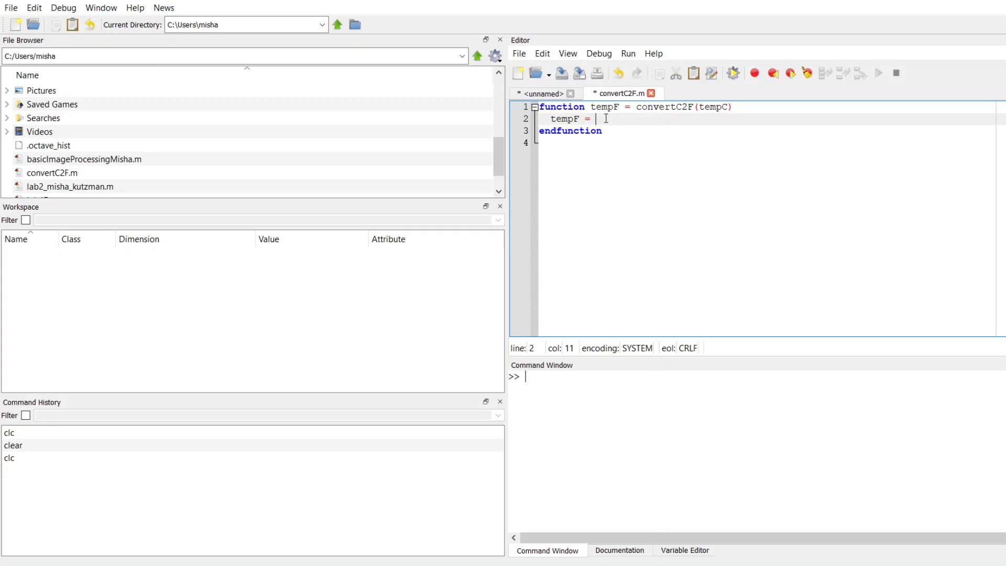
double_click(604, 107)
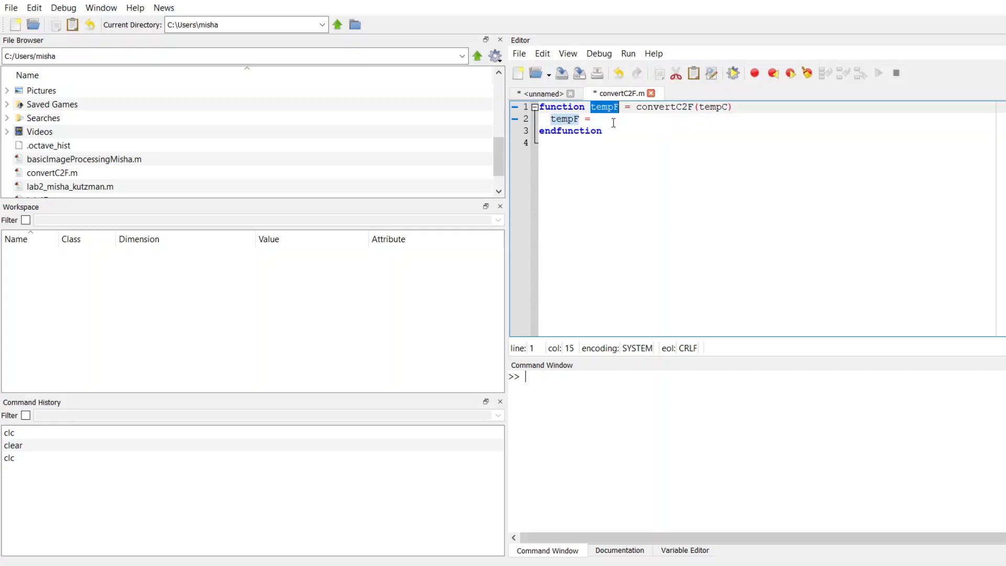
mouse_move(616, 132)
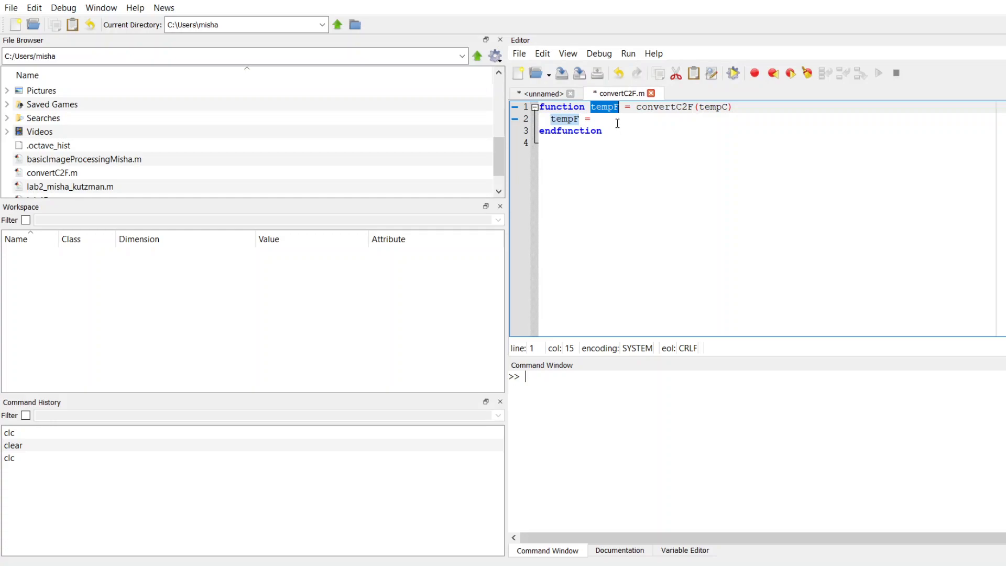
click(596, 118)
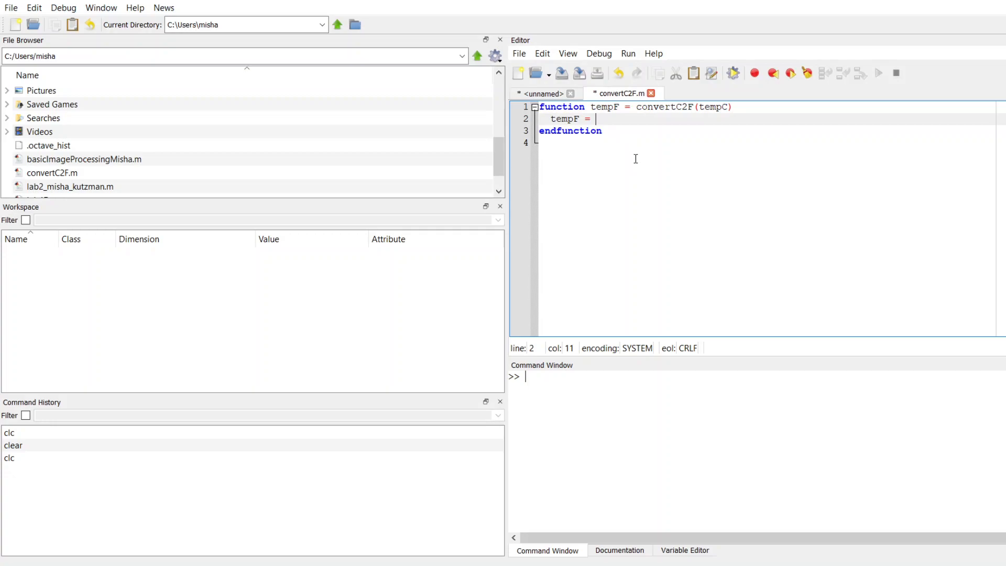
Complete the body as 'tempF = 32+tempC*9/5;' for the Celsius-to-Fahrenheit conversion
text(32)
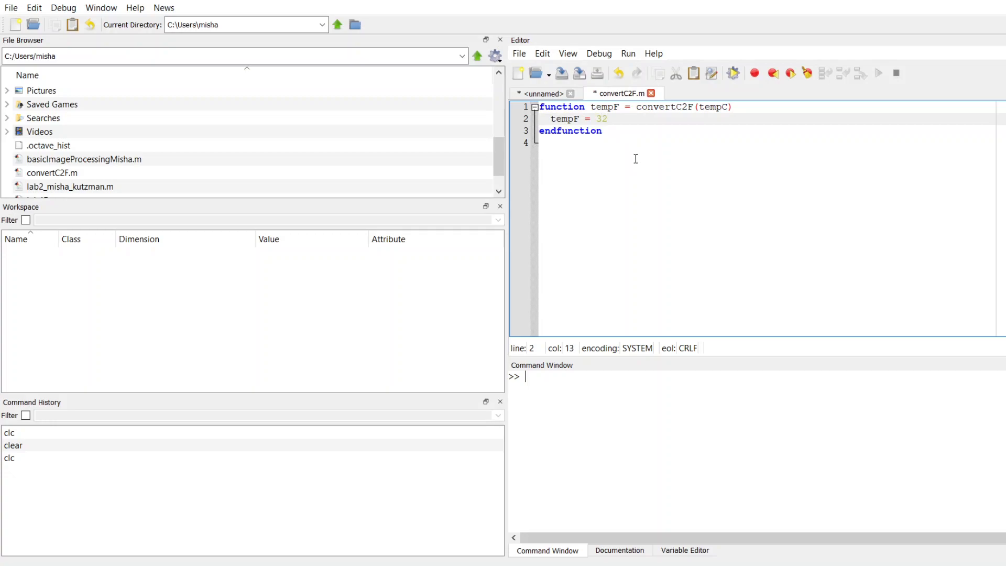
text(+)
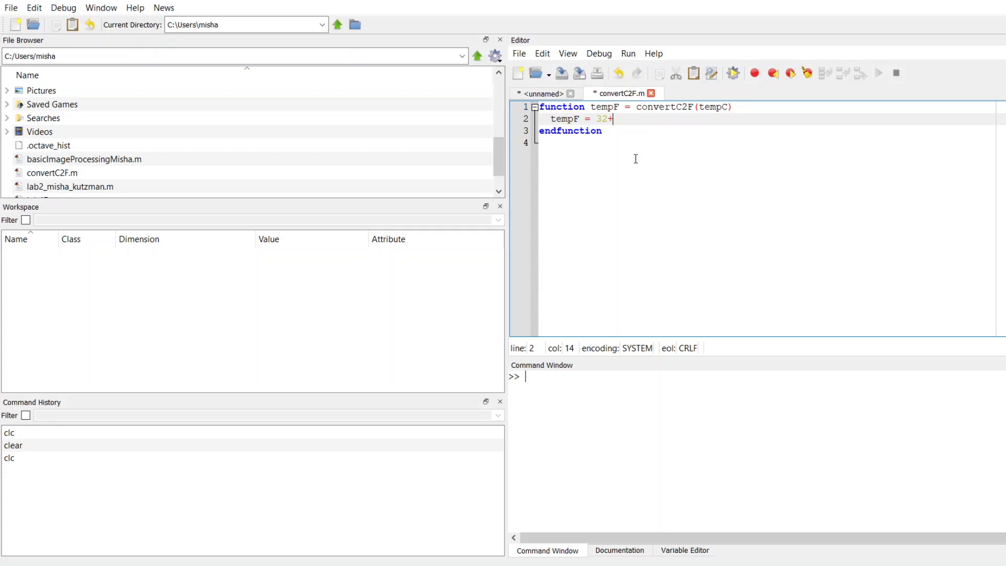
text(t)
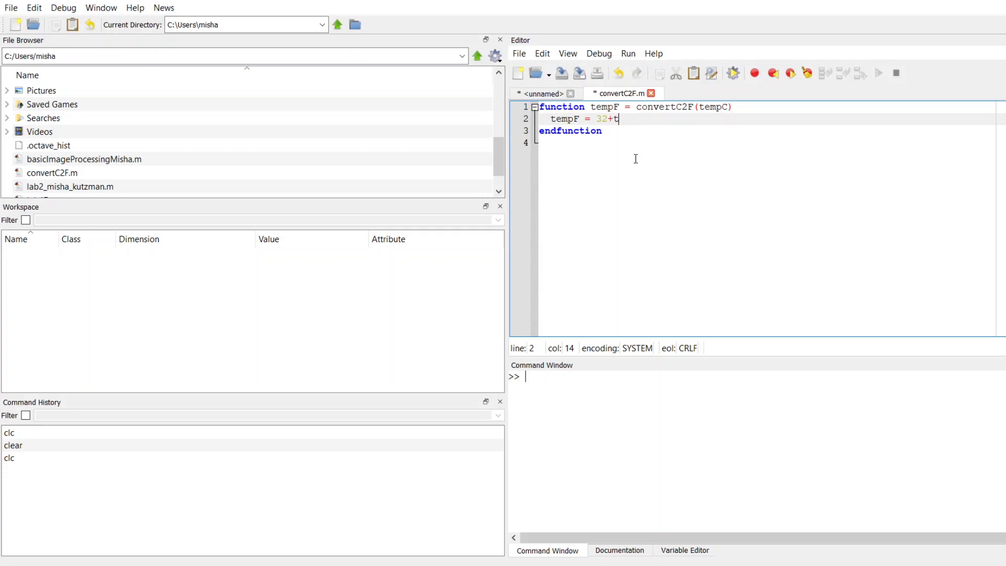
text(emp)
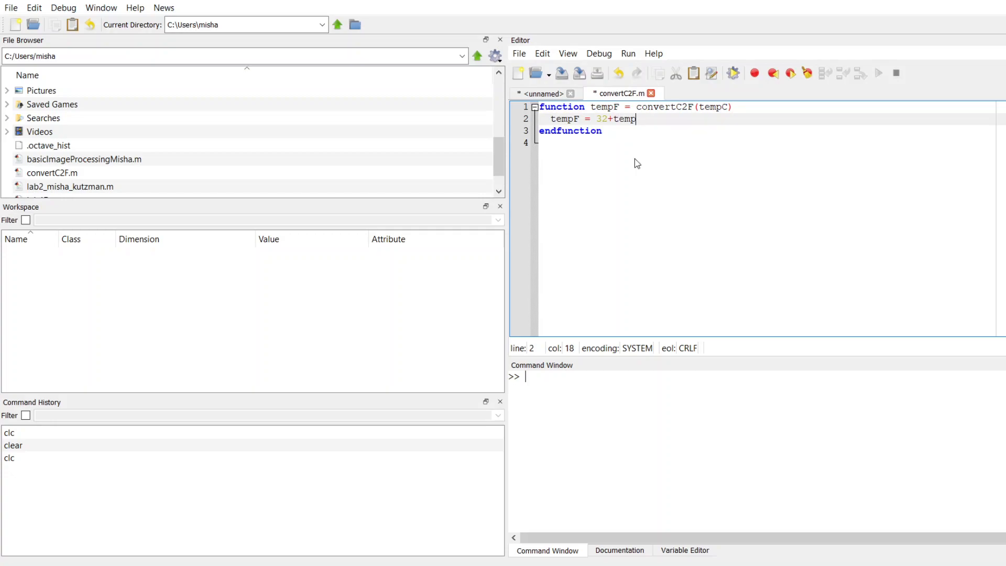
text(C*)
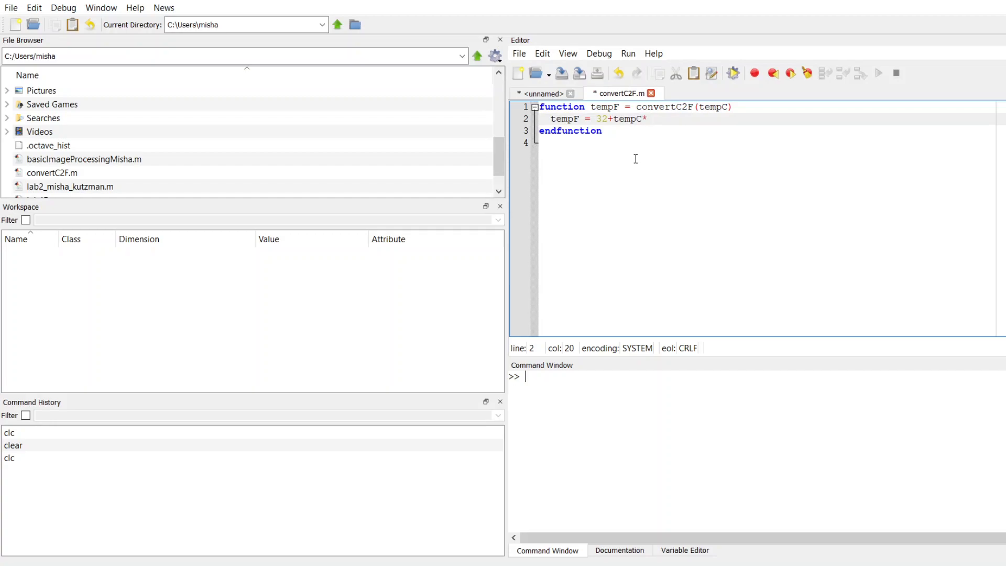
text(9)
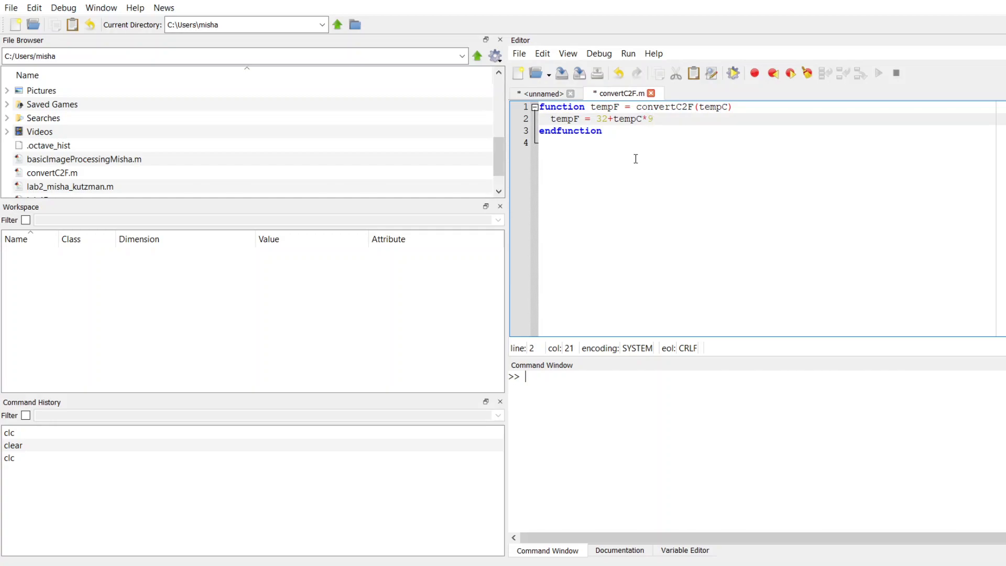
text(/5;)
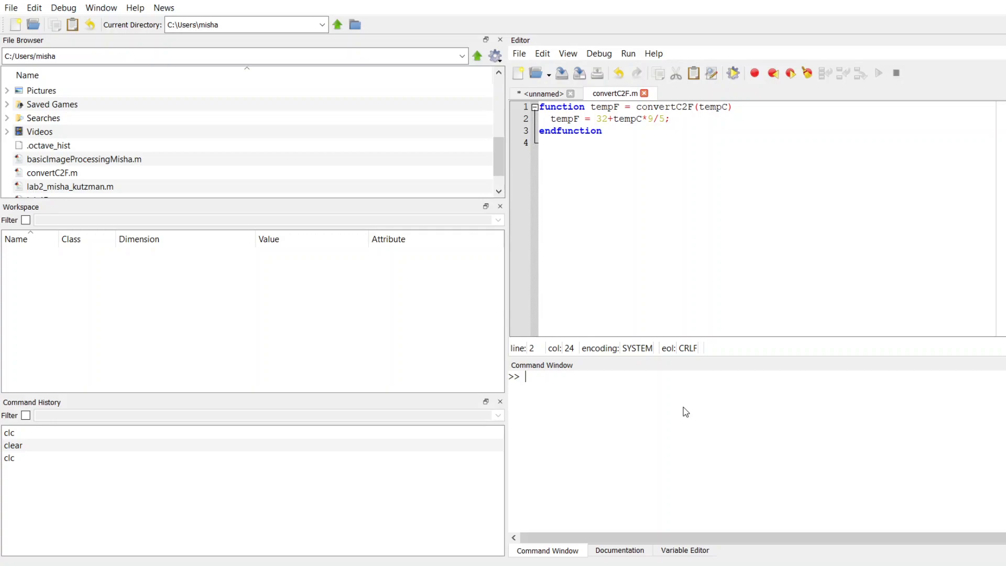
Assign t = 25 in the Command Window
text(t)
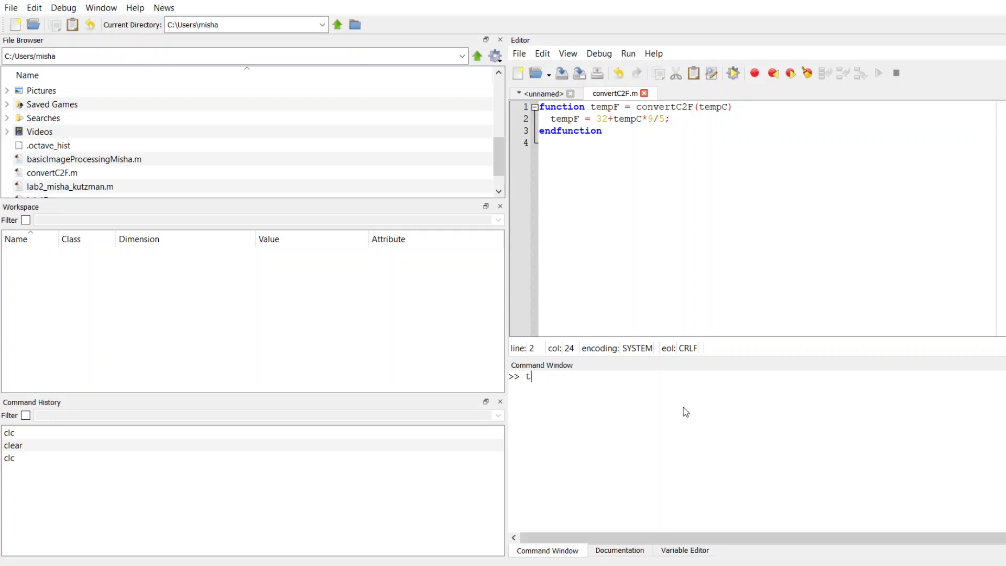
text(=)
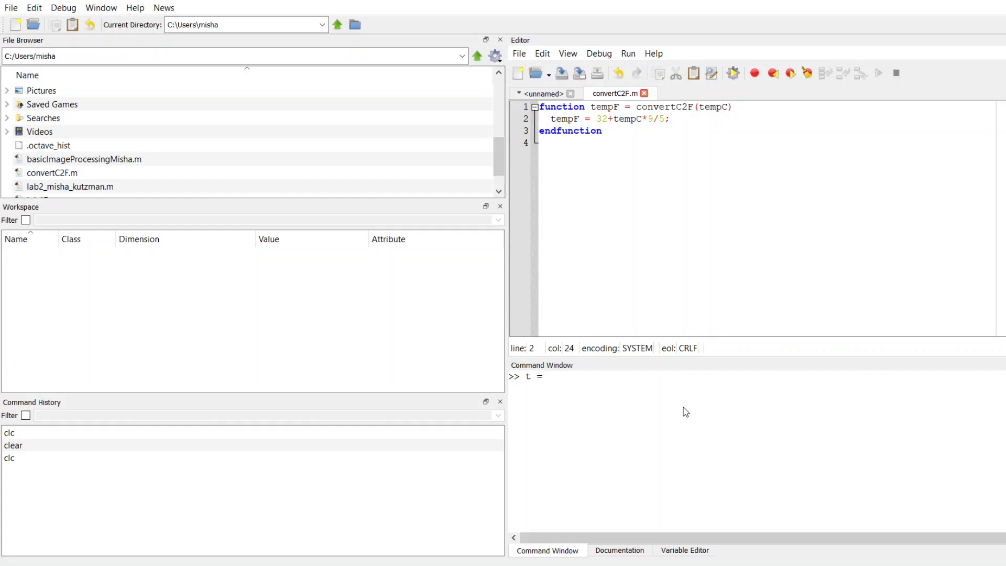
text(25)
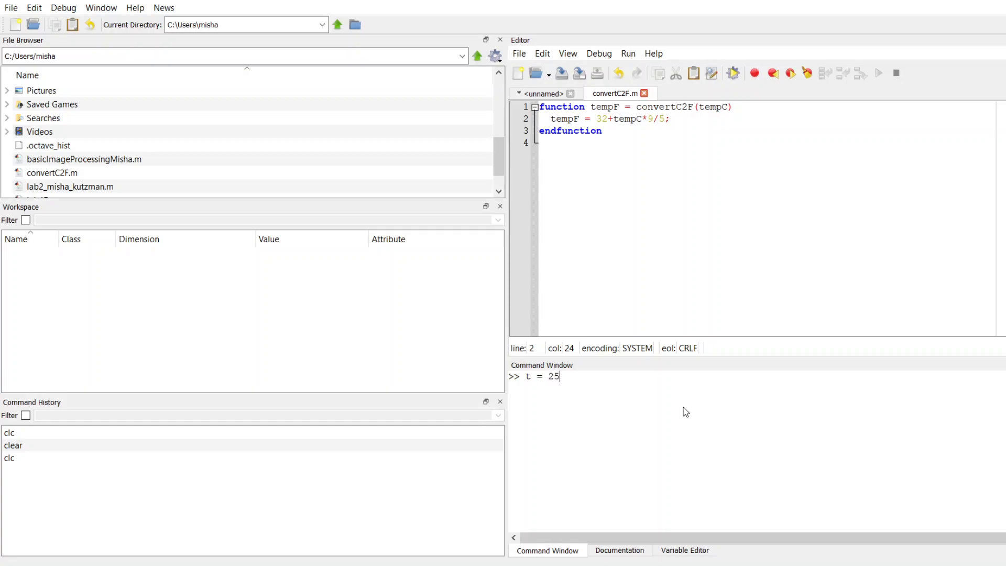
key(Return)
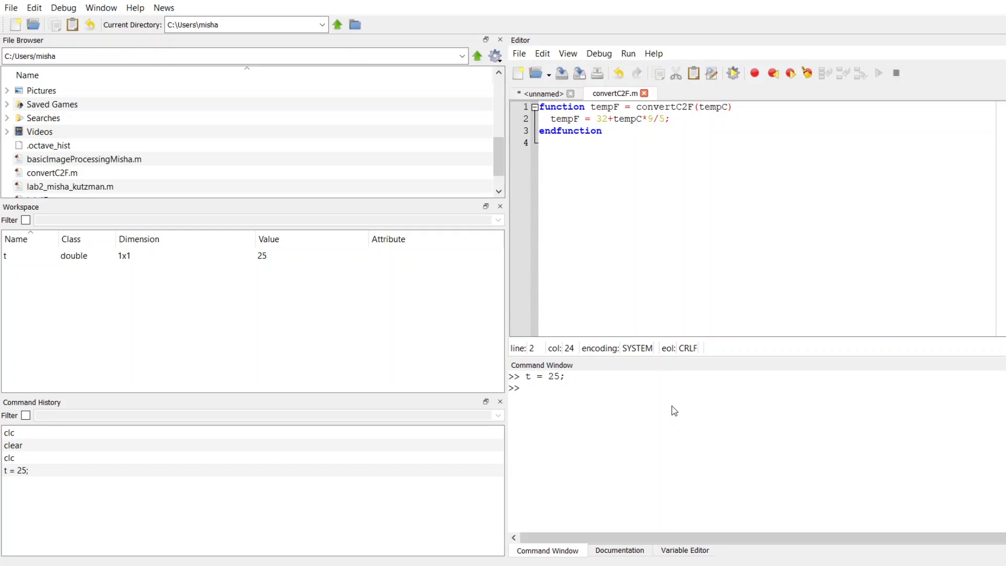
Evaluate convertC2F(t) in the Command Window, giving ans = 77
text(conv)
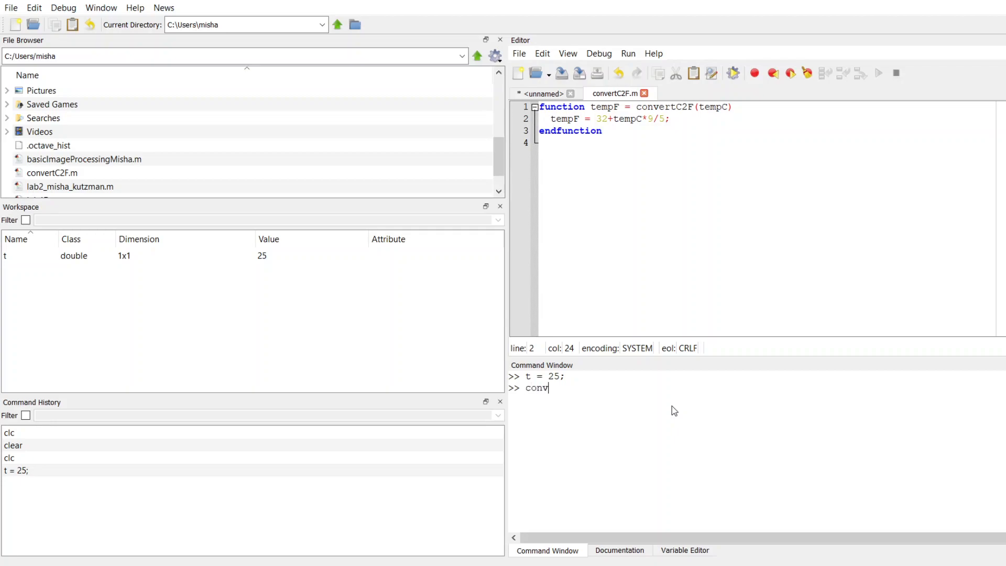
text(ert)
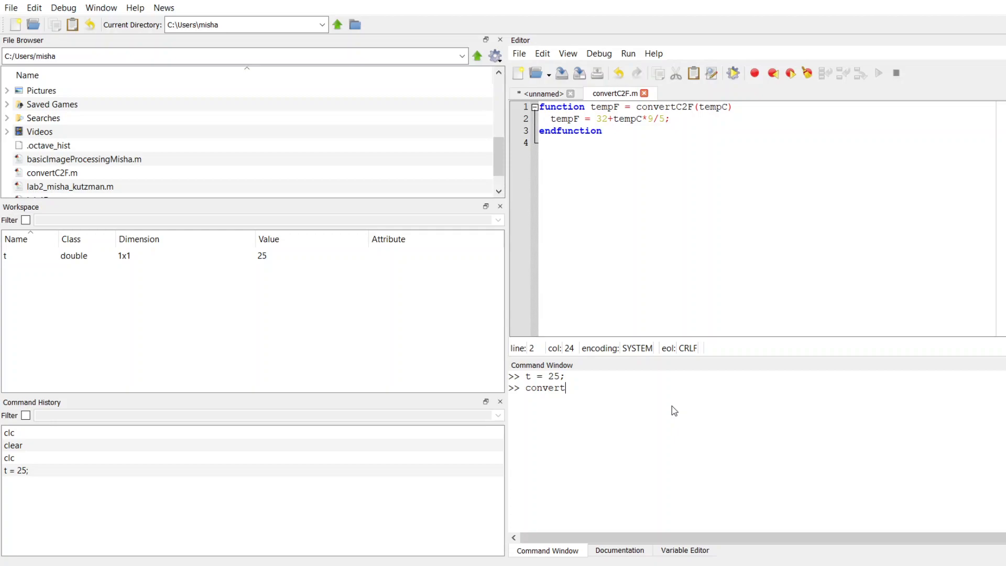
text(C2F)
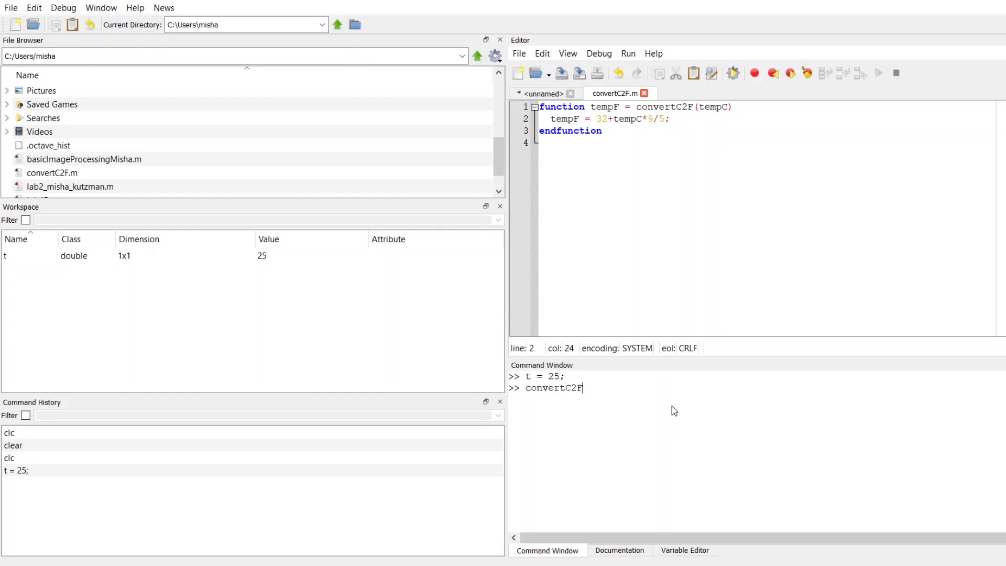
text((t)
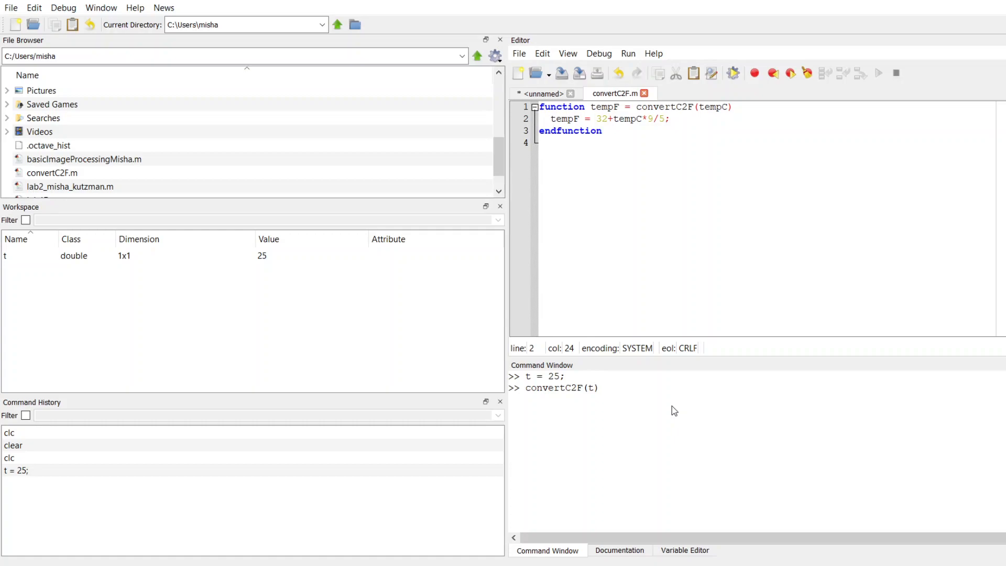
mouse_move(605, 403)
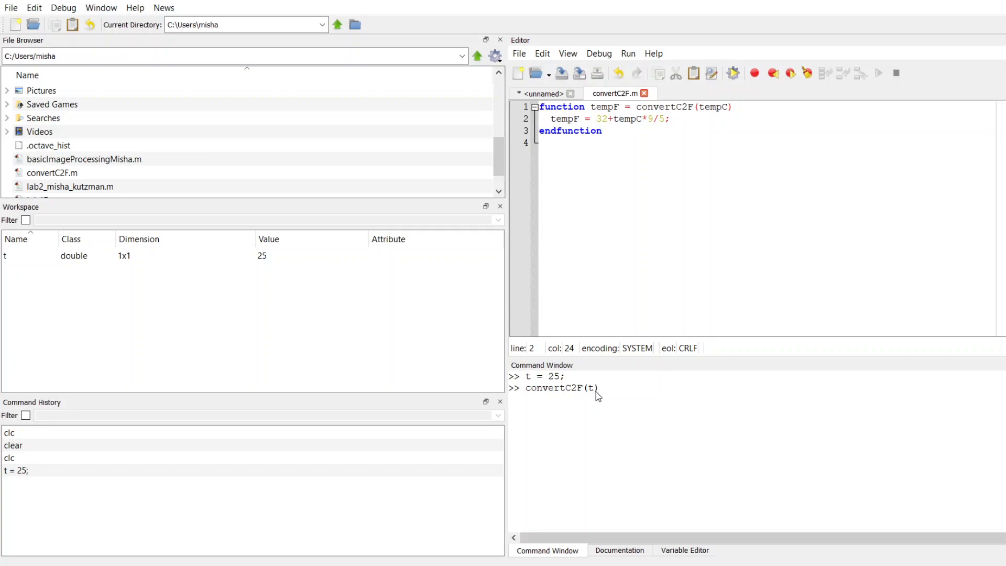
mouse_move(722, 134)
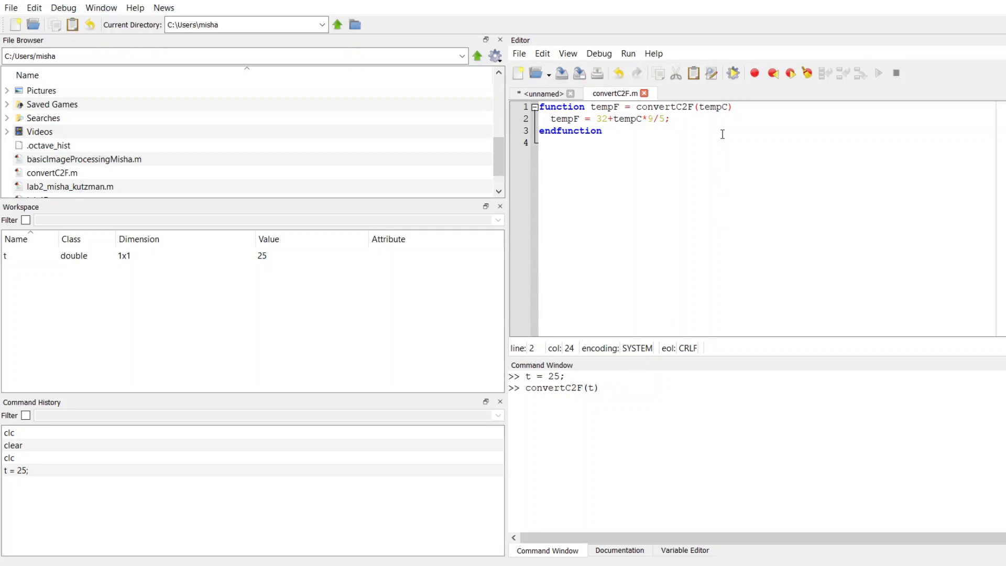
mouse_move(598, 393)
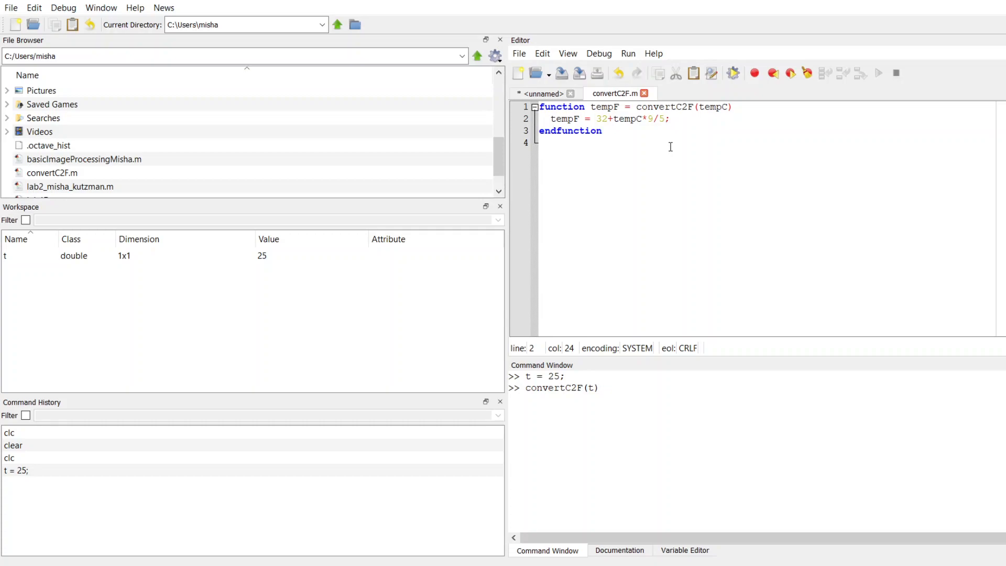
mouse_move(747, 416)
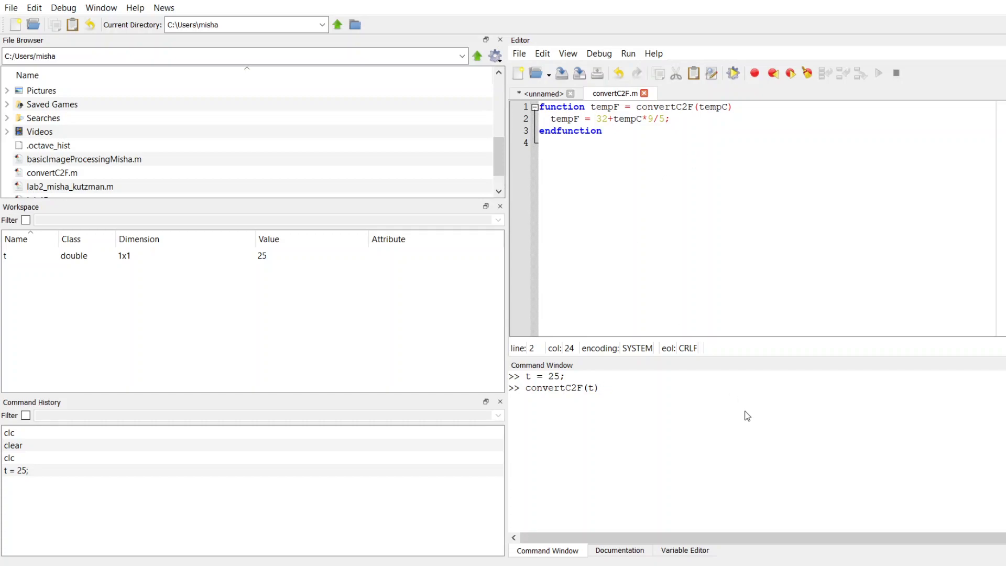
key(Return)
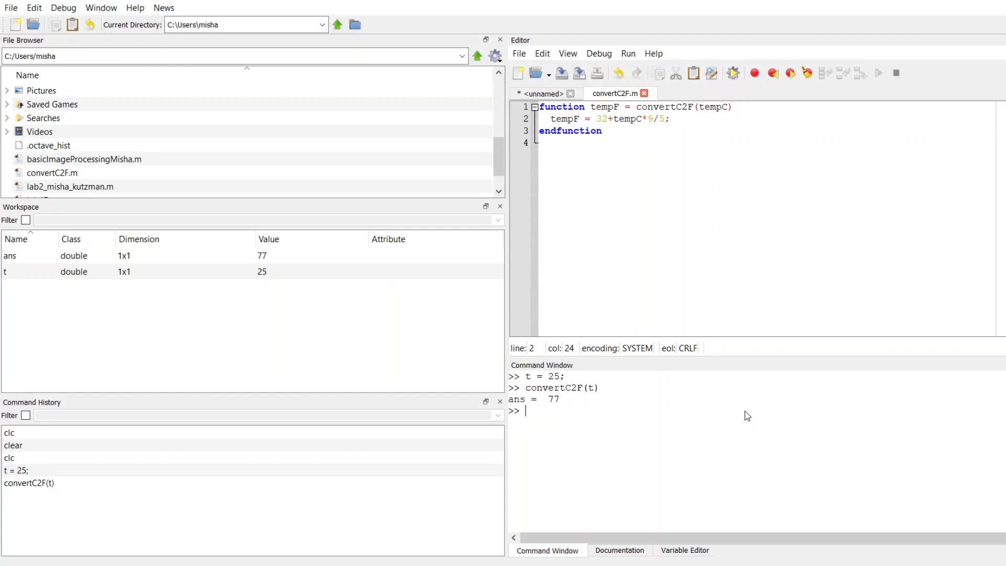
Store the result in a variable with 'tempInF = convertC2F(t);', yielding 77 silently
text(tempInF)
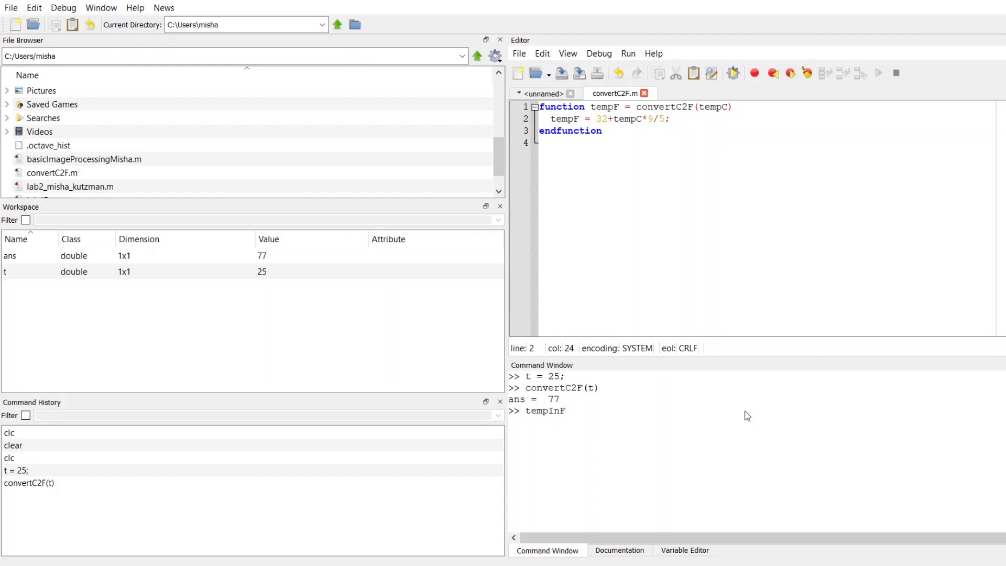
text(=)
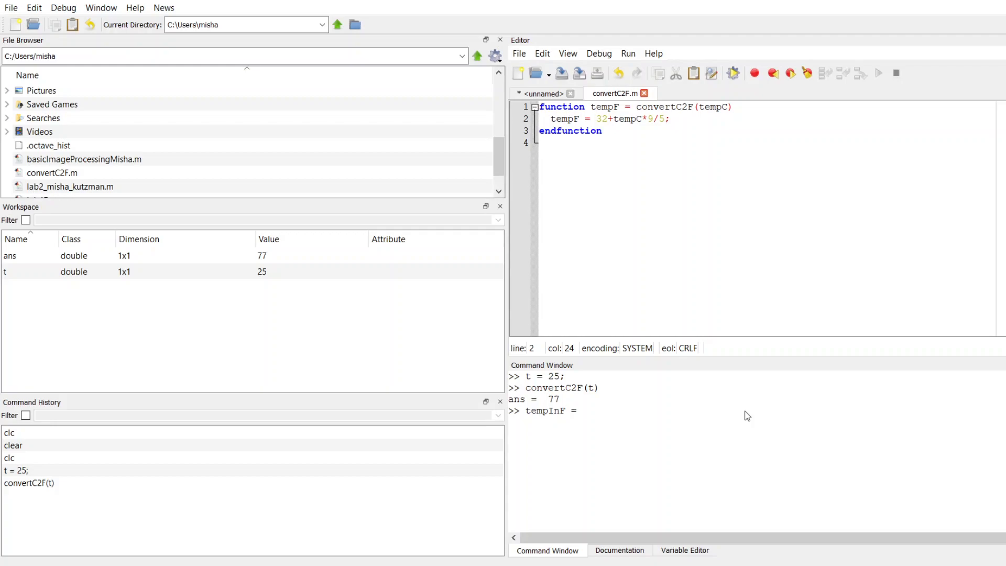
text(c)
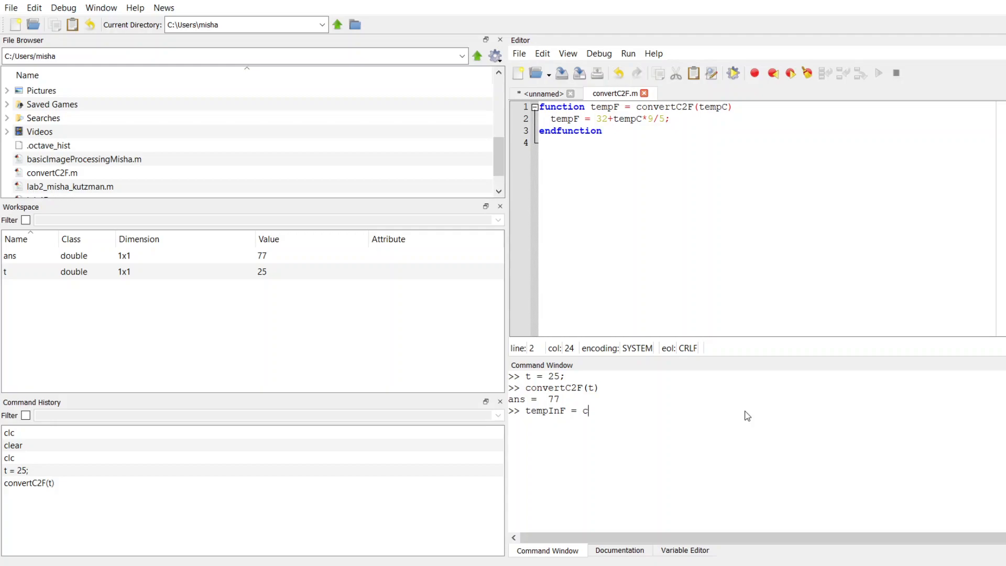
text(on)
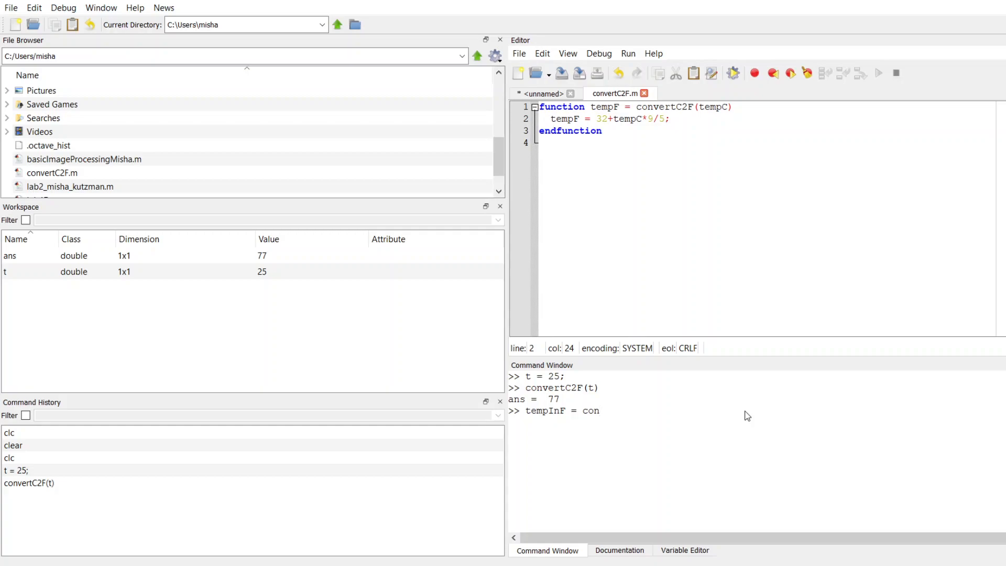
text(vert)
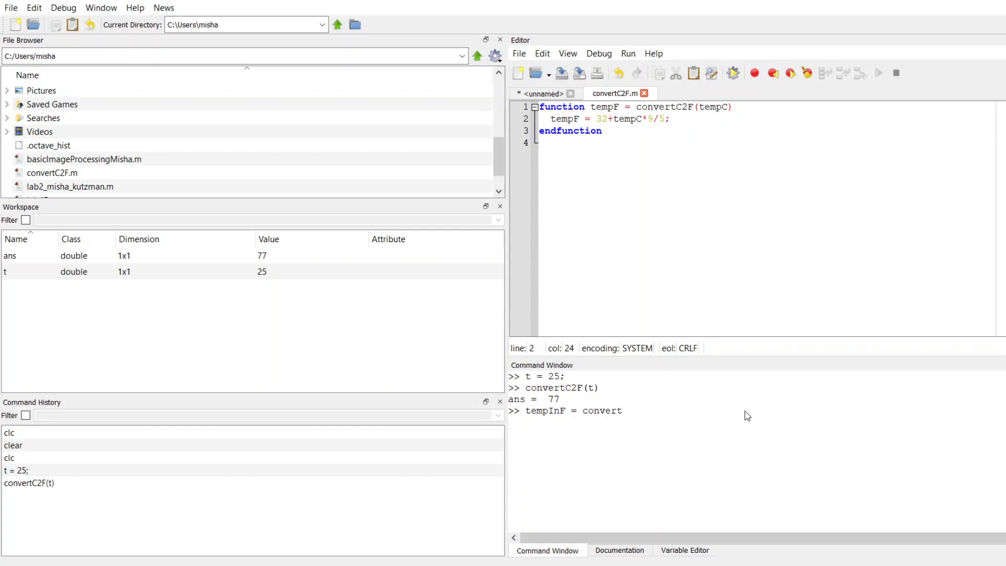
text(C)
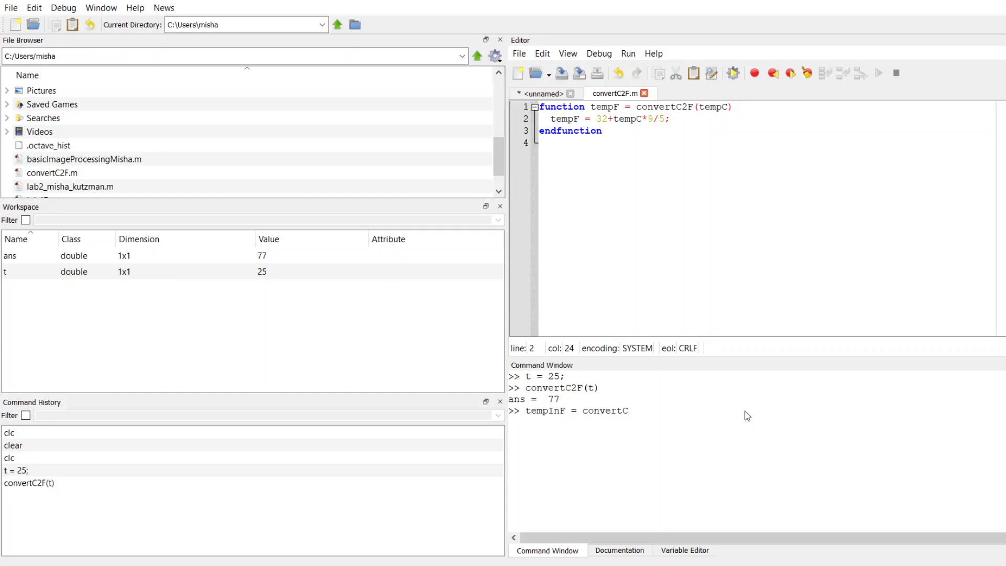
text(2F(t)
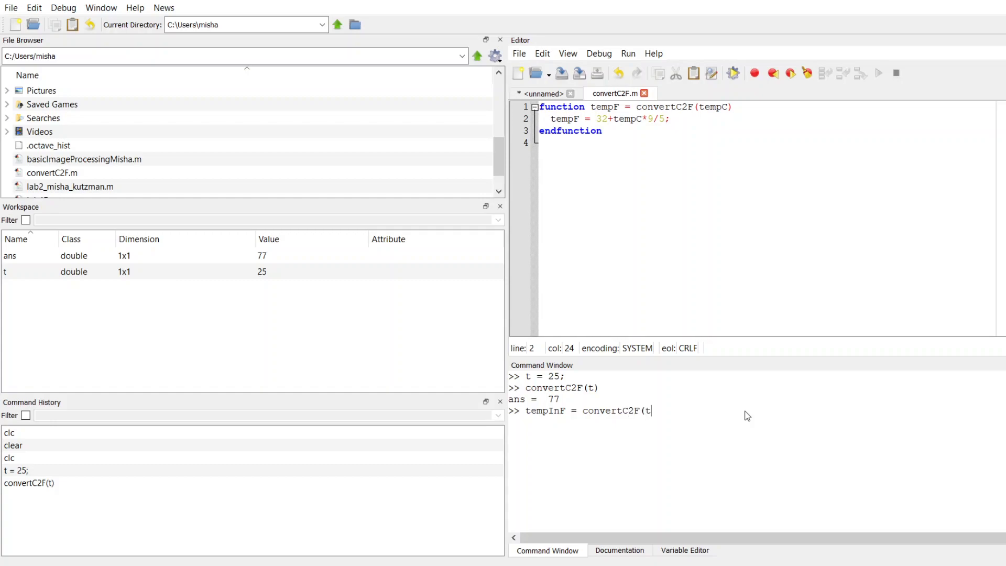
key(Return)
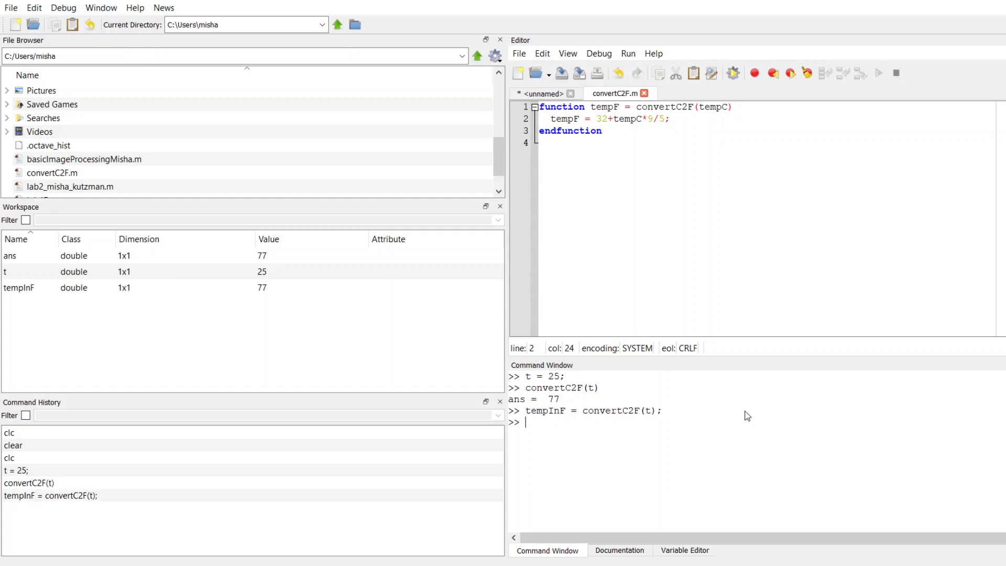
mouse_move(540, 454)
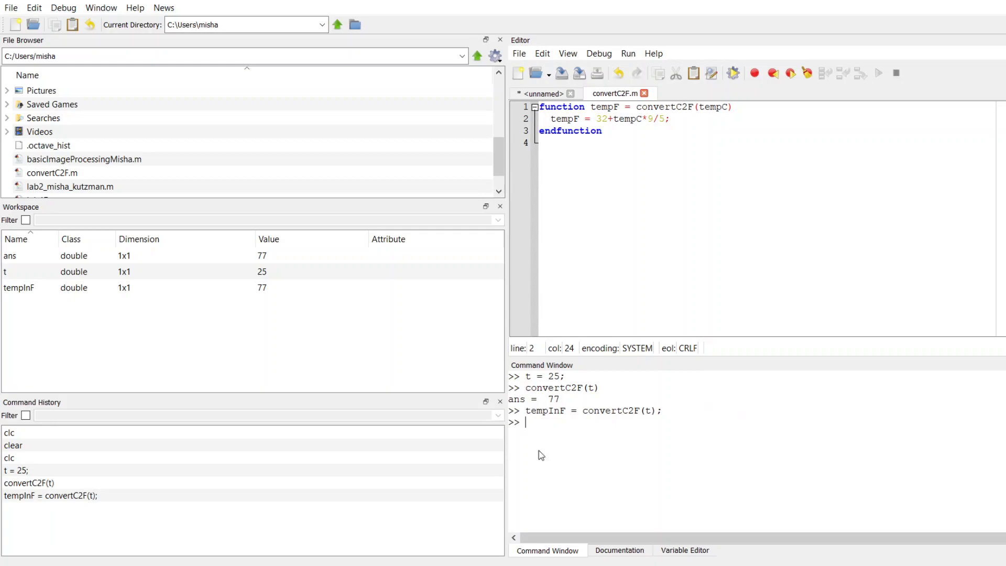
mouse_move(267, 302)
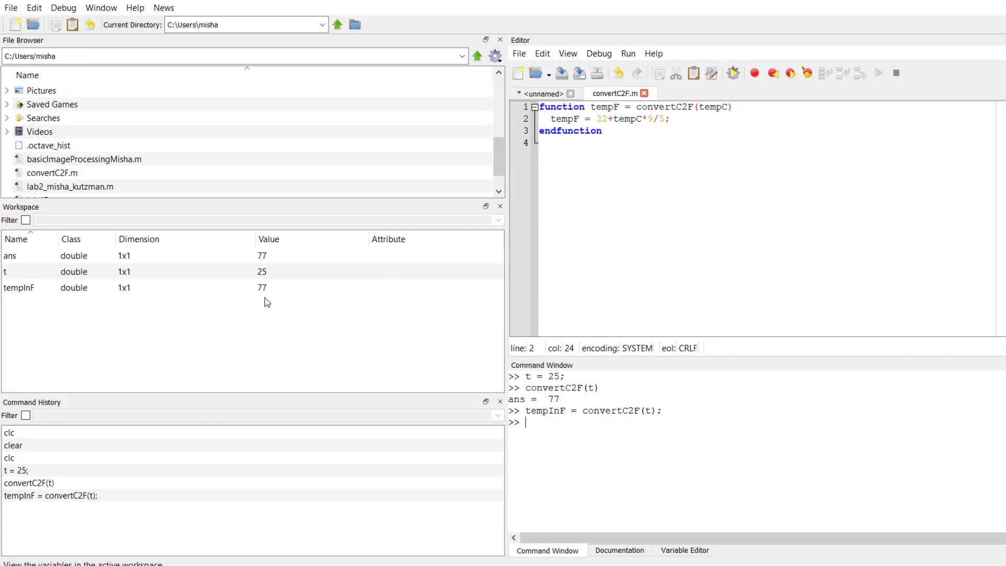
mouse_move(271, 296)
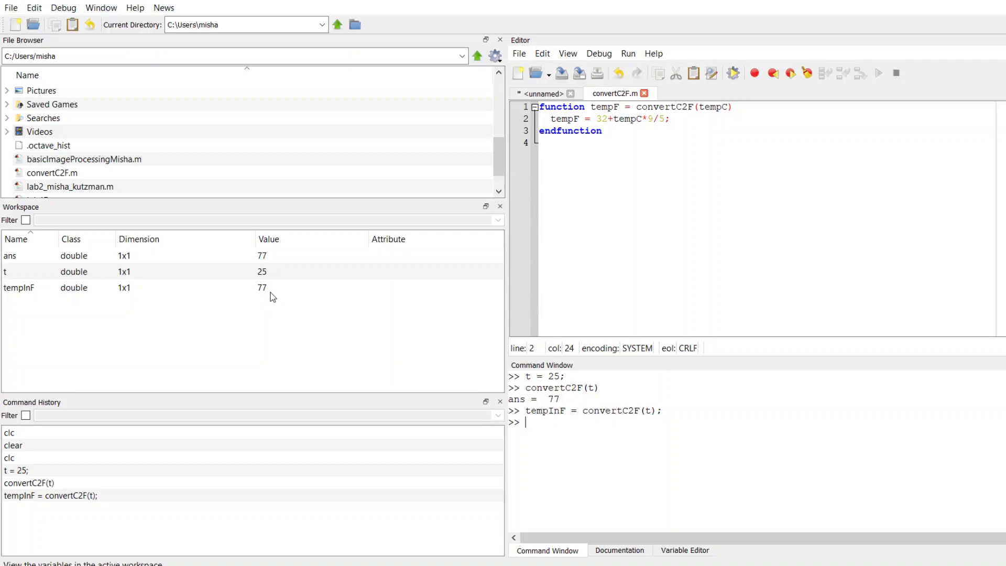
mouse_move(298, 306)
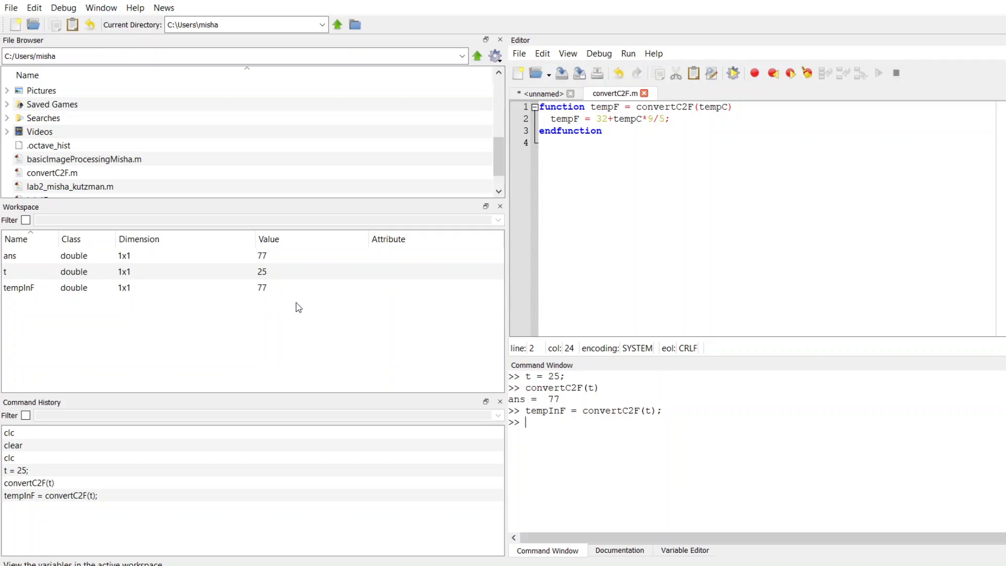
mouse_move(603, 432)
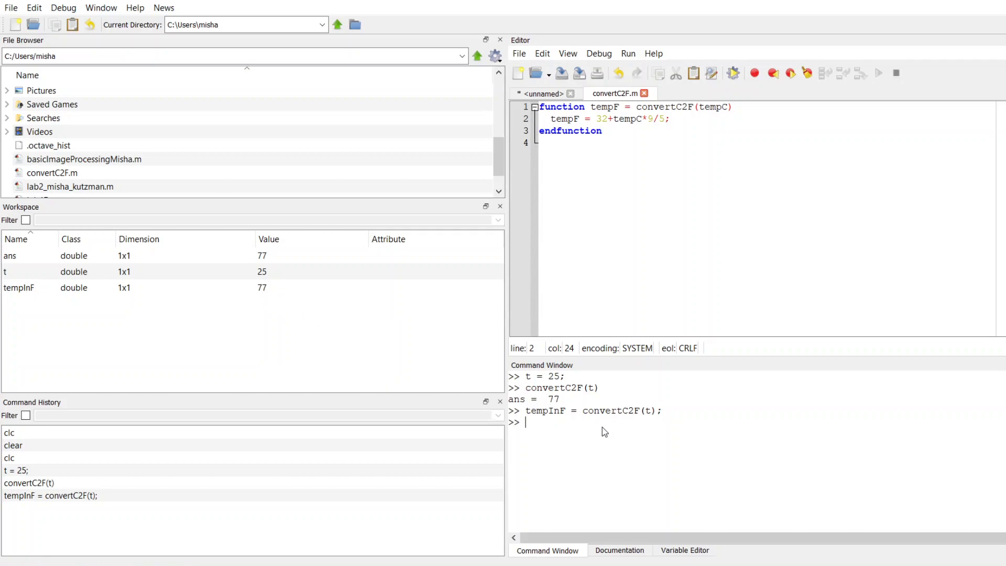
mouse_move(553, 423)
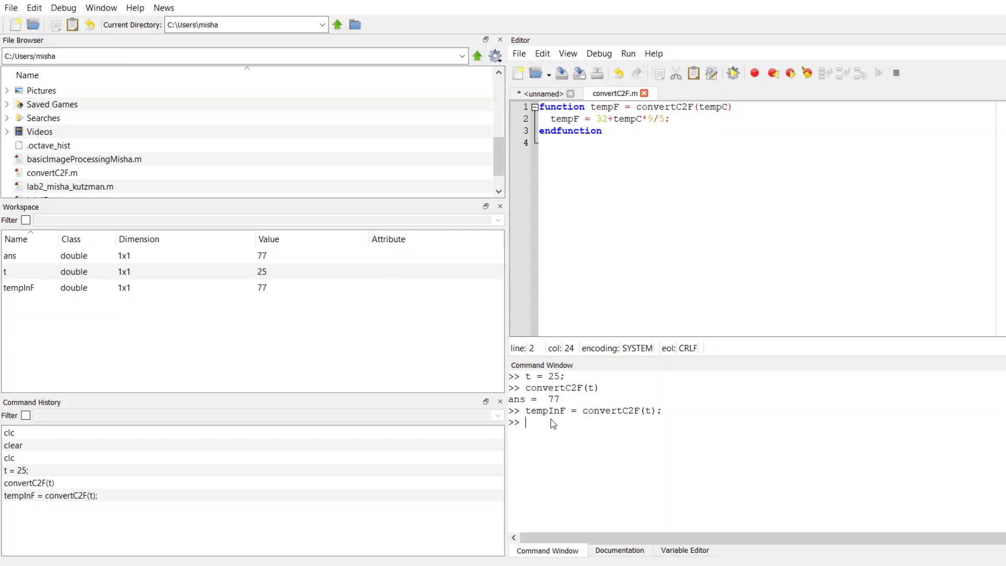
mouse_move(568, 424)
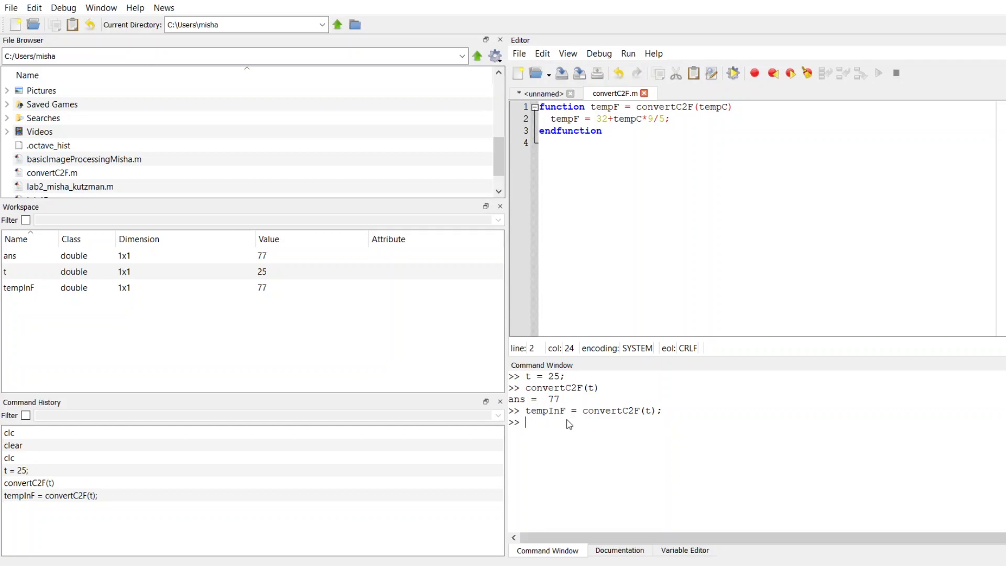
mouse_move(552, 377)
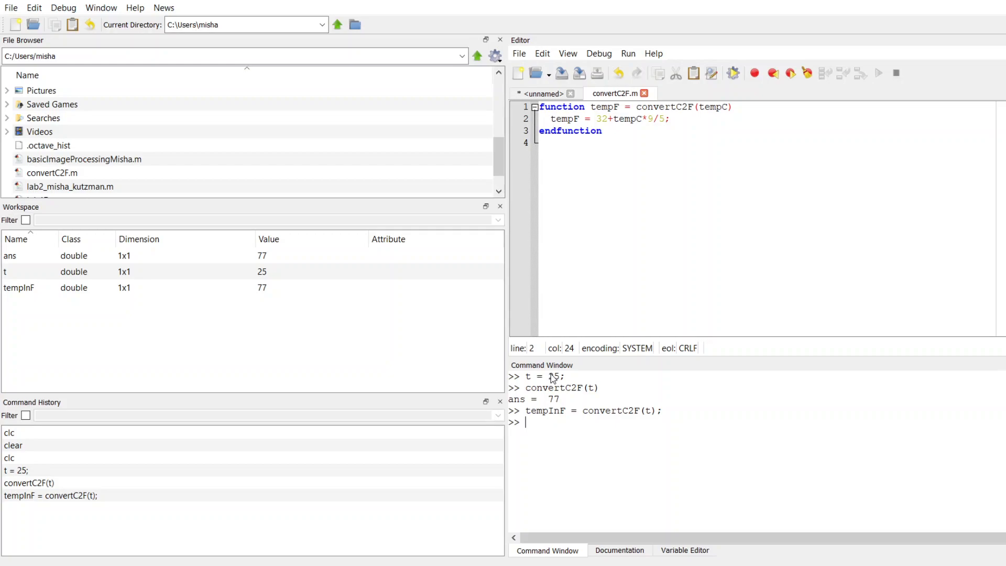
mouse_move(651, 425)
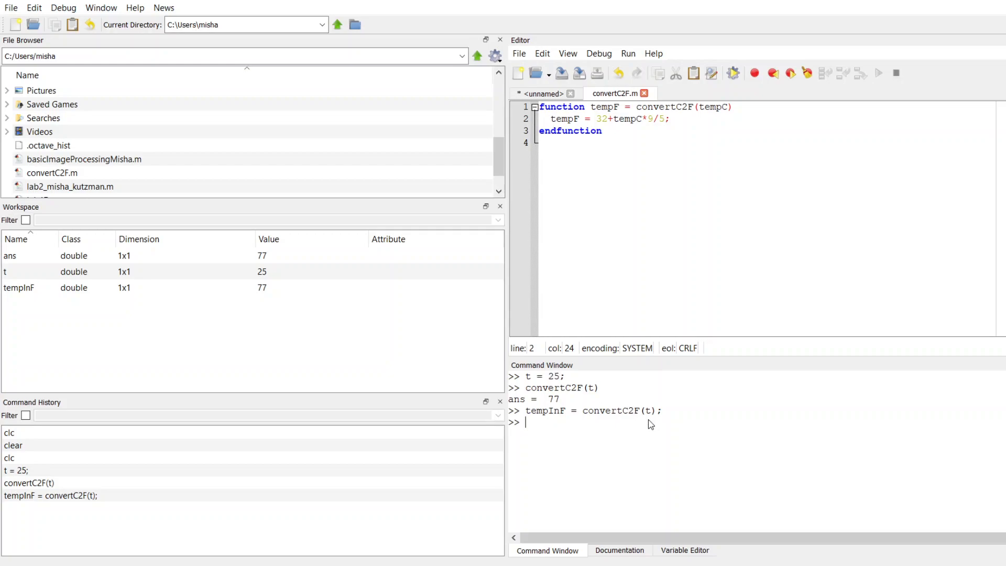
mouse_move(609, 393)
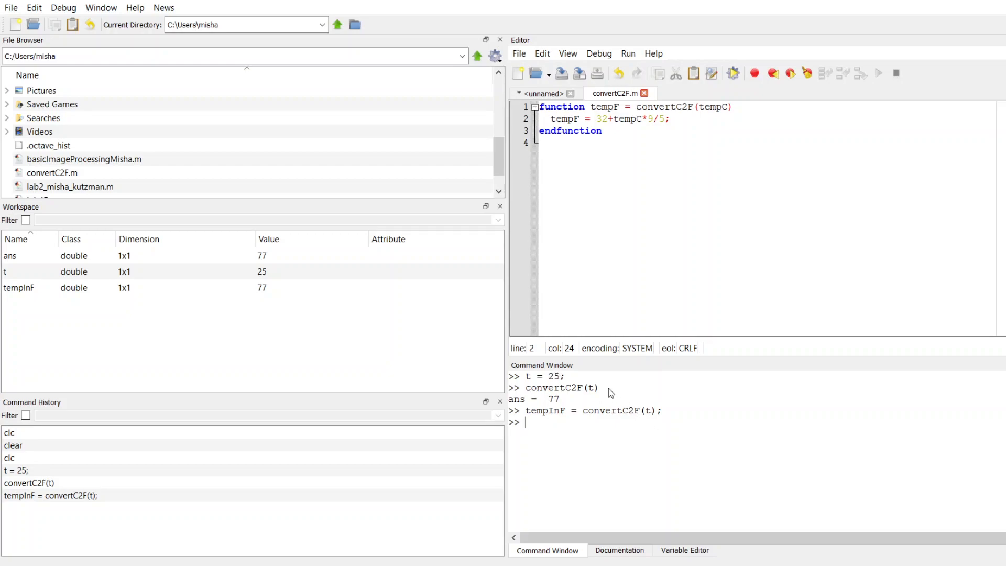
mouse_move(555, 379)
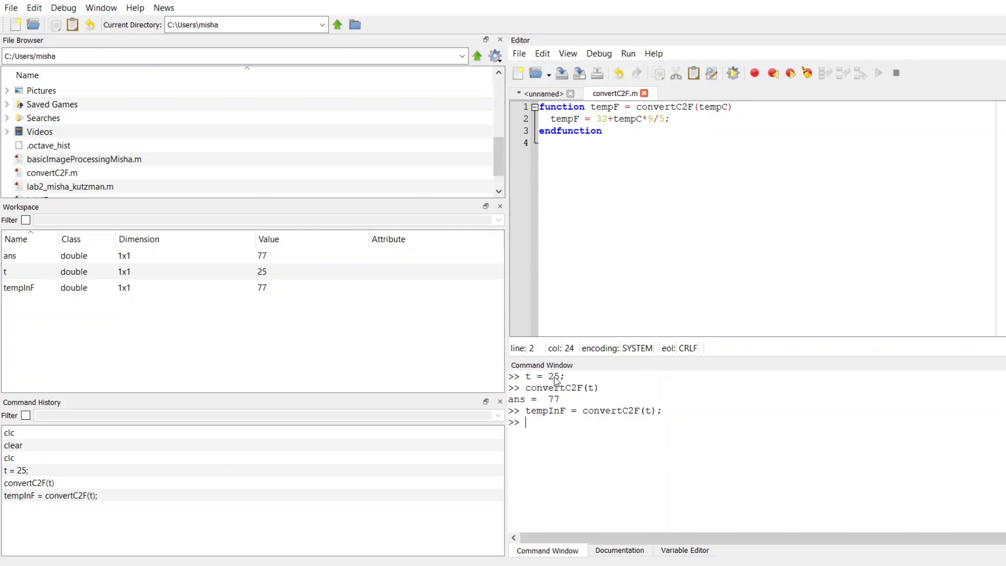
mouse_move(591, 434)
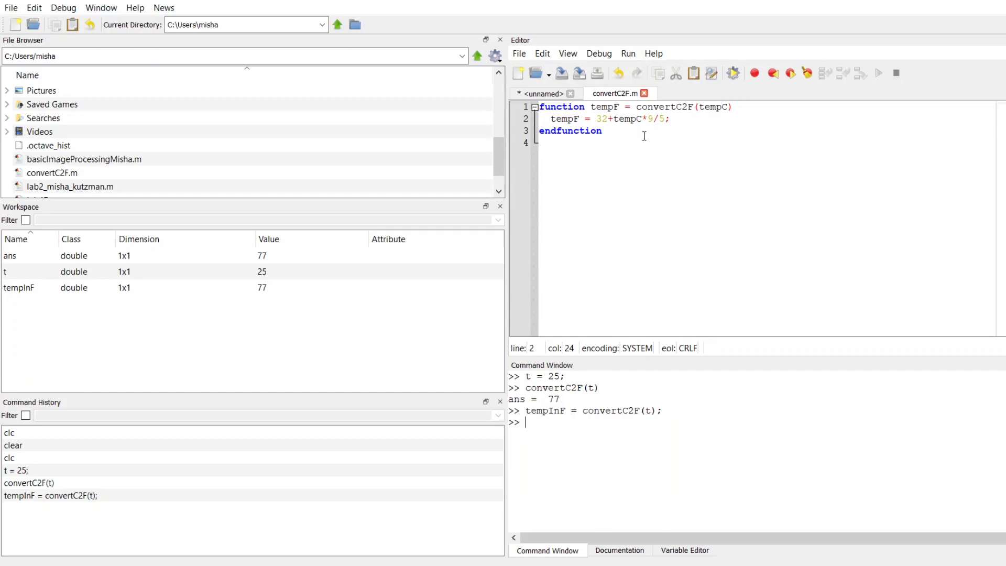
click(602, 130)
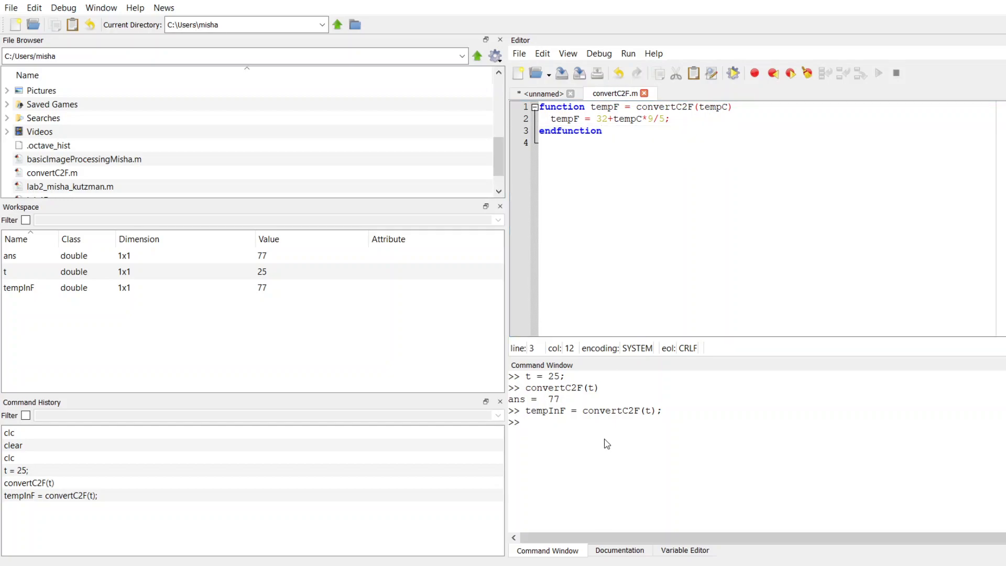
mouse_move(609, 442)
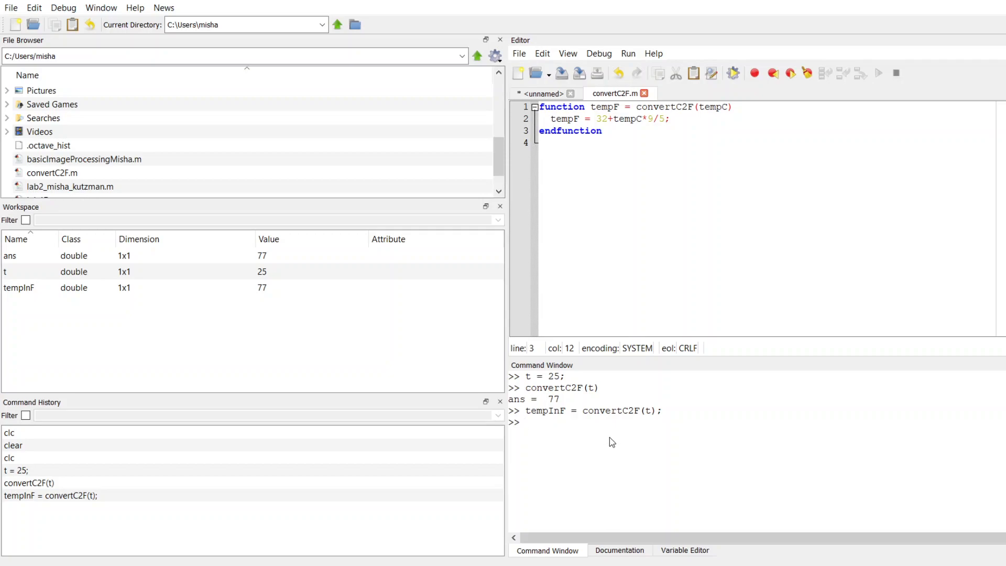
mouse_move(617, 333)
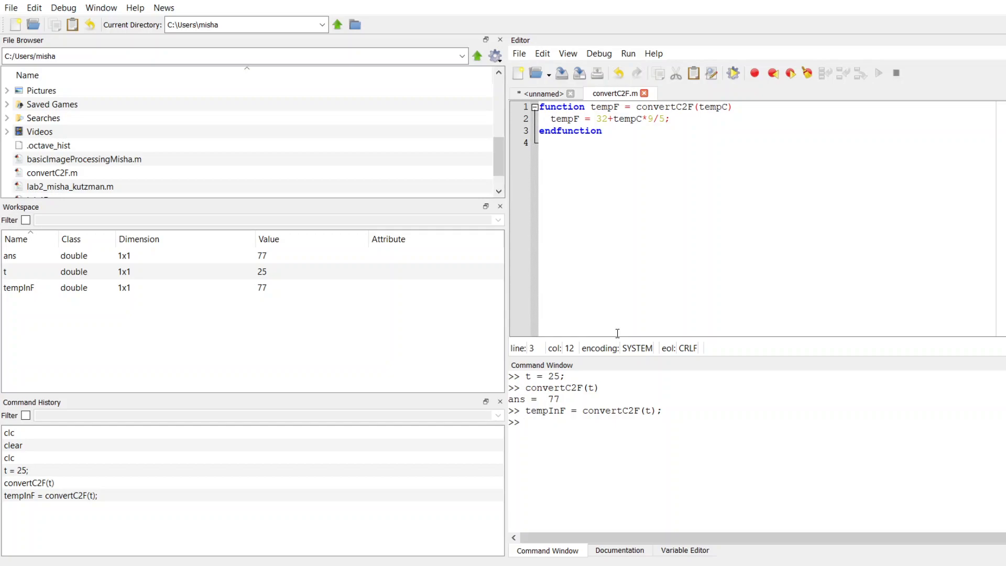
mouse_move(631, 214)
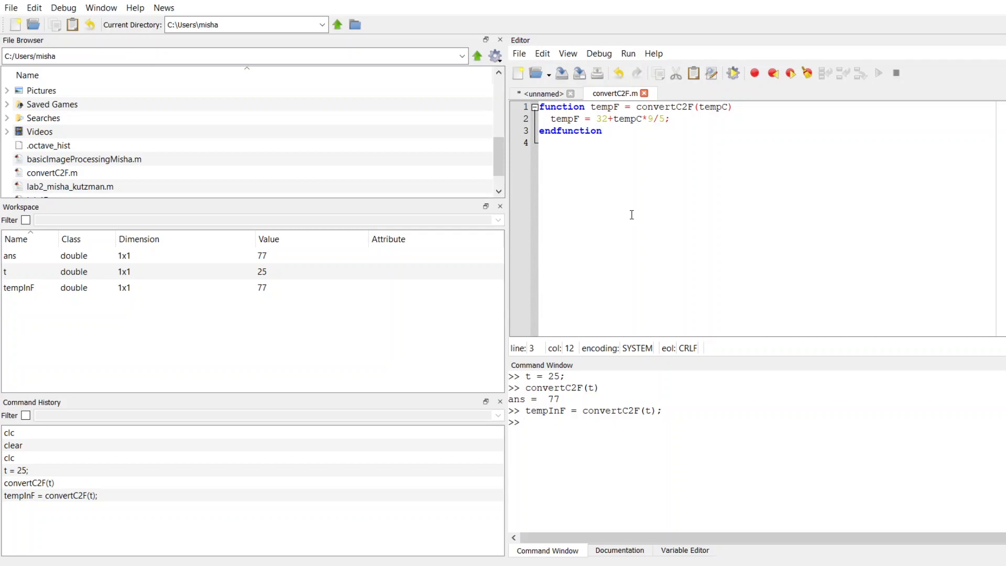
click(524, 421)
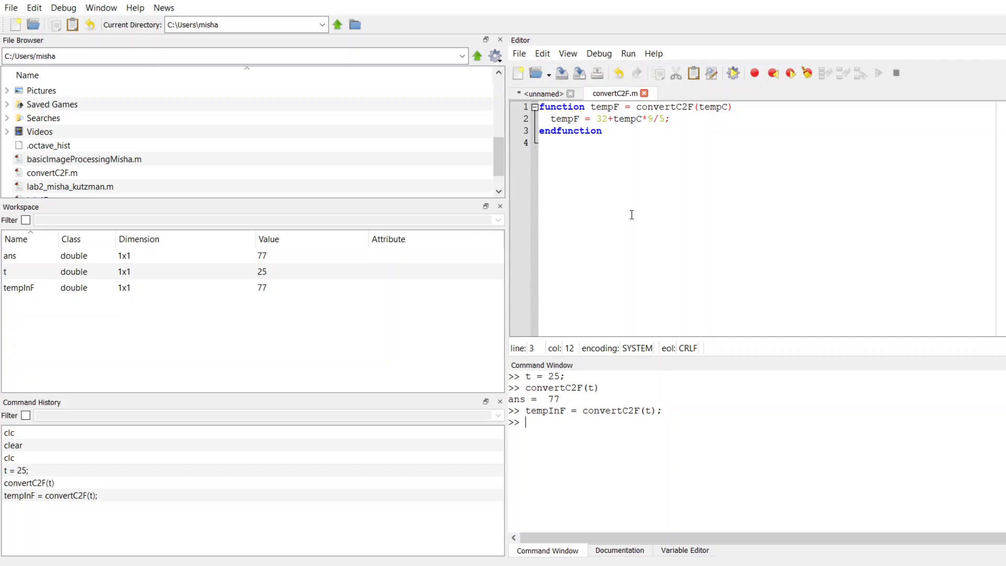
mouse_move(589, 437)
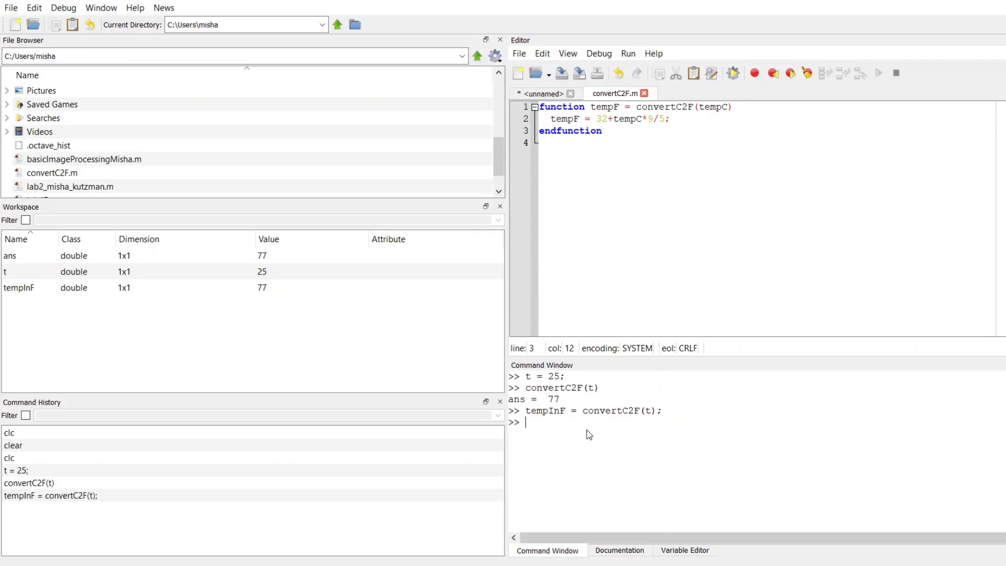
mouse_move(652, 313)
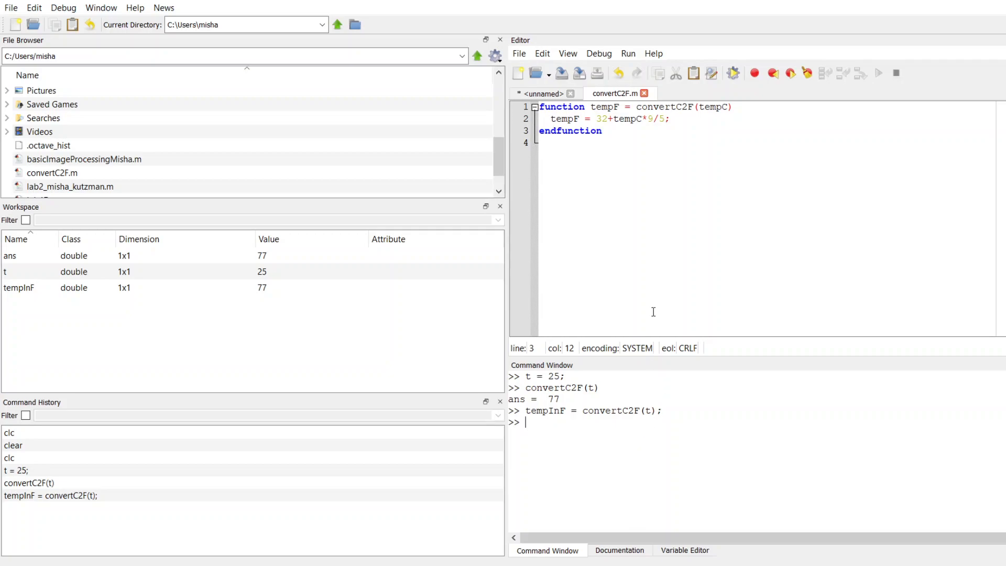
mouse_move(596, 423)
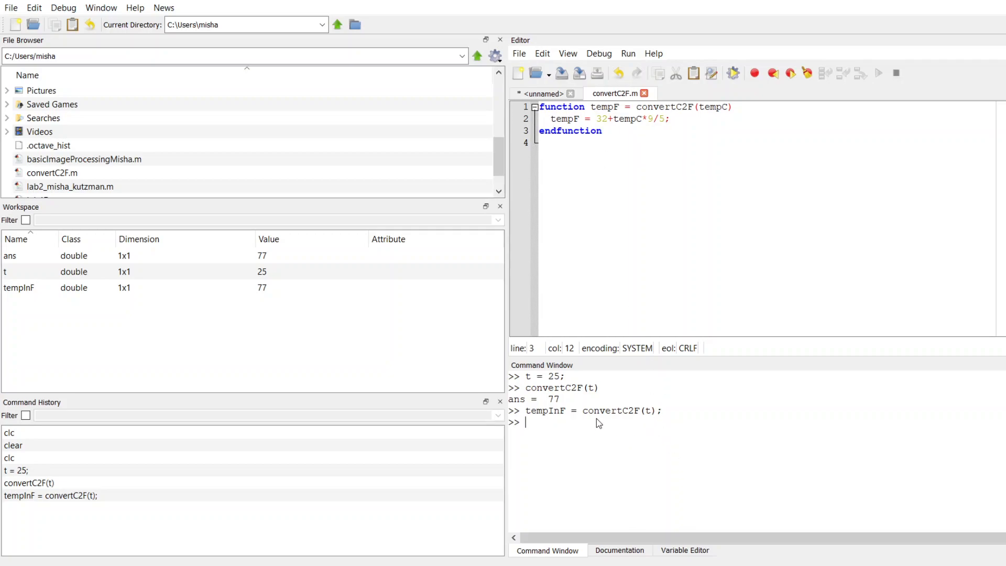
mouse_move(617, 425)
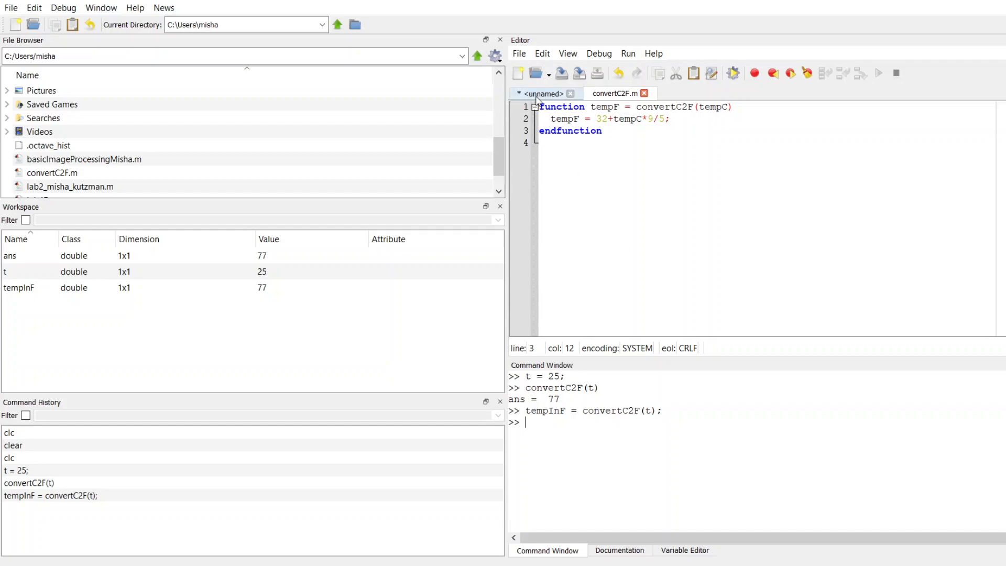
Add the line 'tempInF = convertC2F(t);' to the main script below t = 25
click(541, 93)
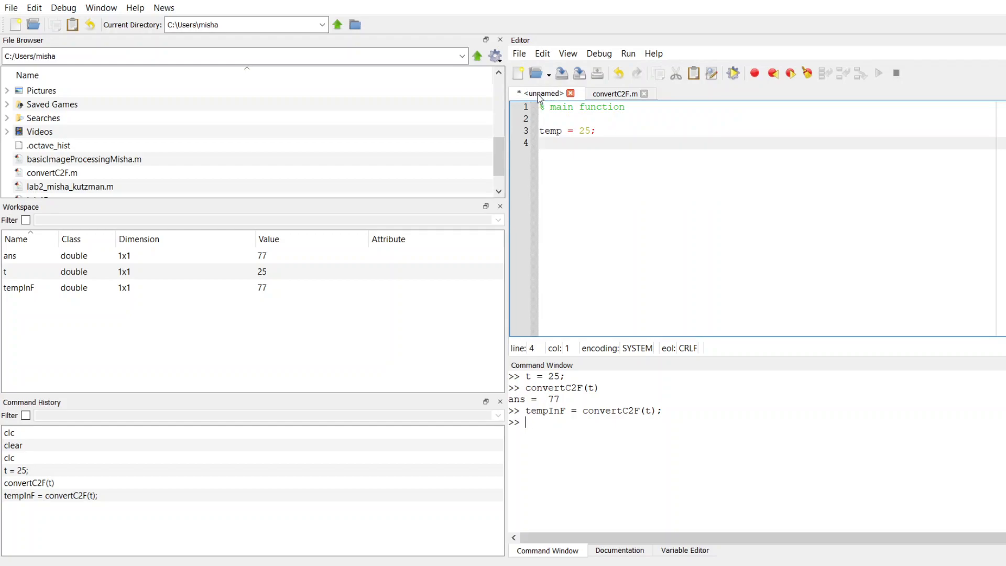
mouse_move(660, 216)
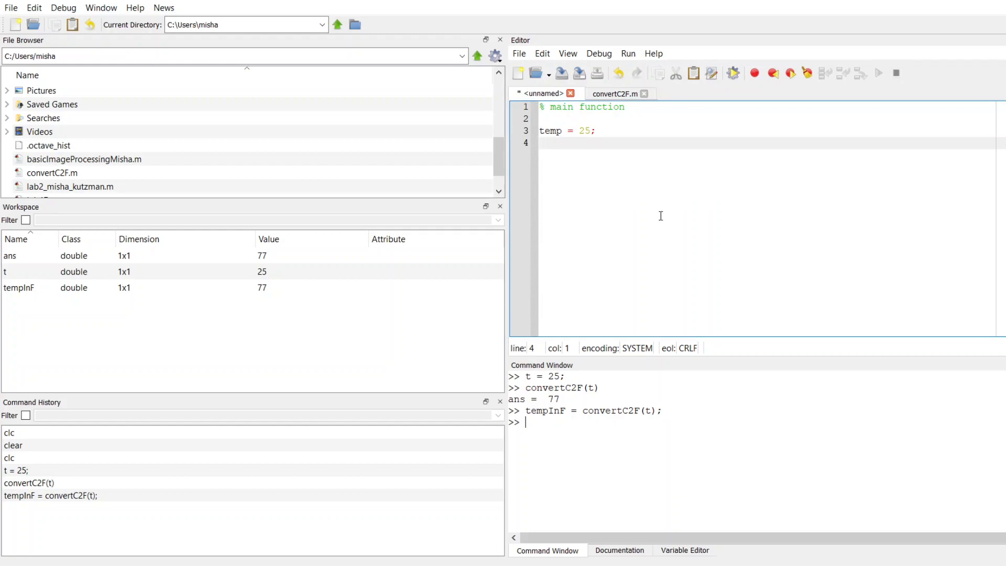
mouse_move(675, 411)
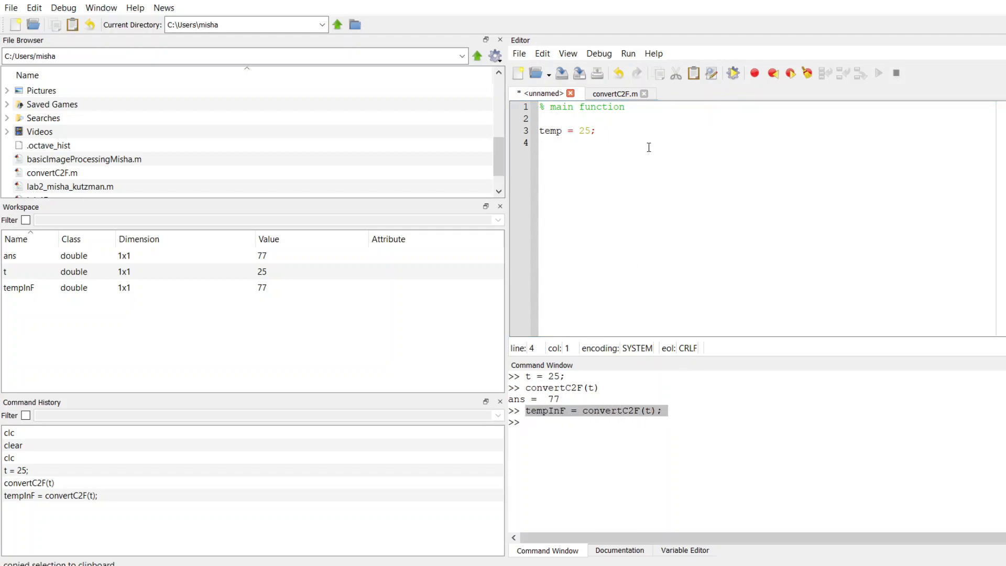
text(tempInF = convertC2F(t);)
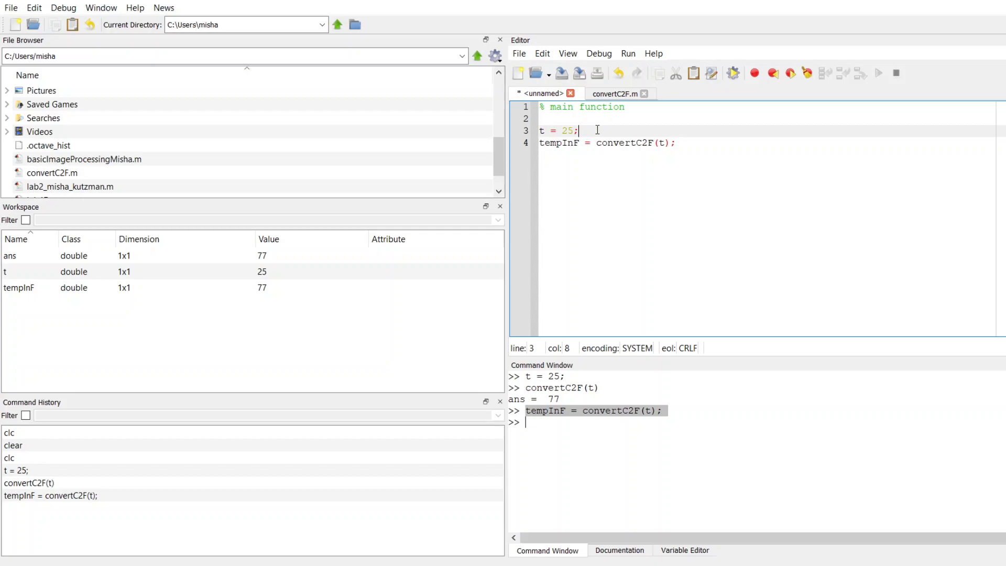
mouse_move(658, 156)
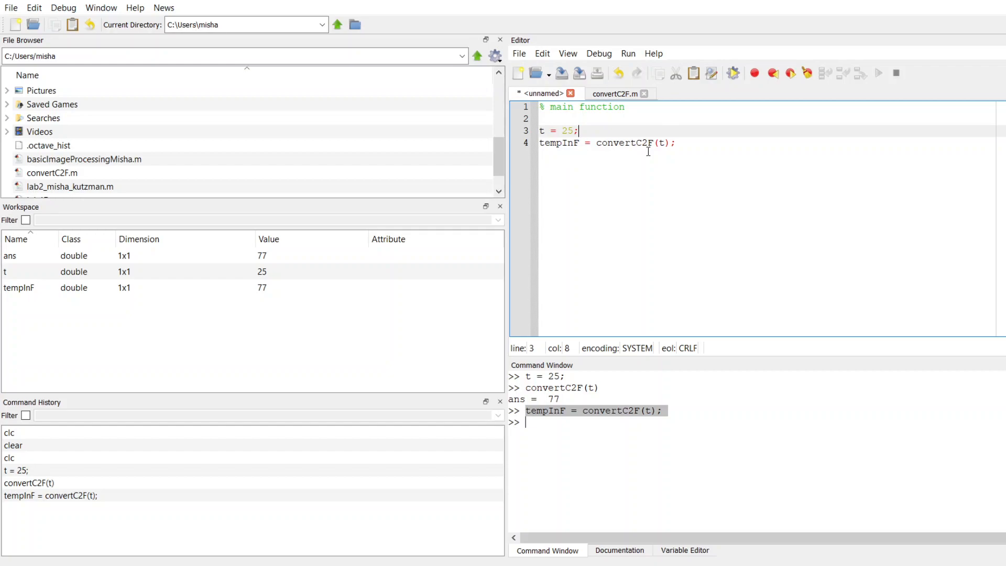
mouse_move(620, 94)
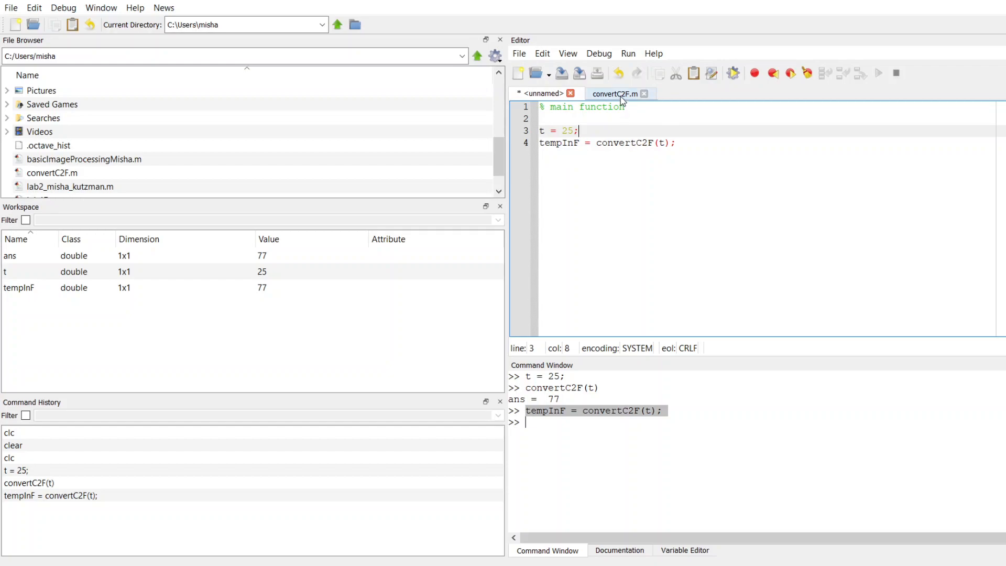
Write the comment 'convertC2F takes in an input in celsius and outputs the converted fahrenheit value' above the function
click(615, 93)
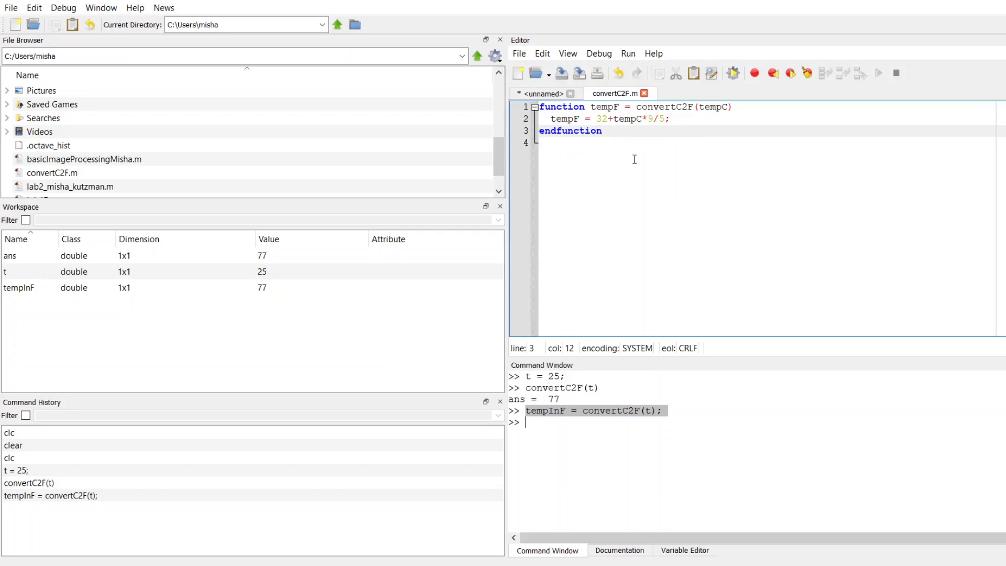
click(540, 107)
text(%)
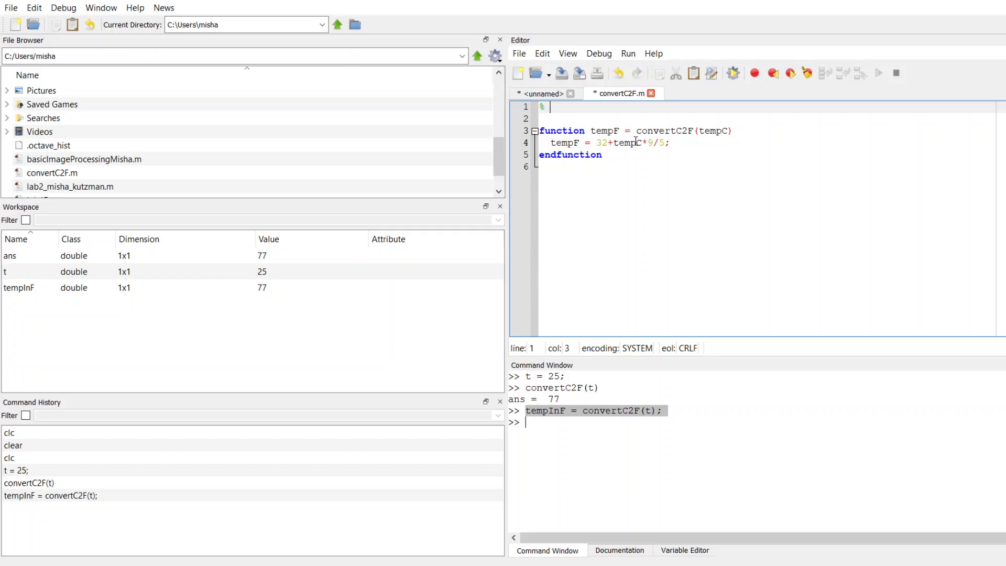
text(convert)
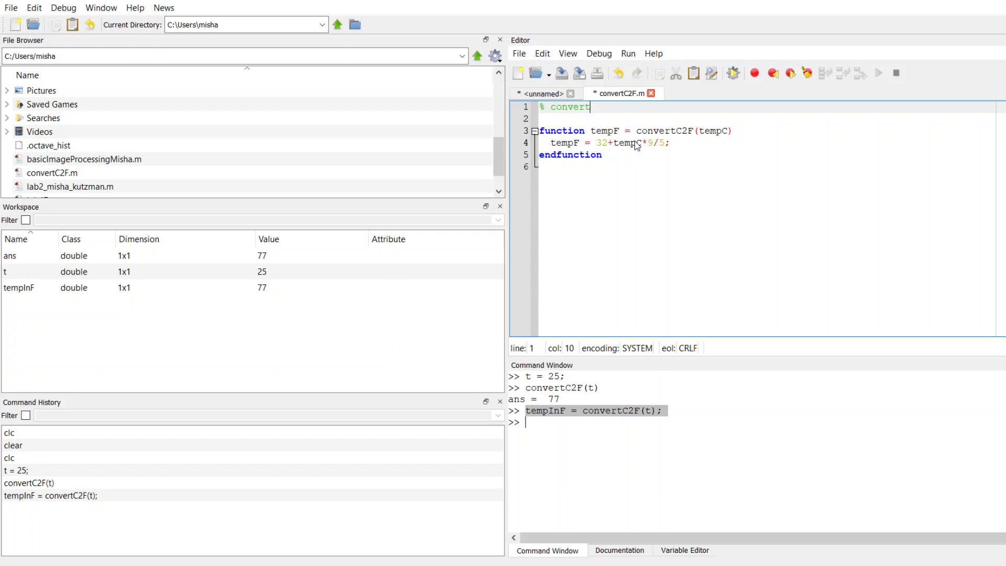
text(C2F)
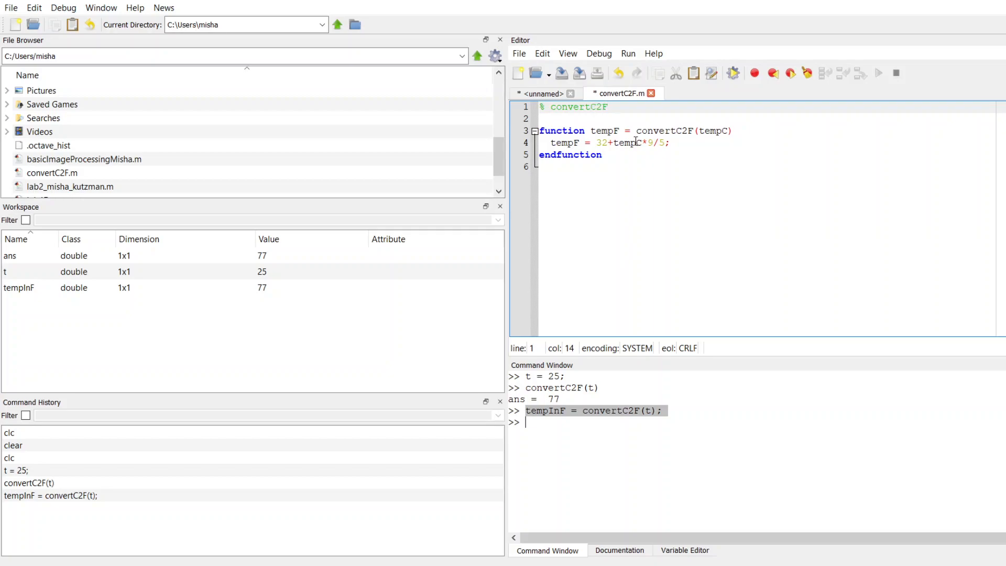
text(takes in an)
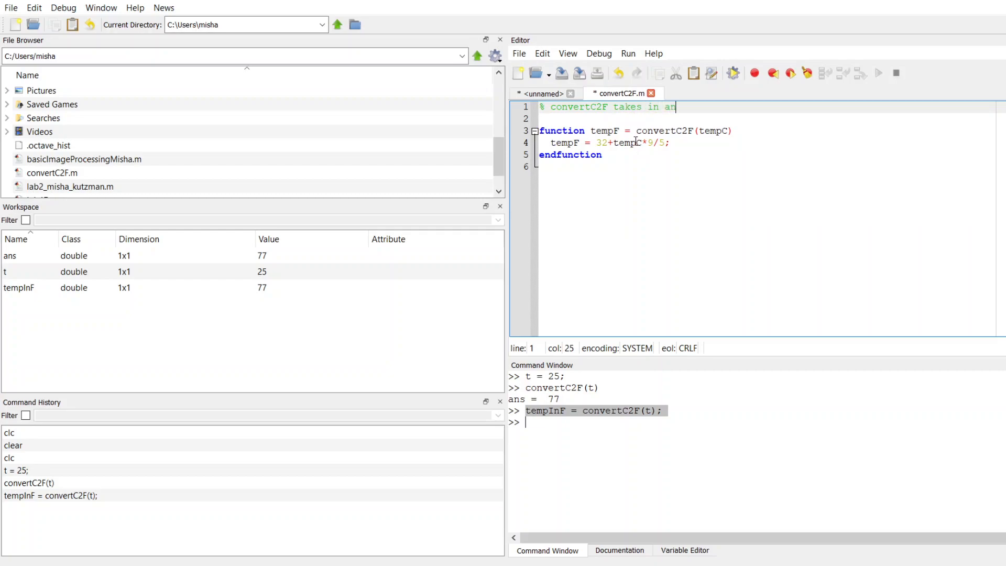
text(i)
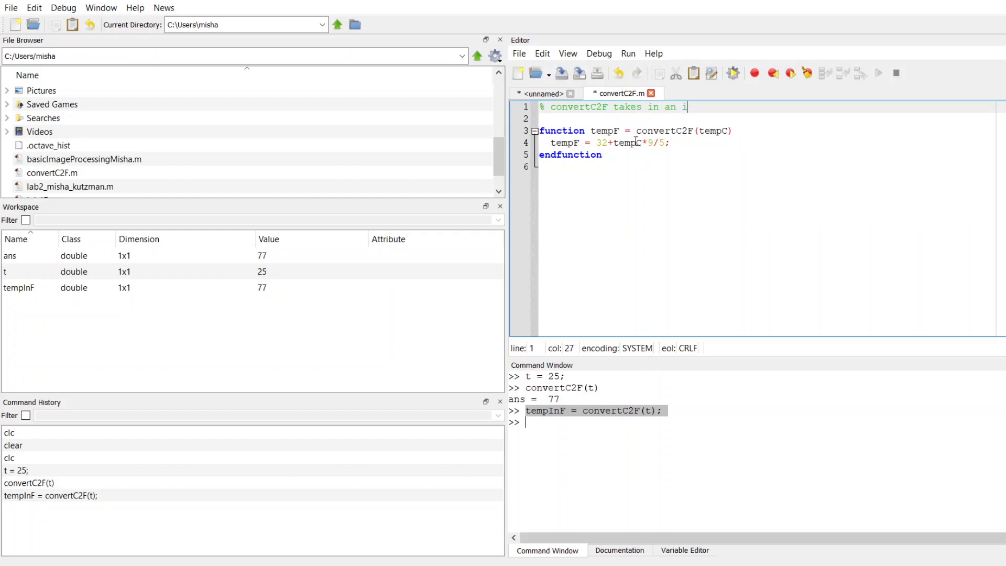
text(input in c)
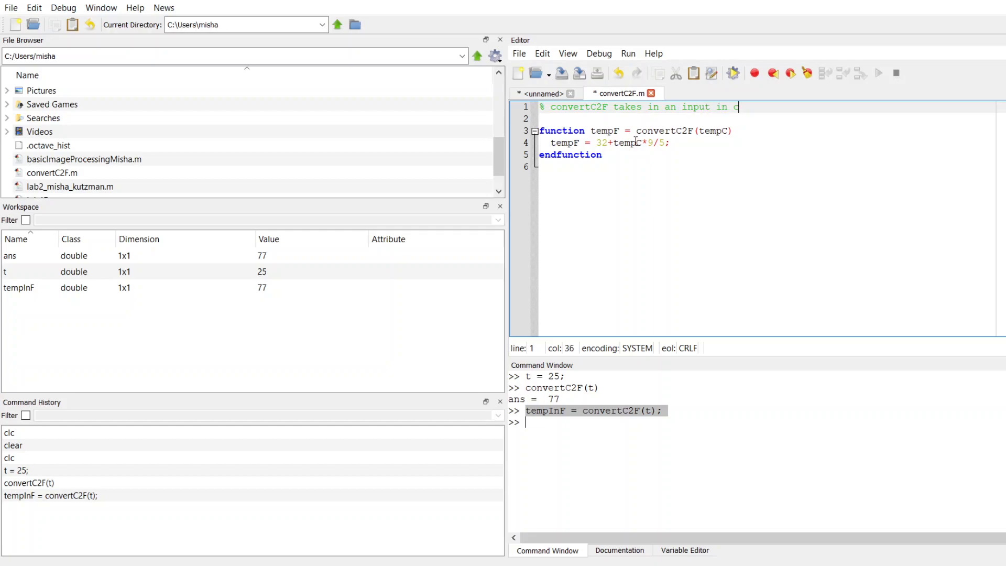
text(elsius and)
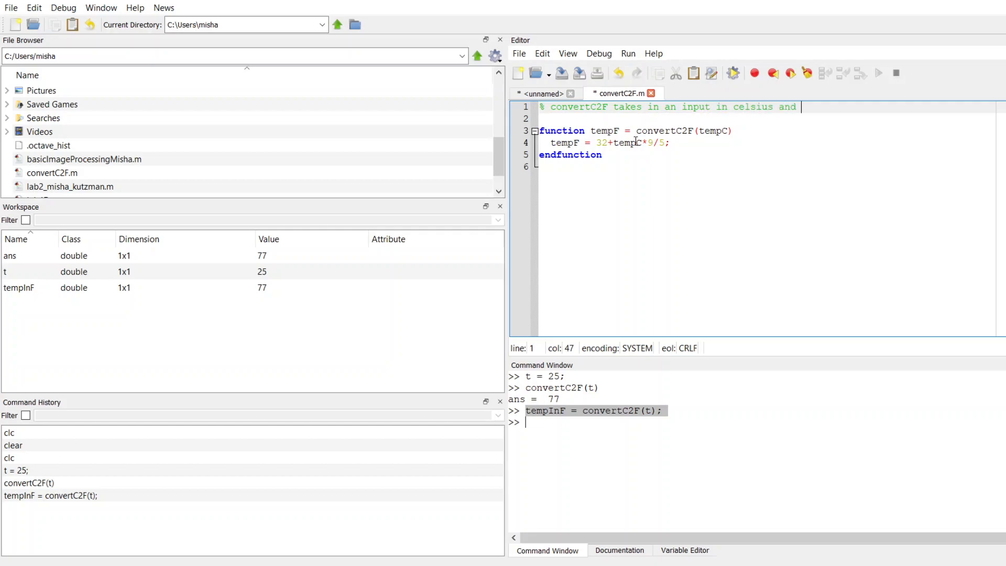
text(outputs)
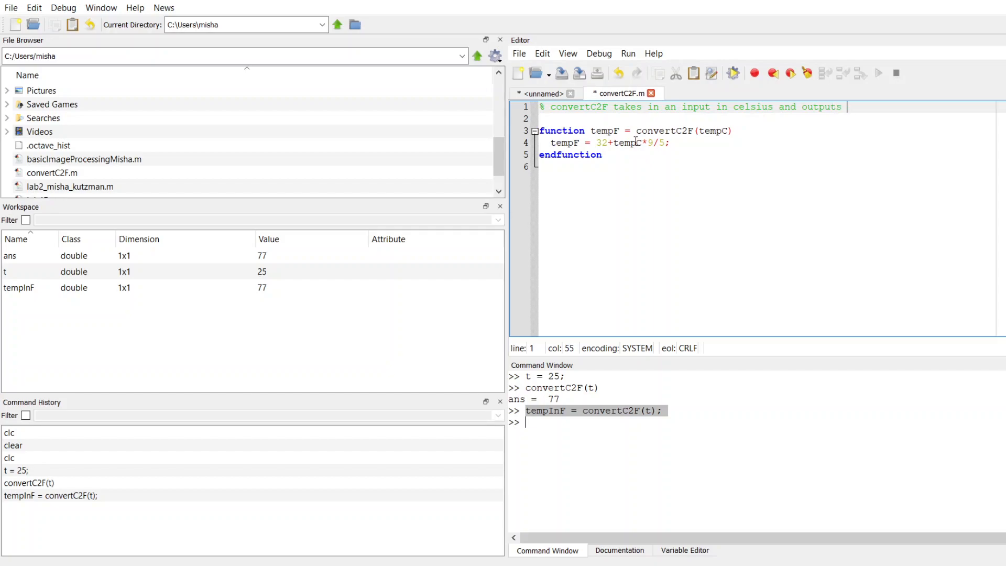
text(the converte)
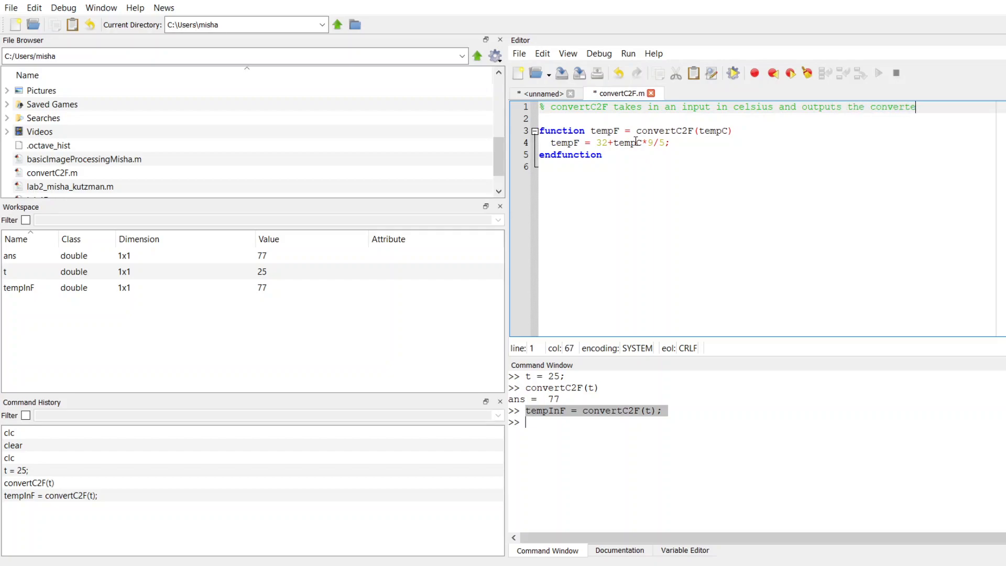
text(fah)
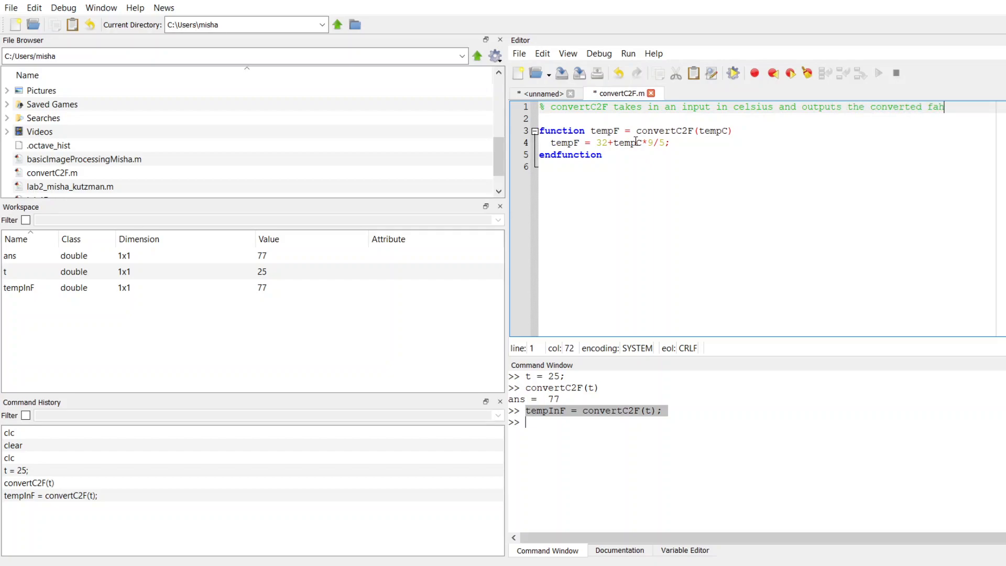
text(renheit val)
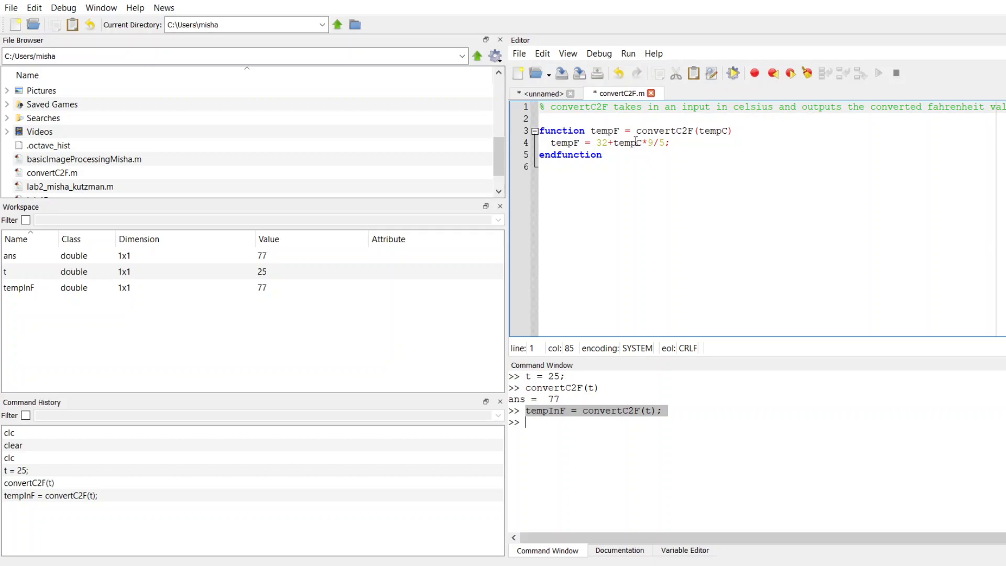
Run main.m by entering 'main' in the Command Window
click(543, 94)
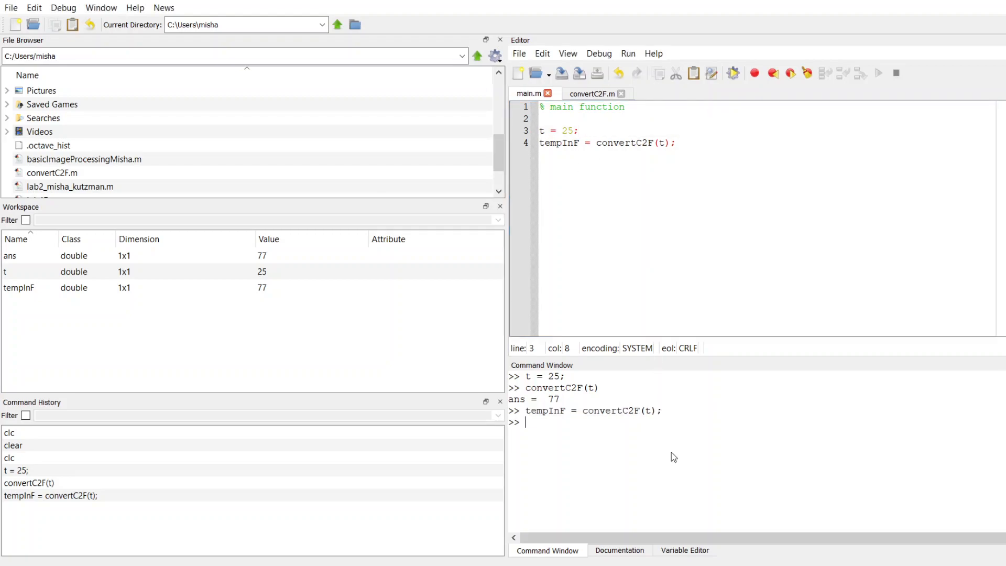
text(ma)
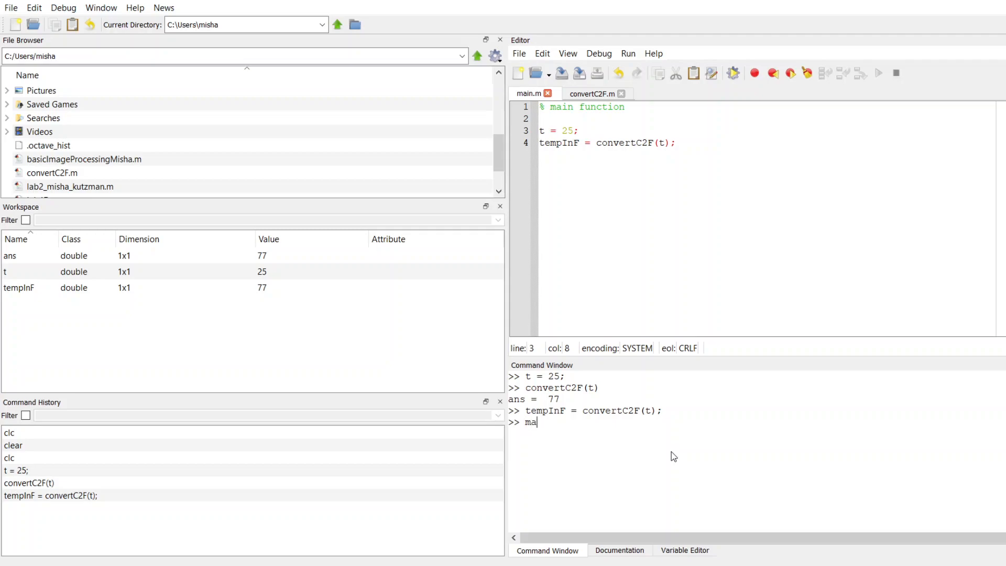
key(Return)
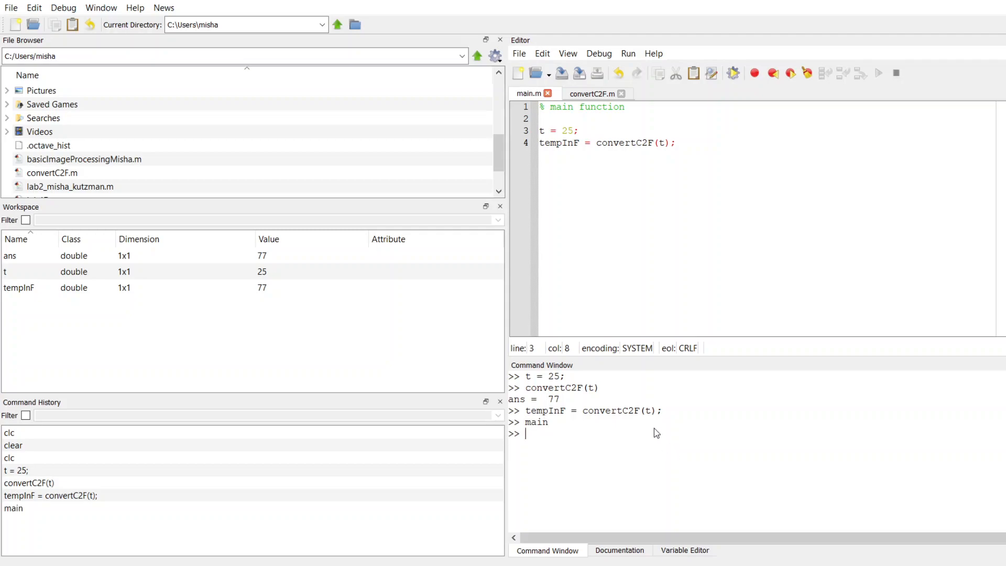
mouse_move(603, 153)
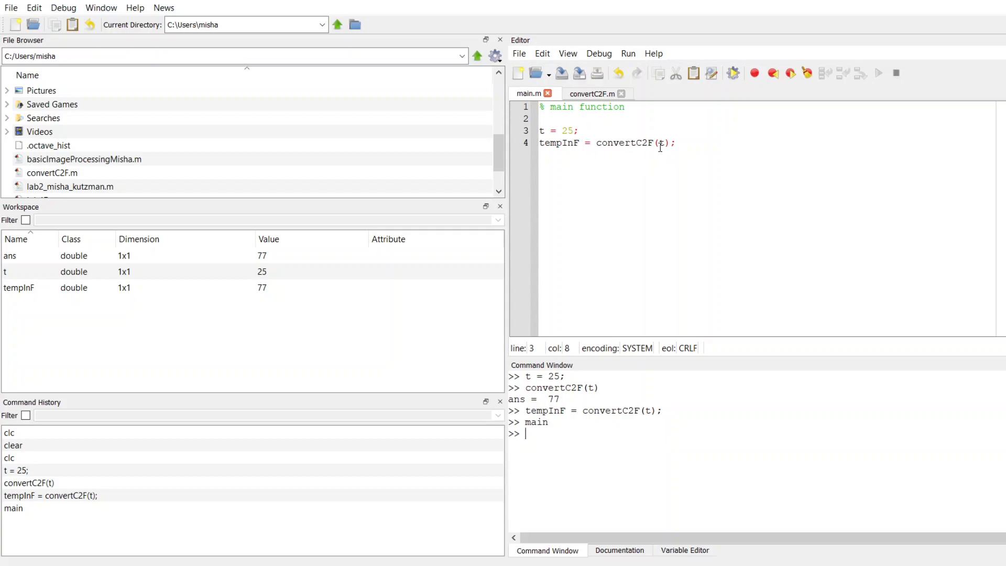
mouse_move(659, 146)
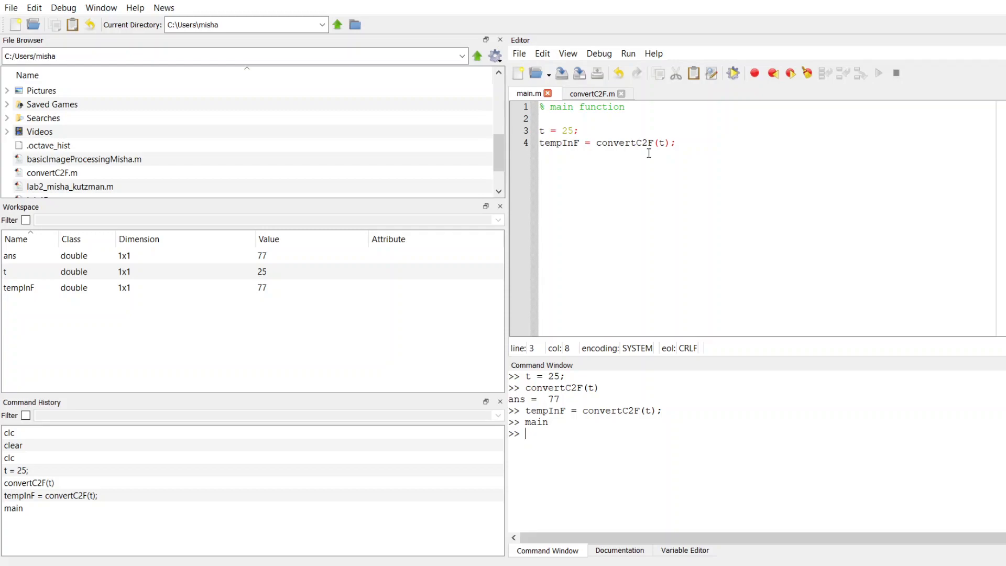
mouse_move(624, 436)
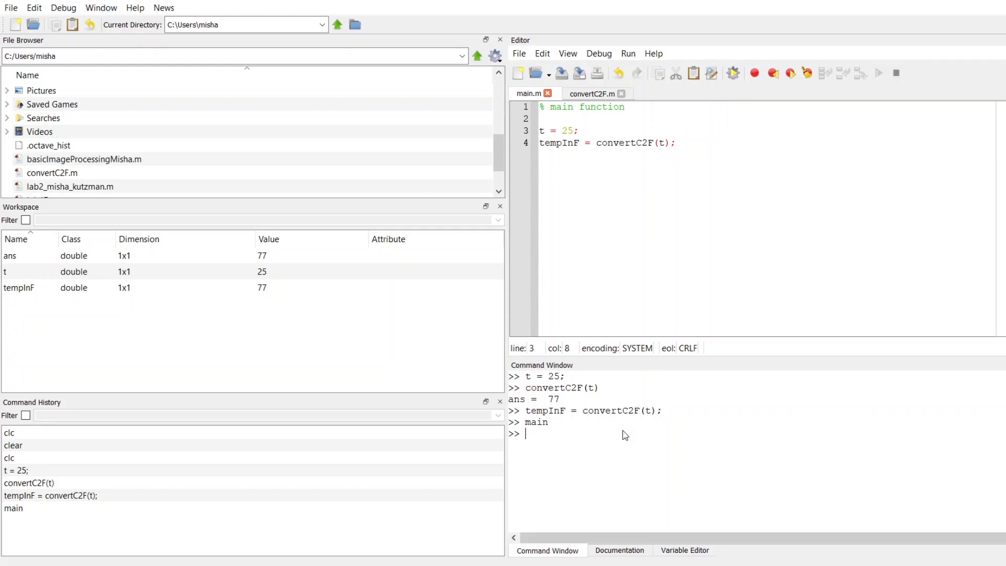
mouse_move(645, 320)
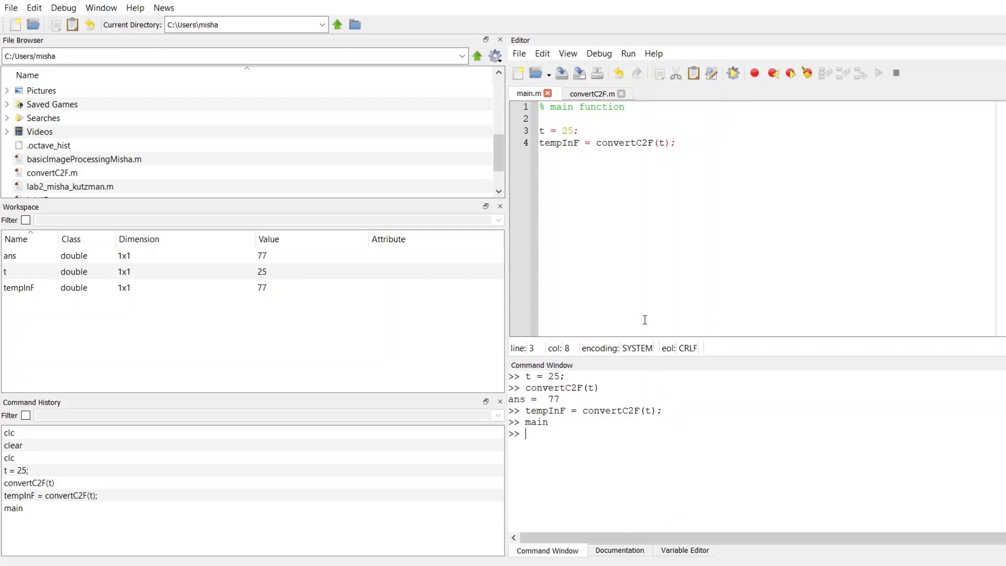
mouse_move(658, 188)
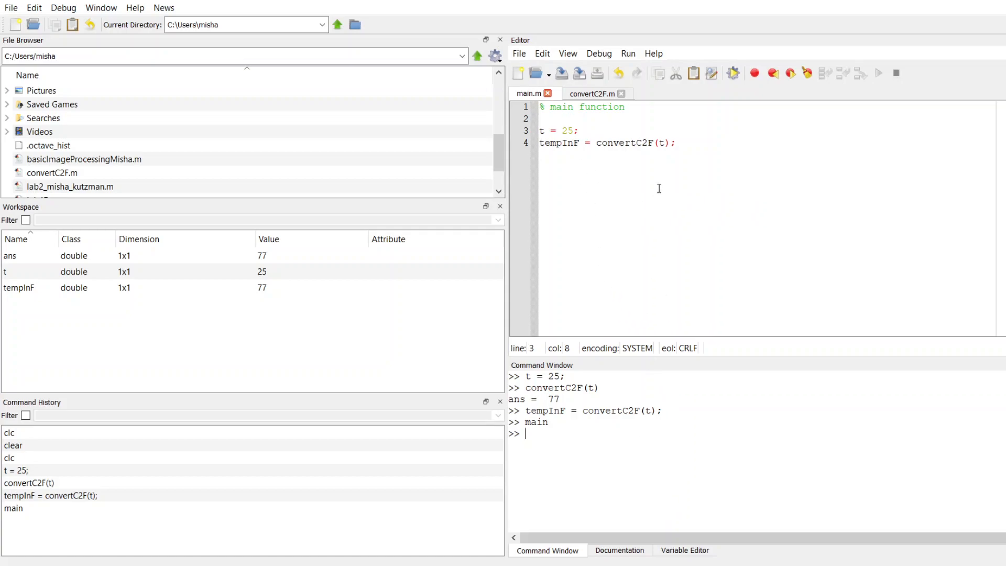
mouse_move(583, 133)
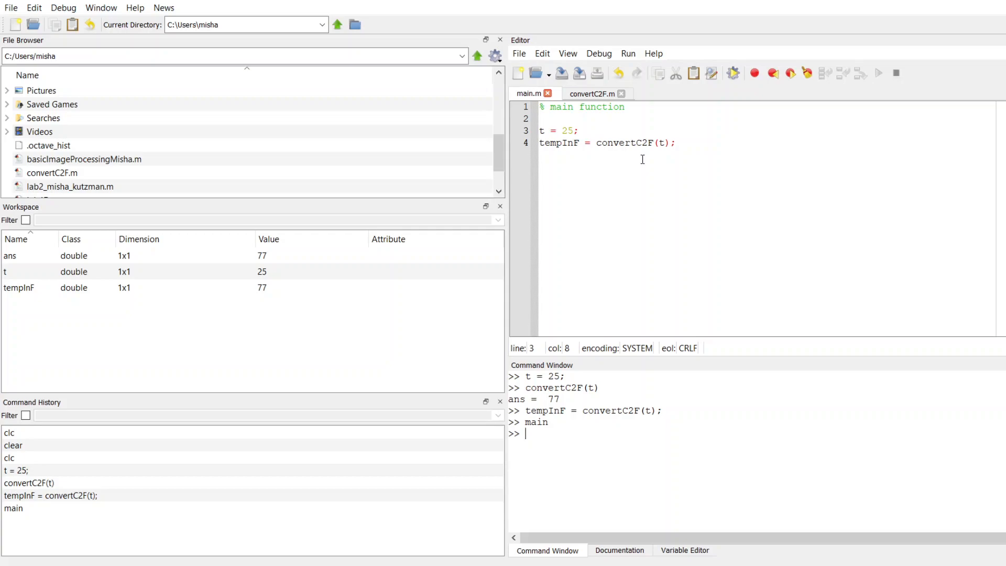
mouse_move(652, 104)
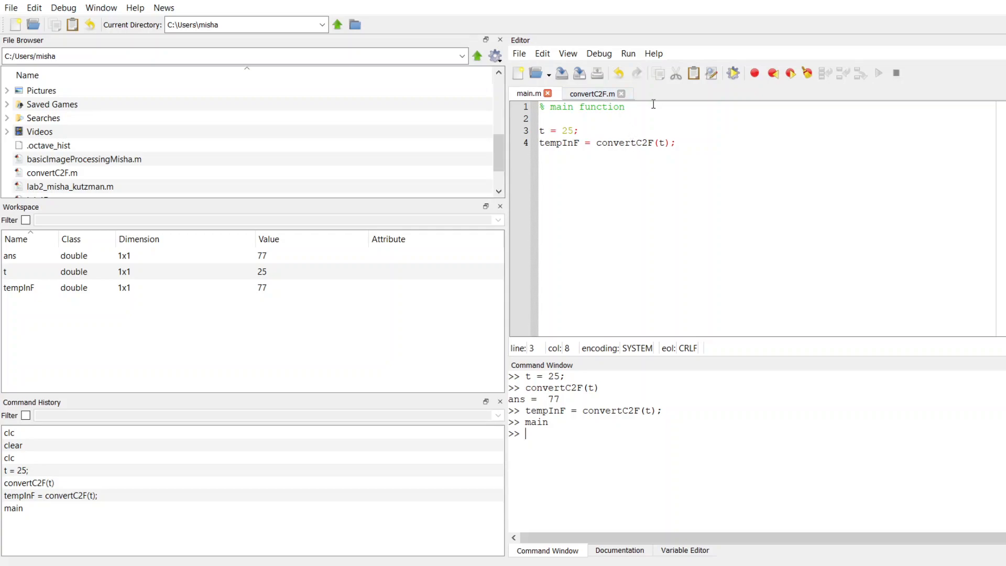
mouse_move(736, 148)
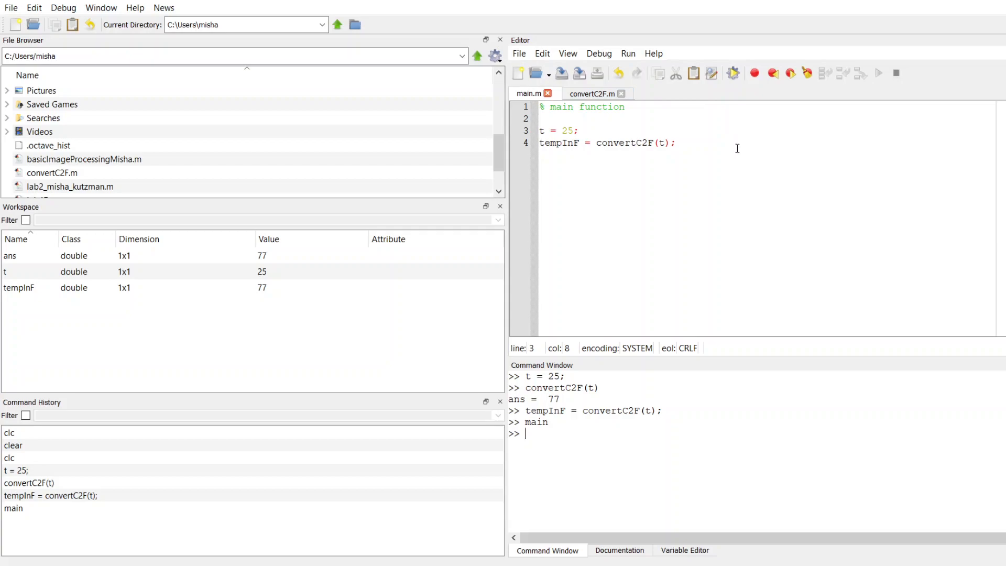
mouse_move(719, 166)
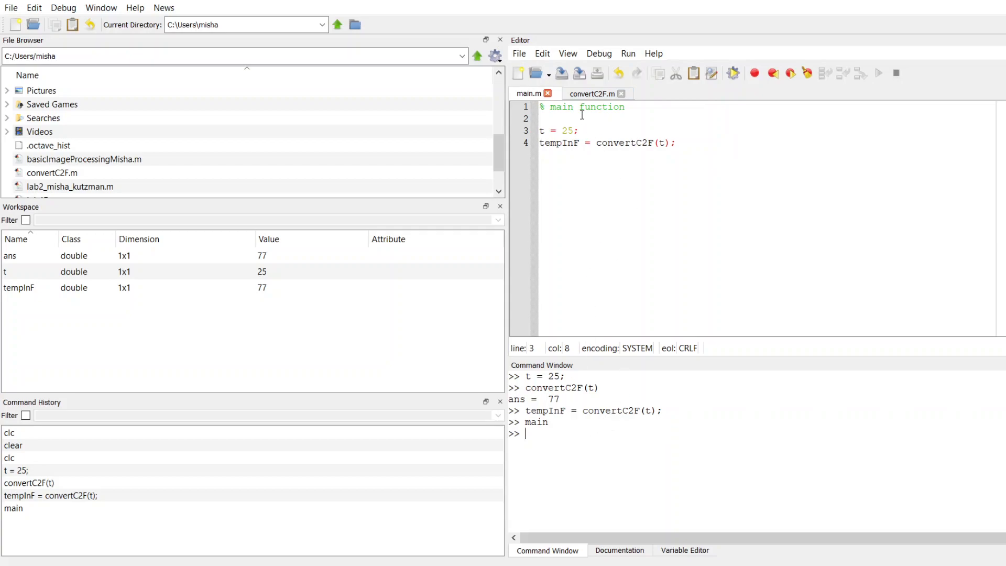
click(590, 93)
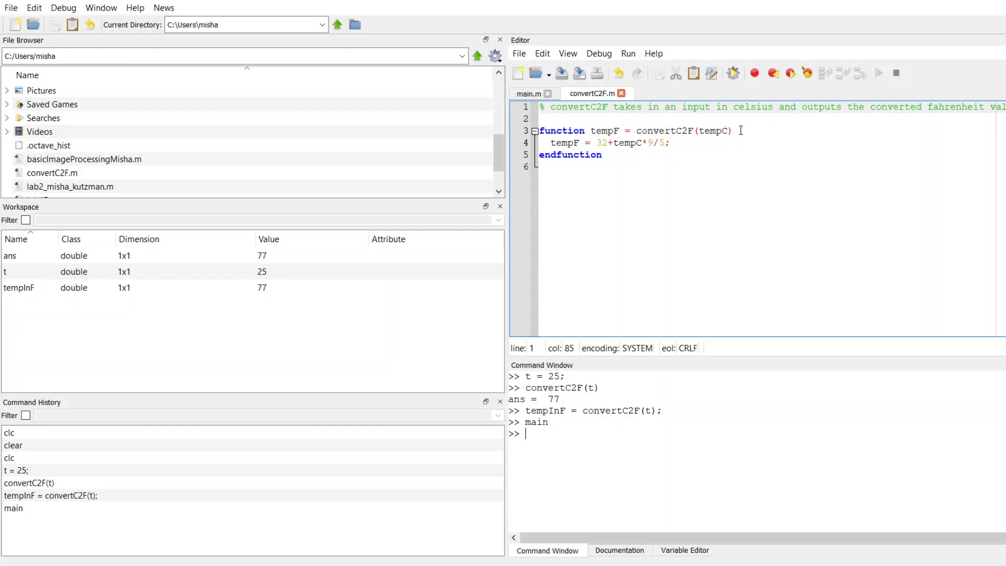
click(656, 130)
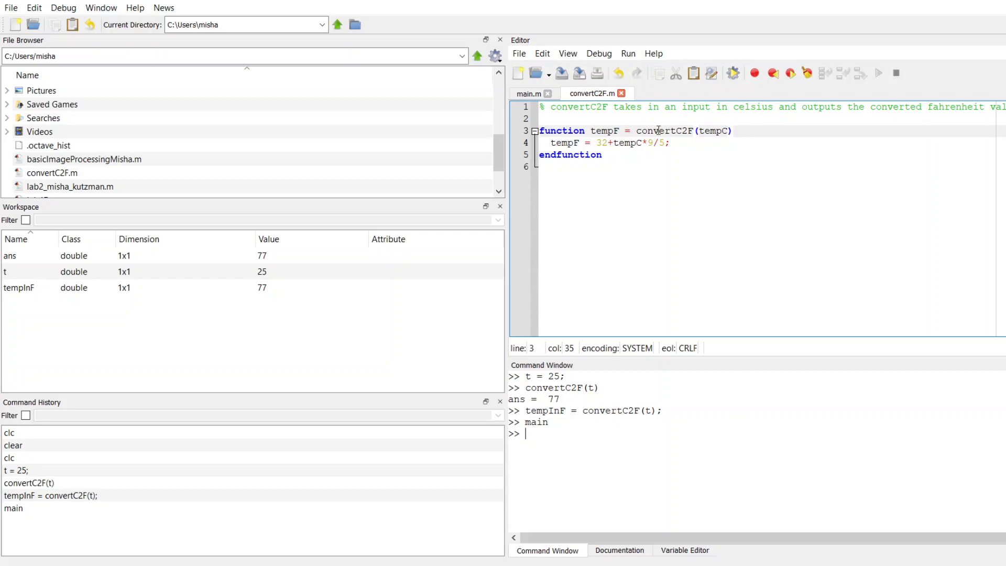
click(530, 94)
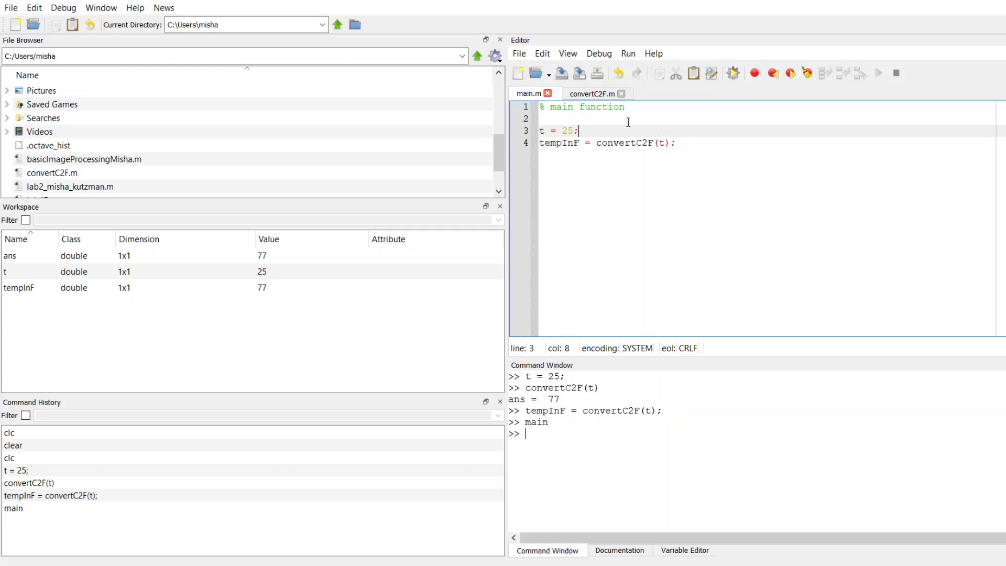
mouse_move(650, 158)
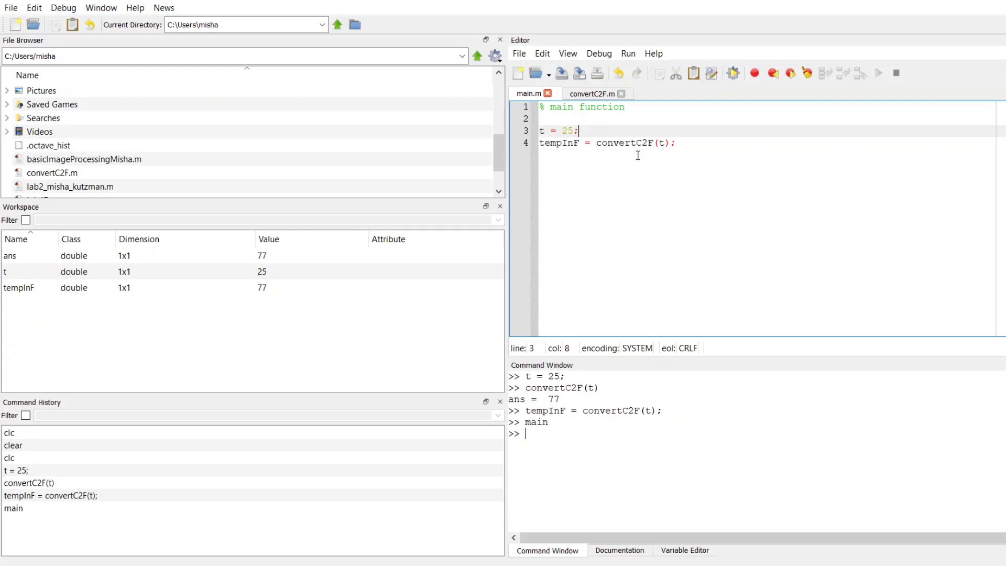
mouse_move(561, 156)
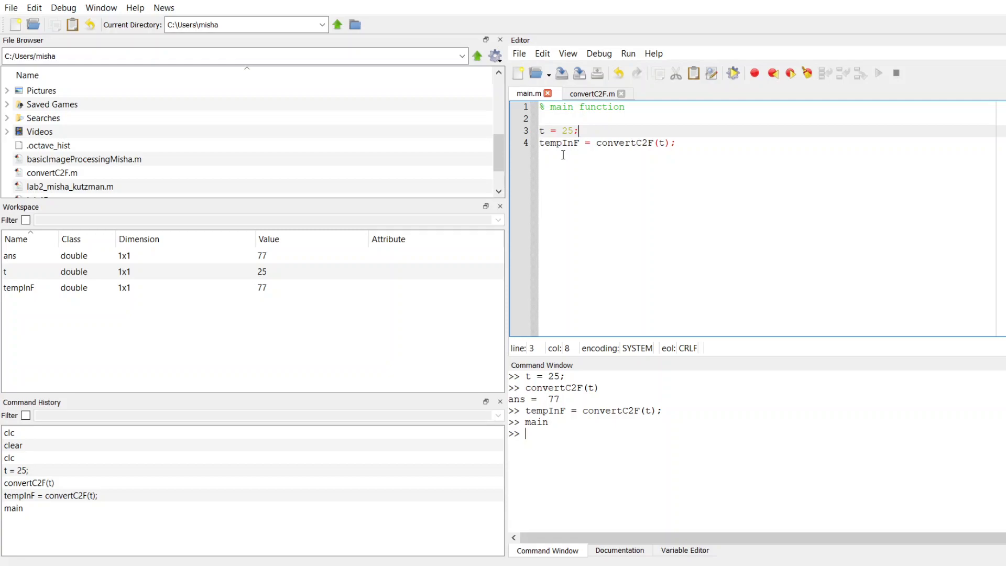
Remove and retype the semicolon ending main.m's line 4, then return to convertC2F.m
click(672, 142)
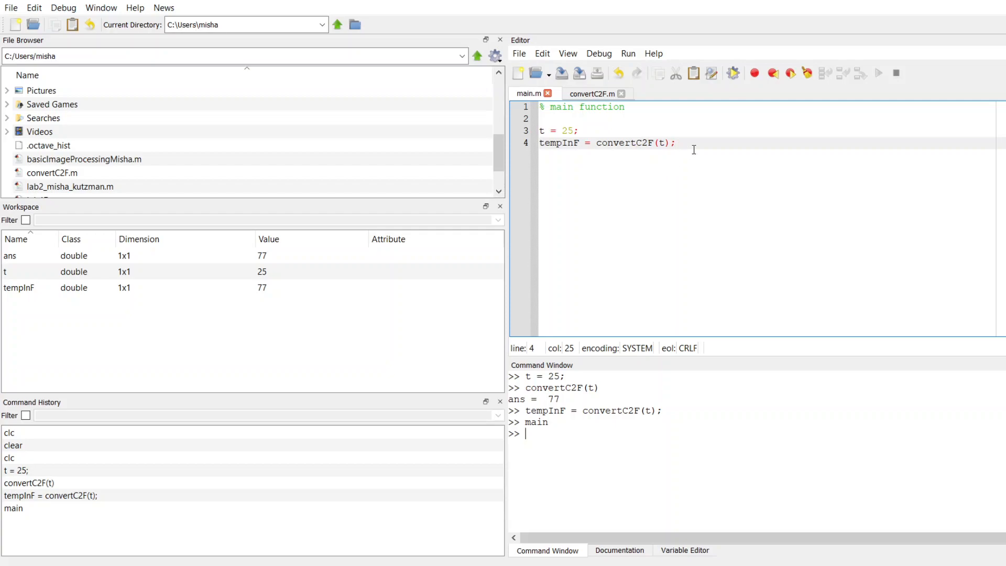
key(Backspace)
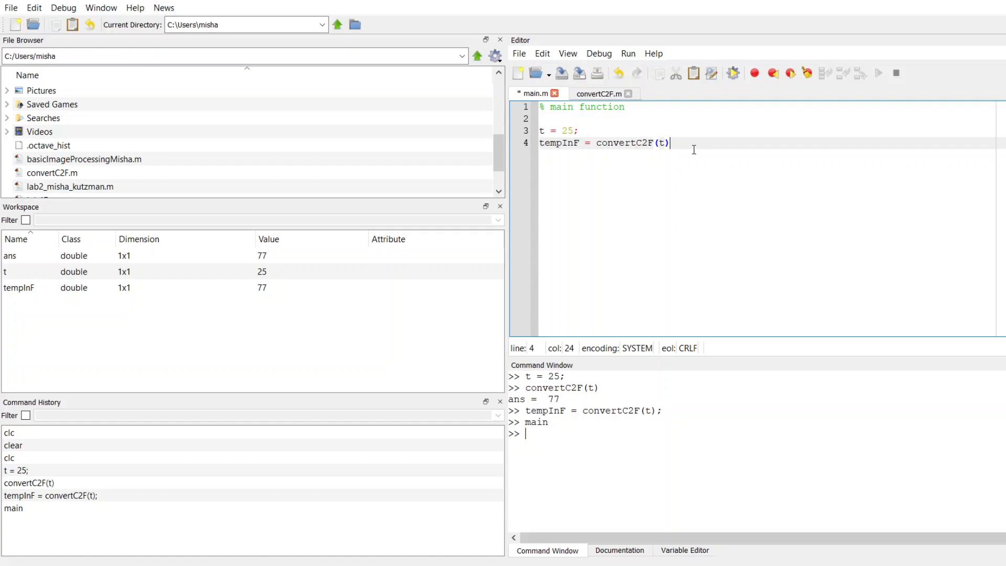
text(;)
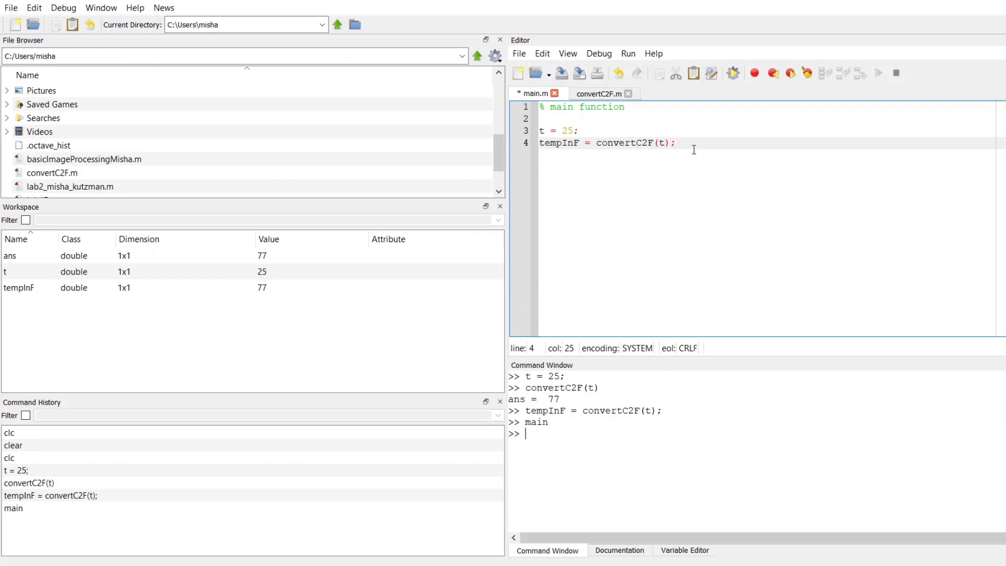
click(596, 94)
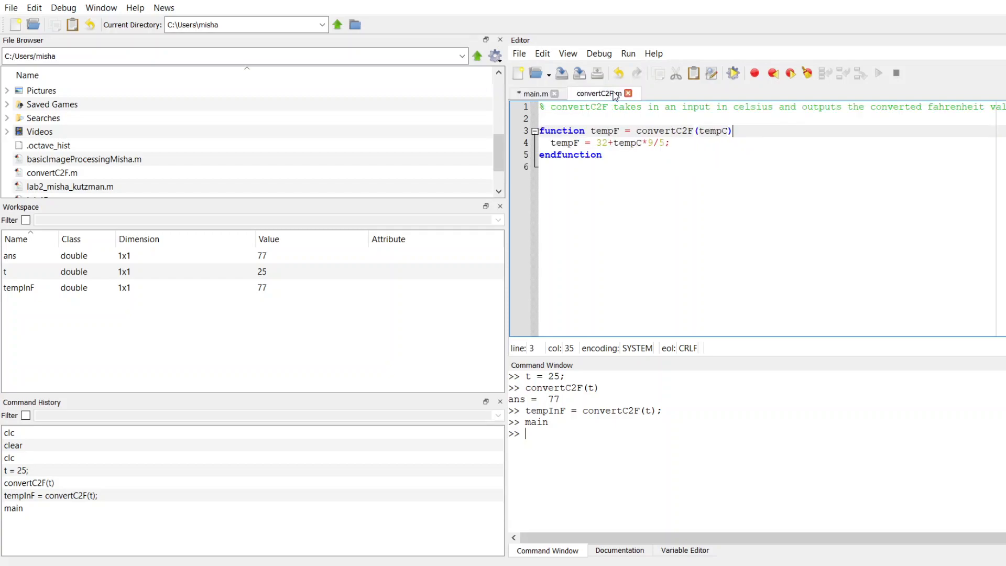